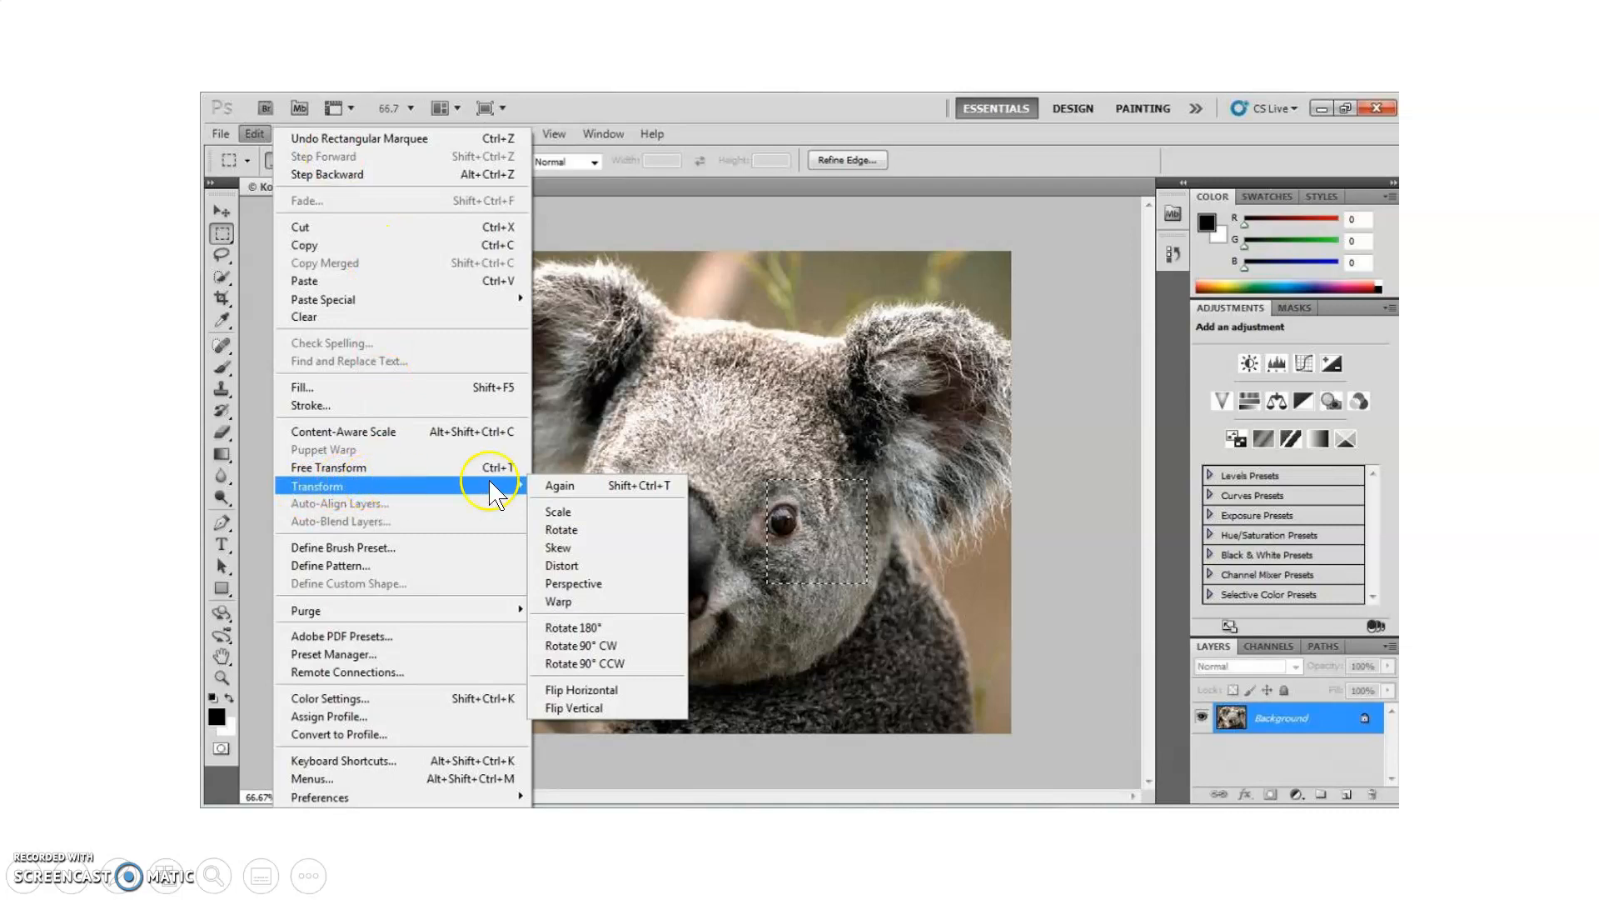
mouse_move(623, 696)
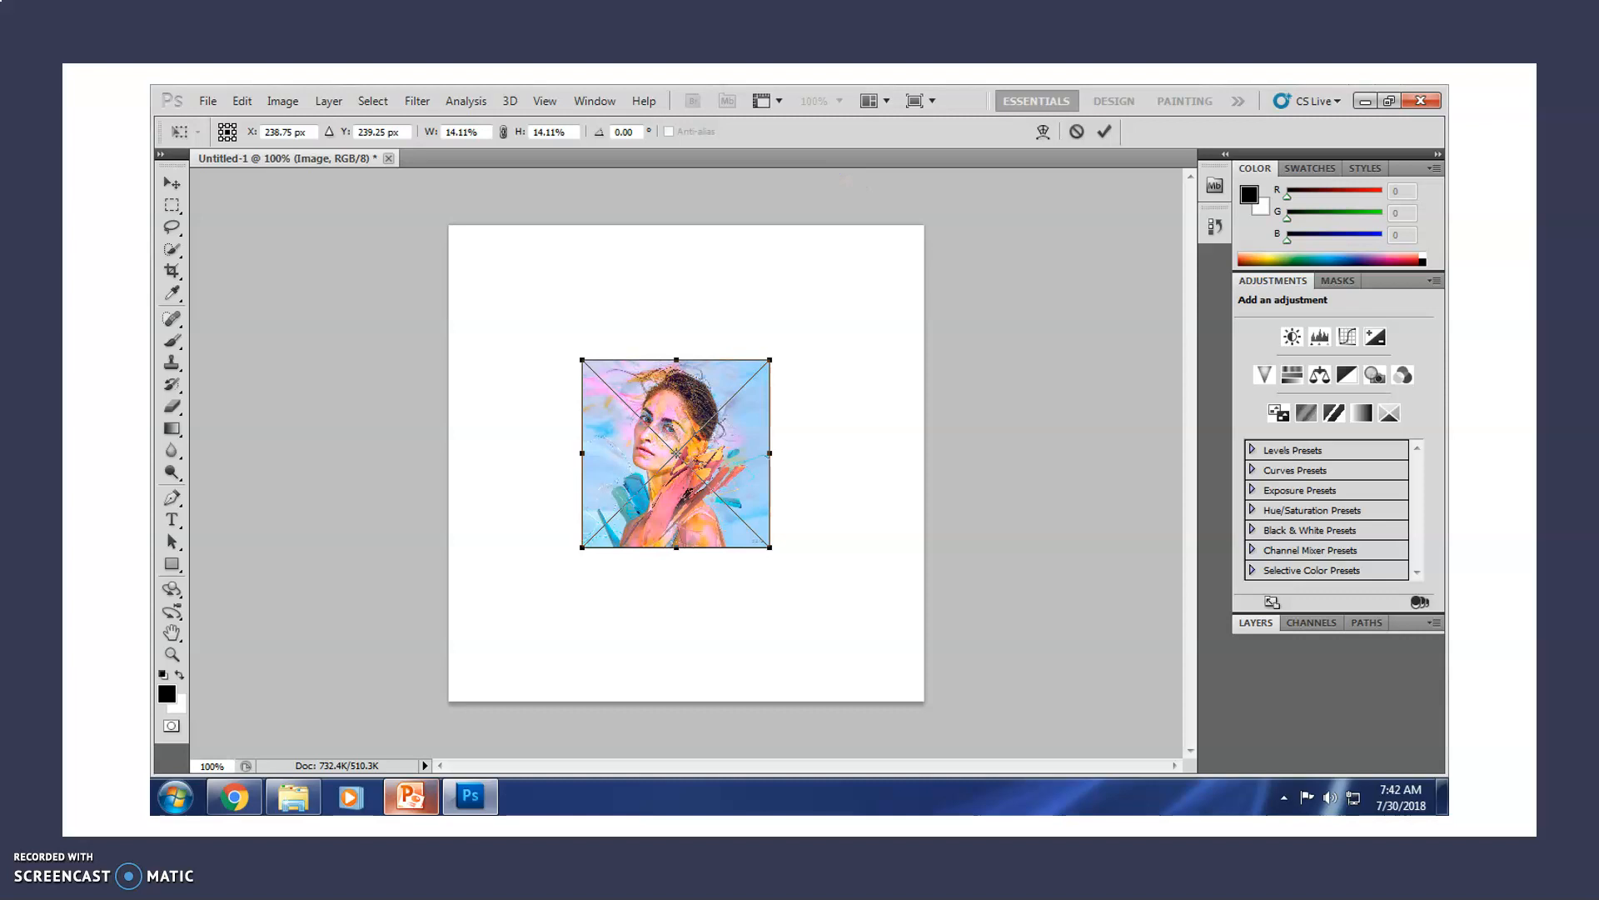
Step: Pull a corner of the portrait outward to enlarge and distort it into an irregular shape
left_click_drag(770, 545, 858, 545)
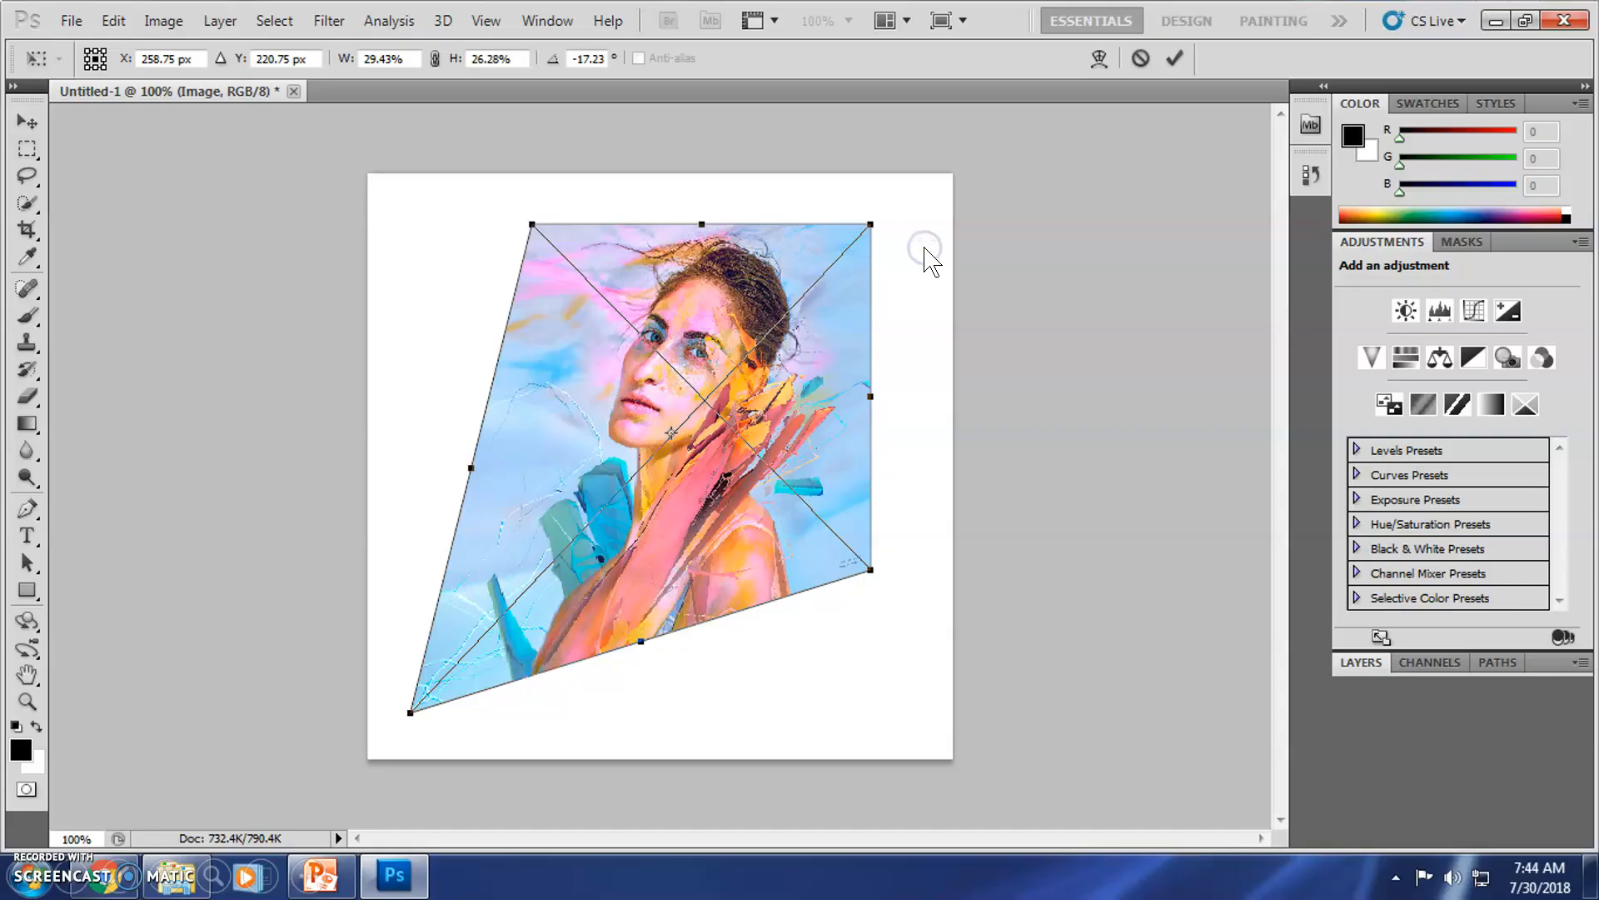
mouse_move(720, 300)
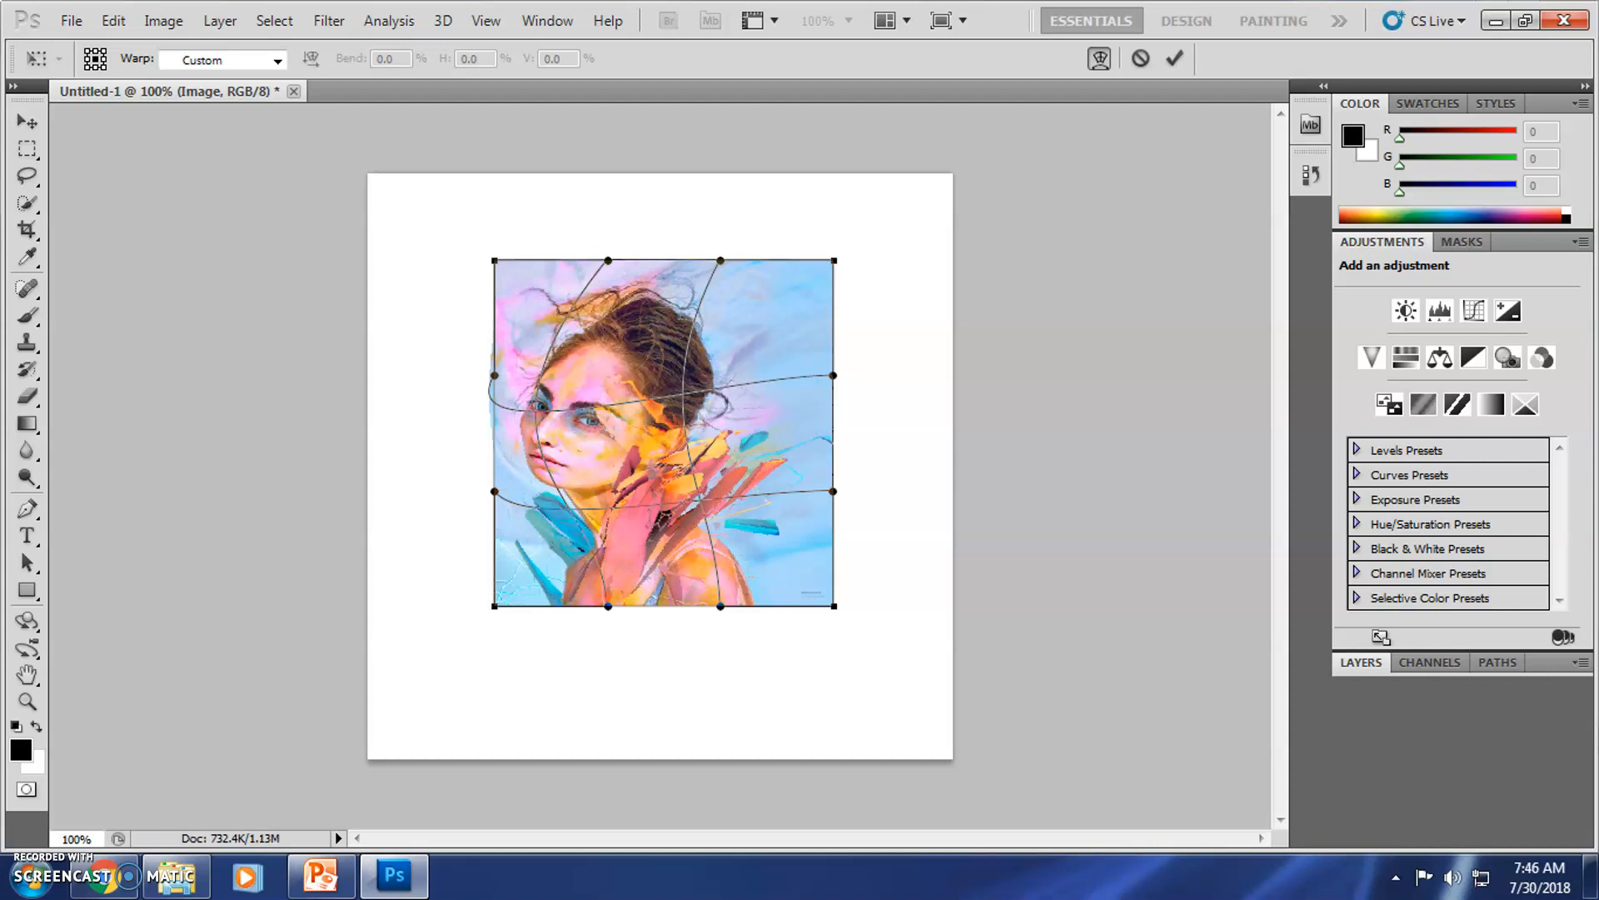
Step: Flip the portrait horizontally so the woman faces the opposite direction
left_click_drag(833, 375, 908, 587)
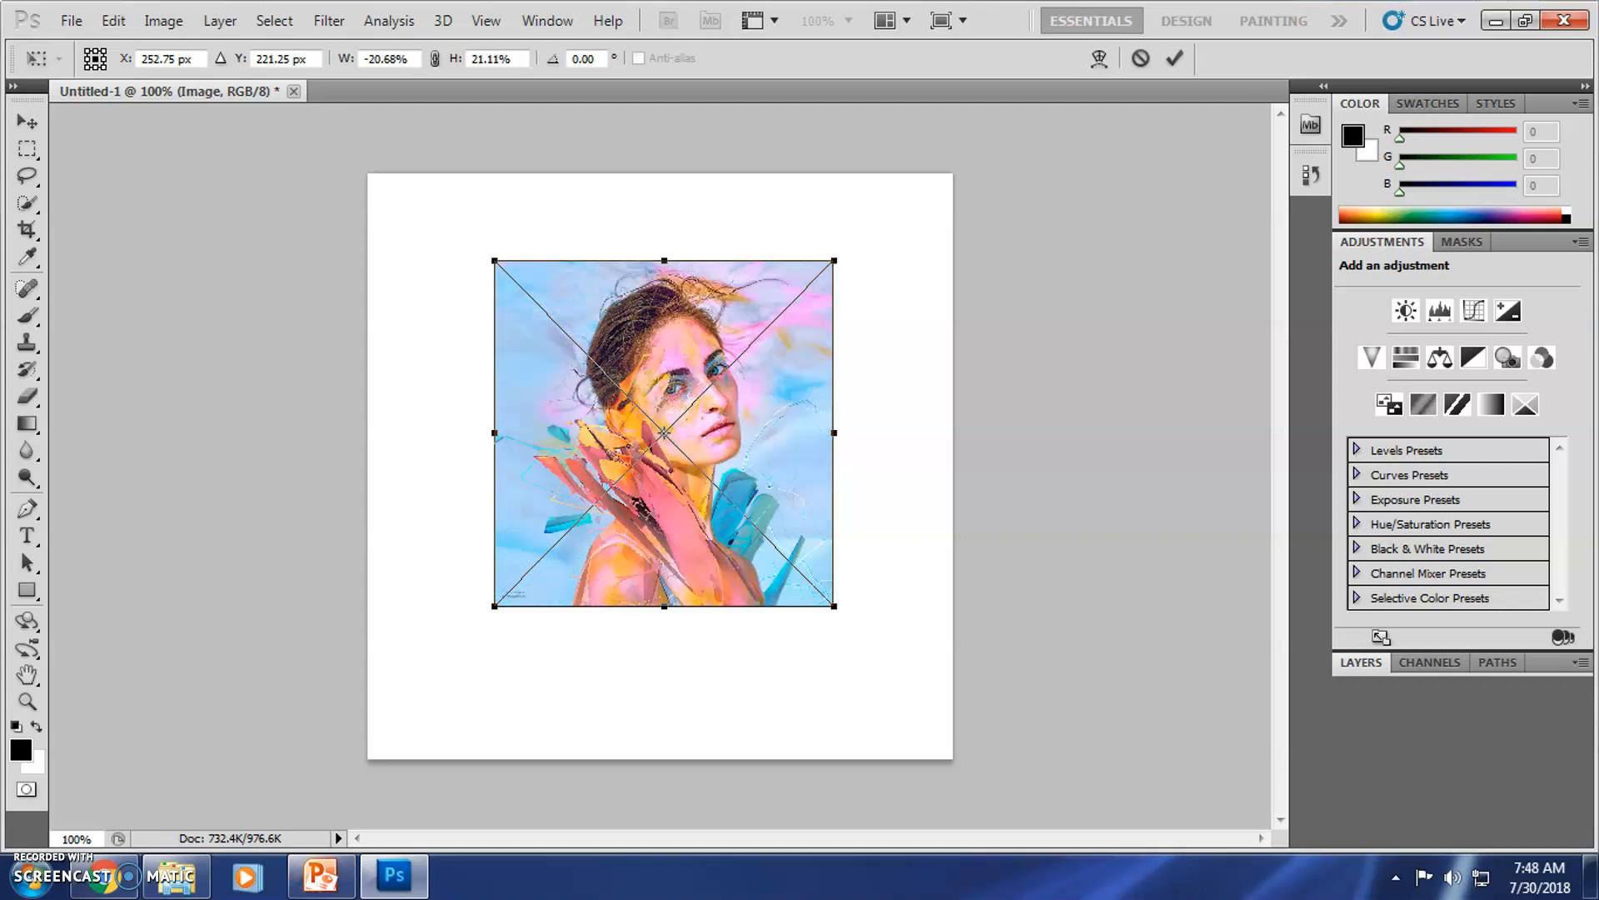
Step: Commit the portrait transform and start a new document from the File menu
key("alt+tab")
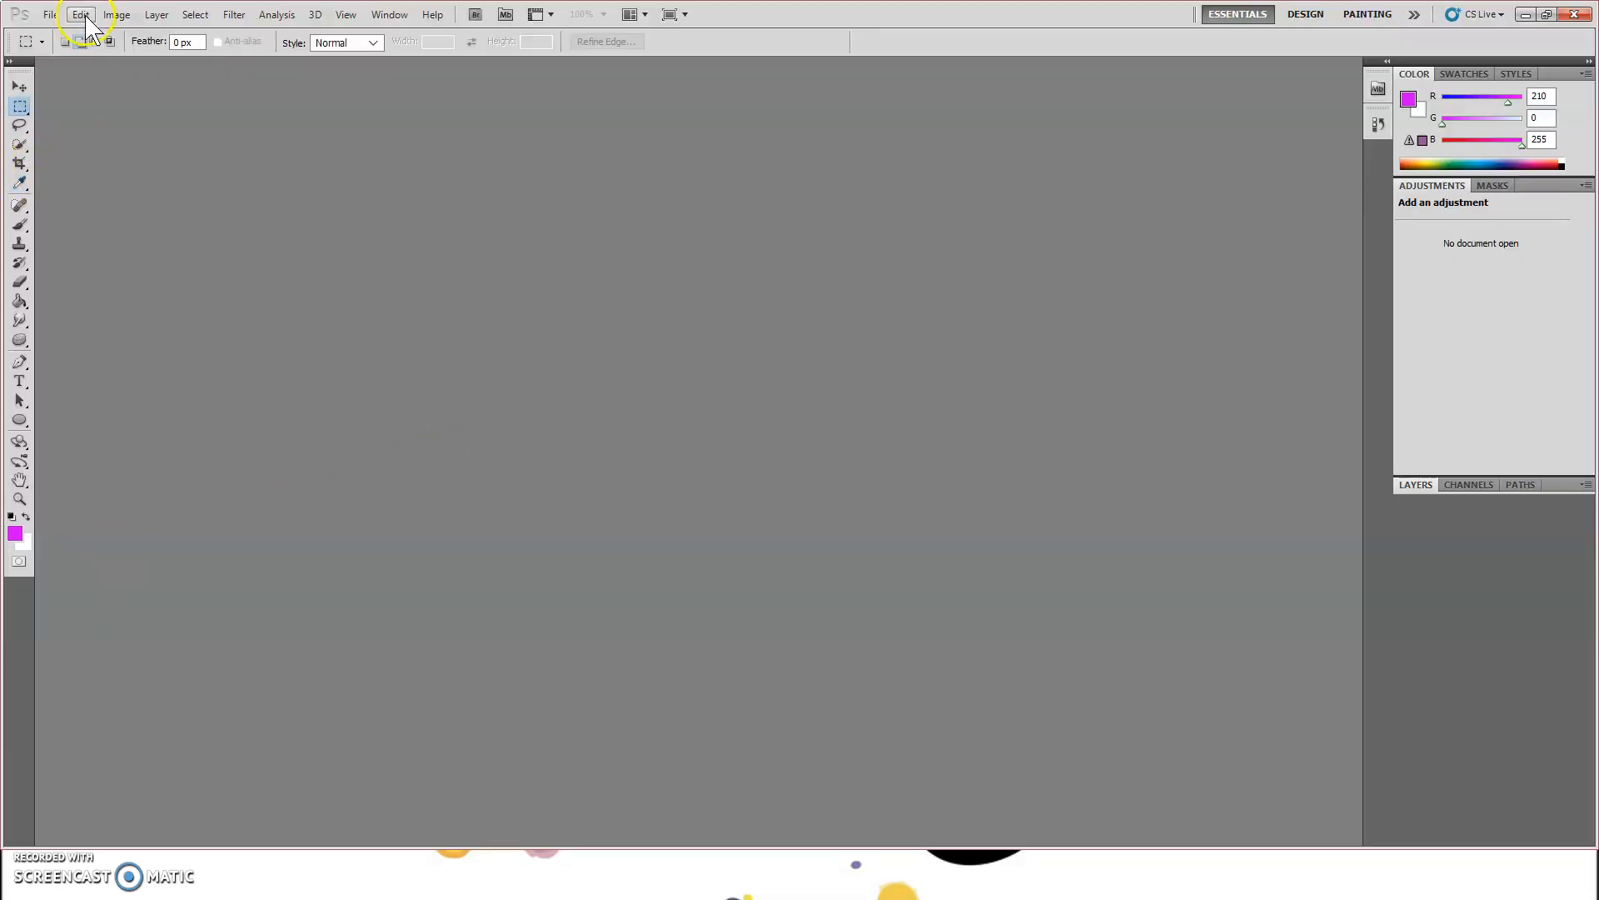
left_click(54, 15)
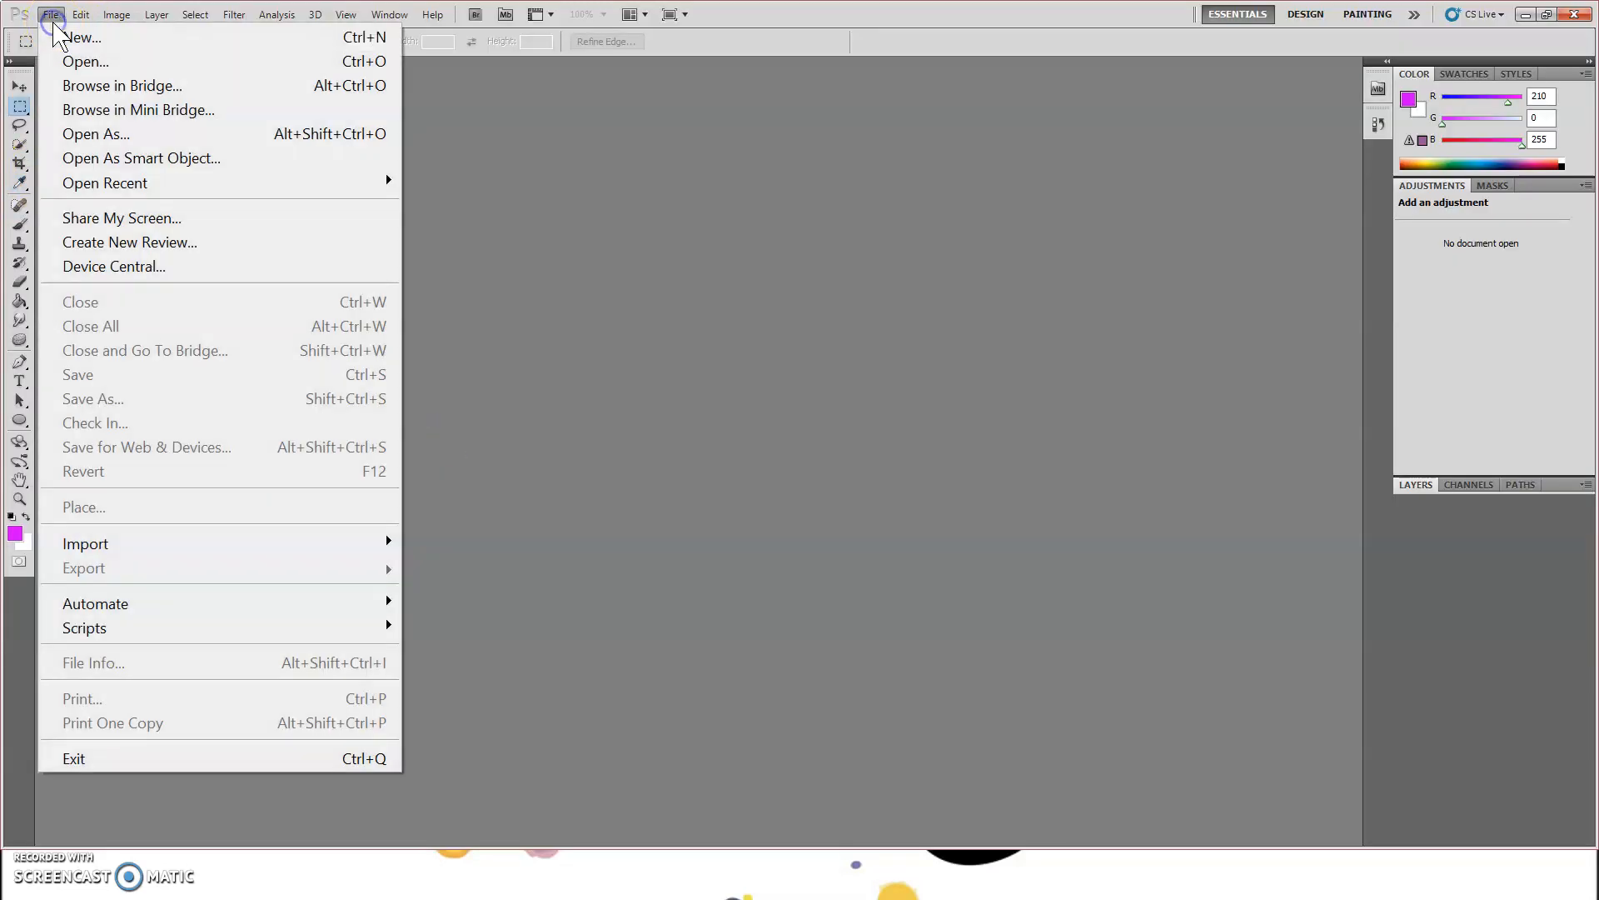
mouse_move(80, 37)
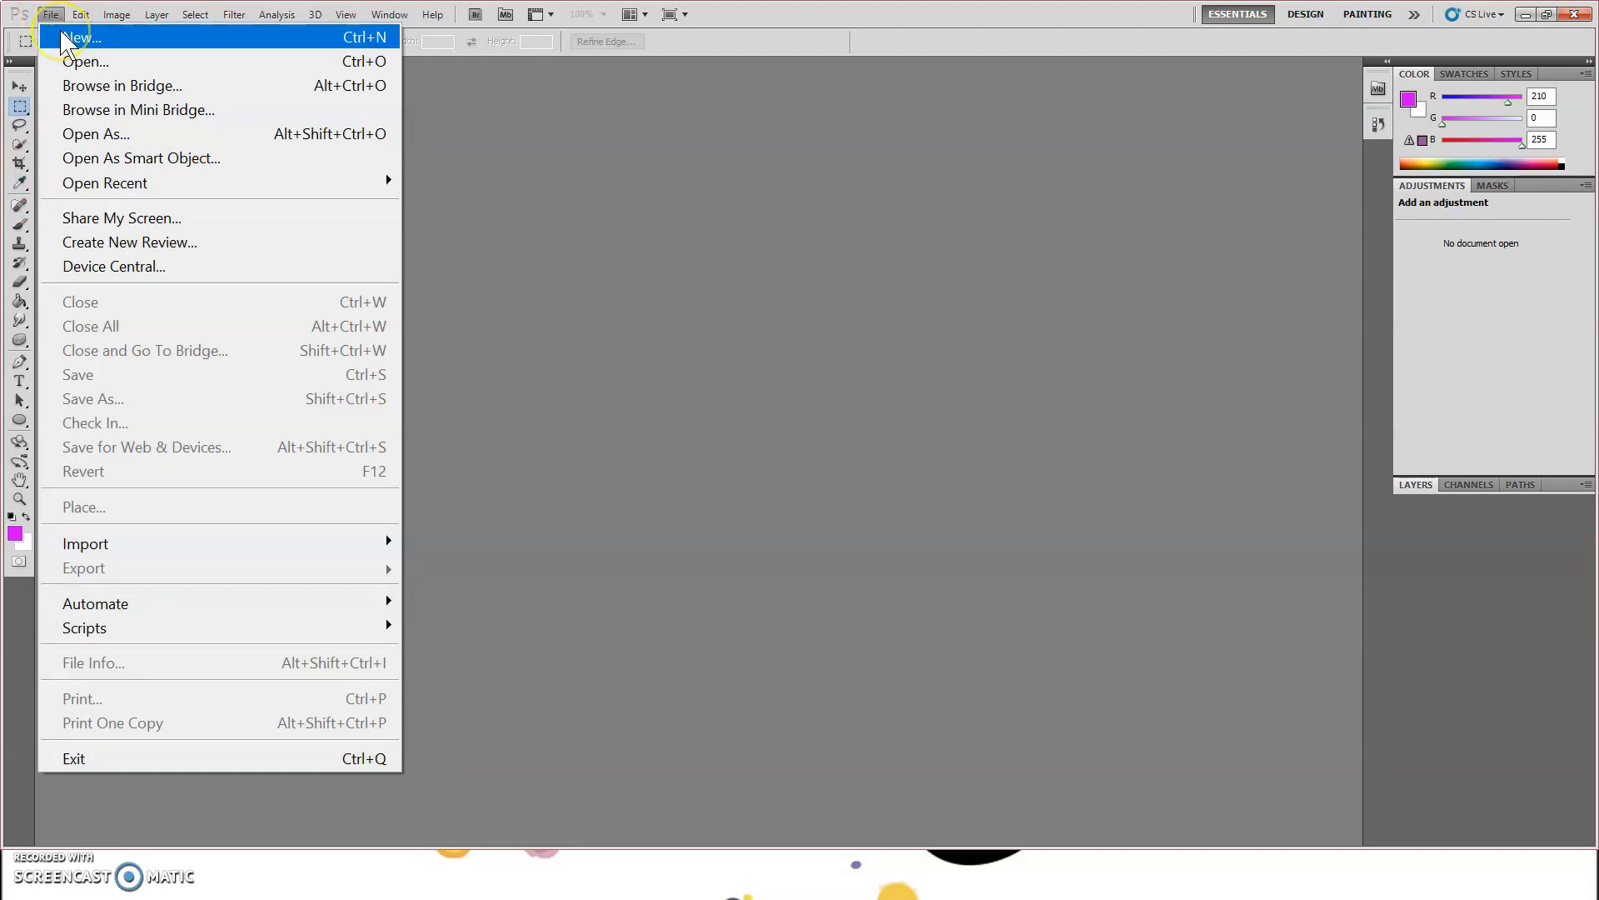
left_click(80, 37)
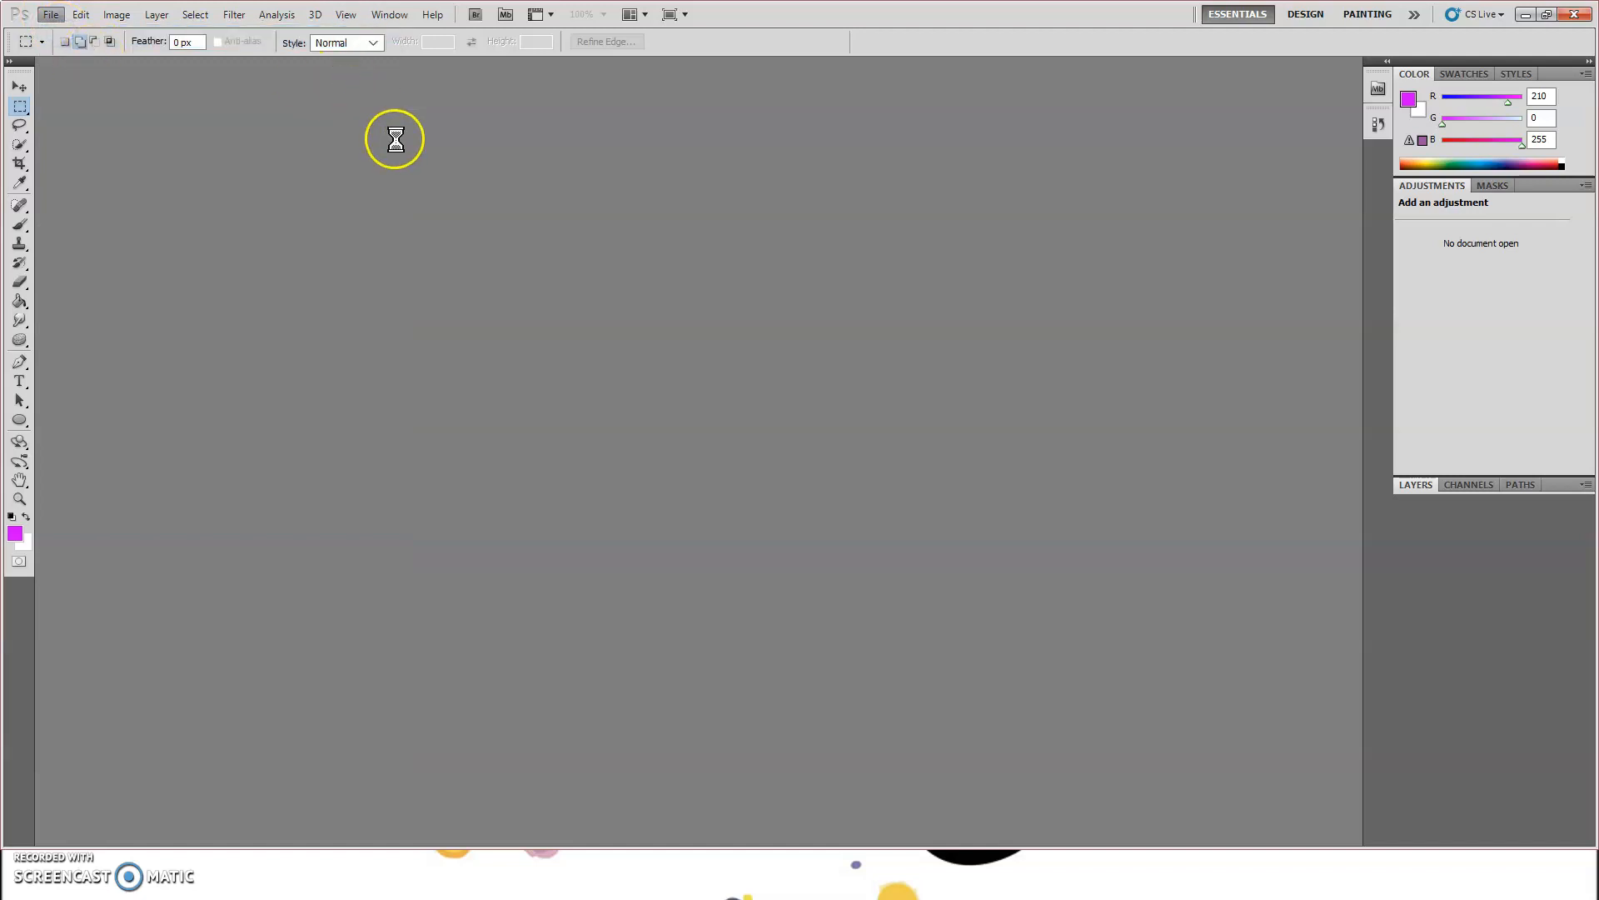
left_click(52, 14)
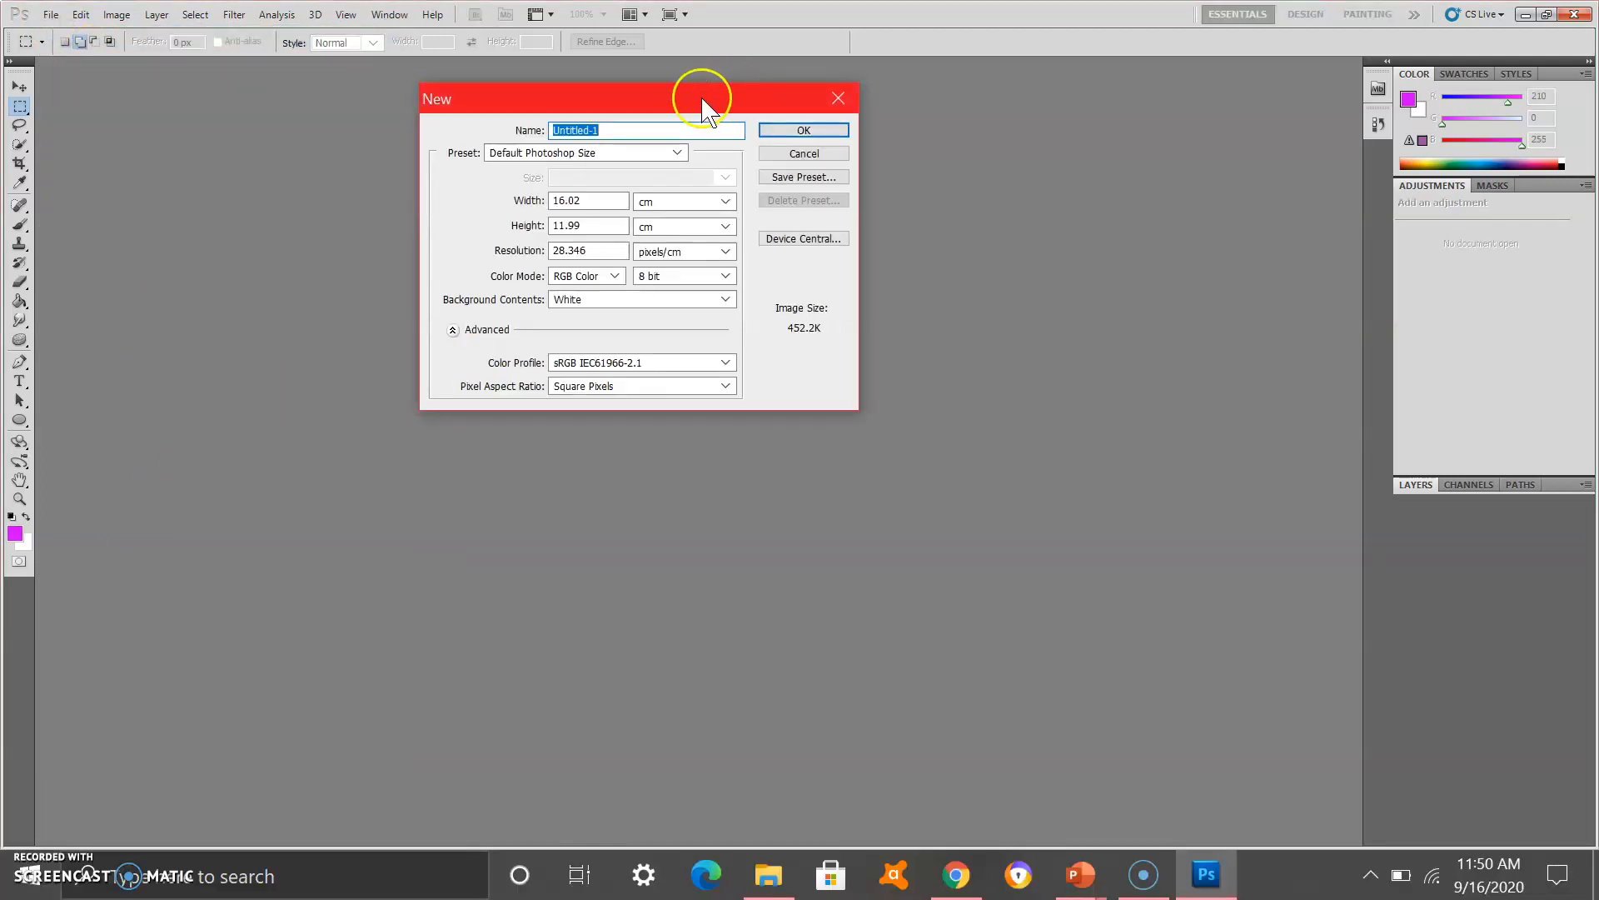
mouse_move(838, 99)
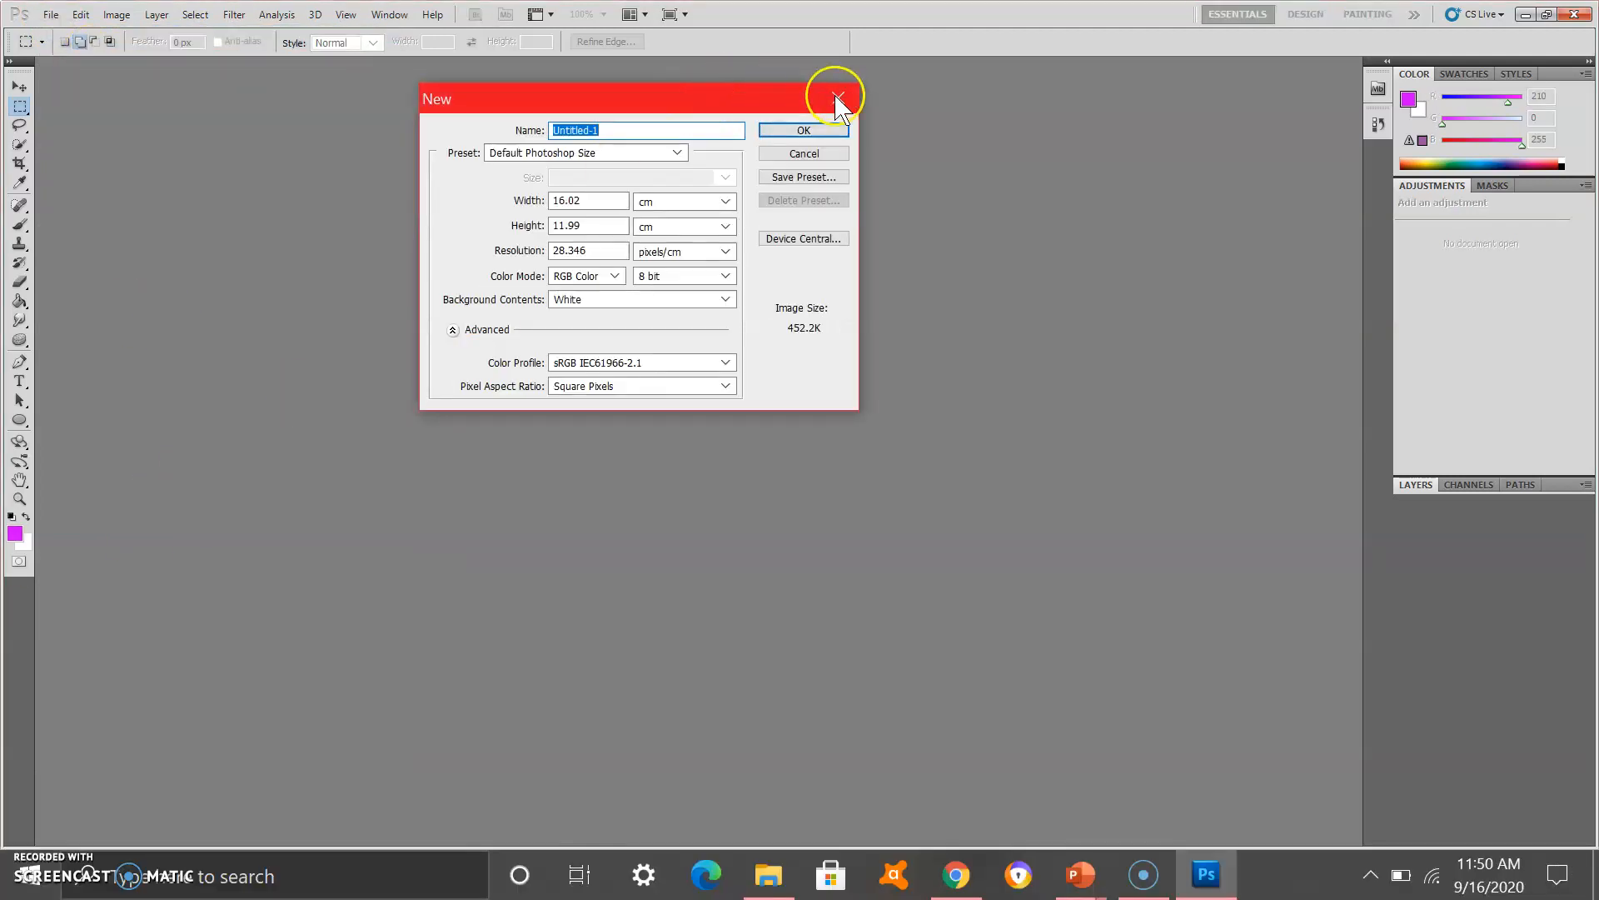
mouse_move(833, 100)
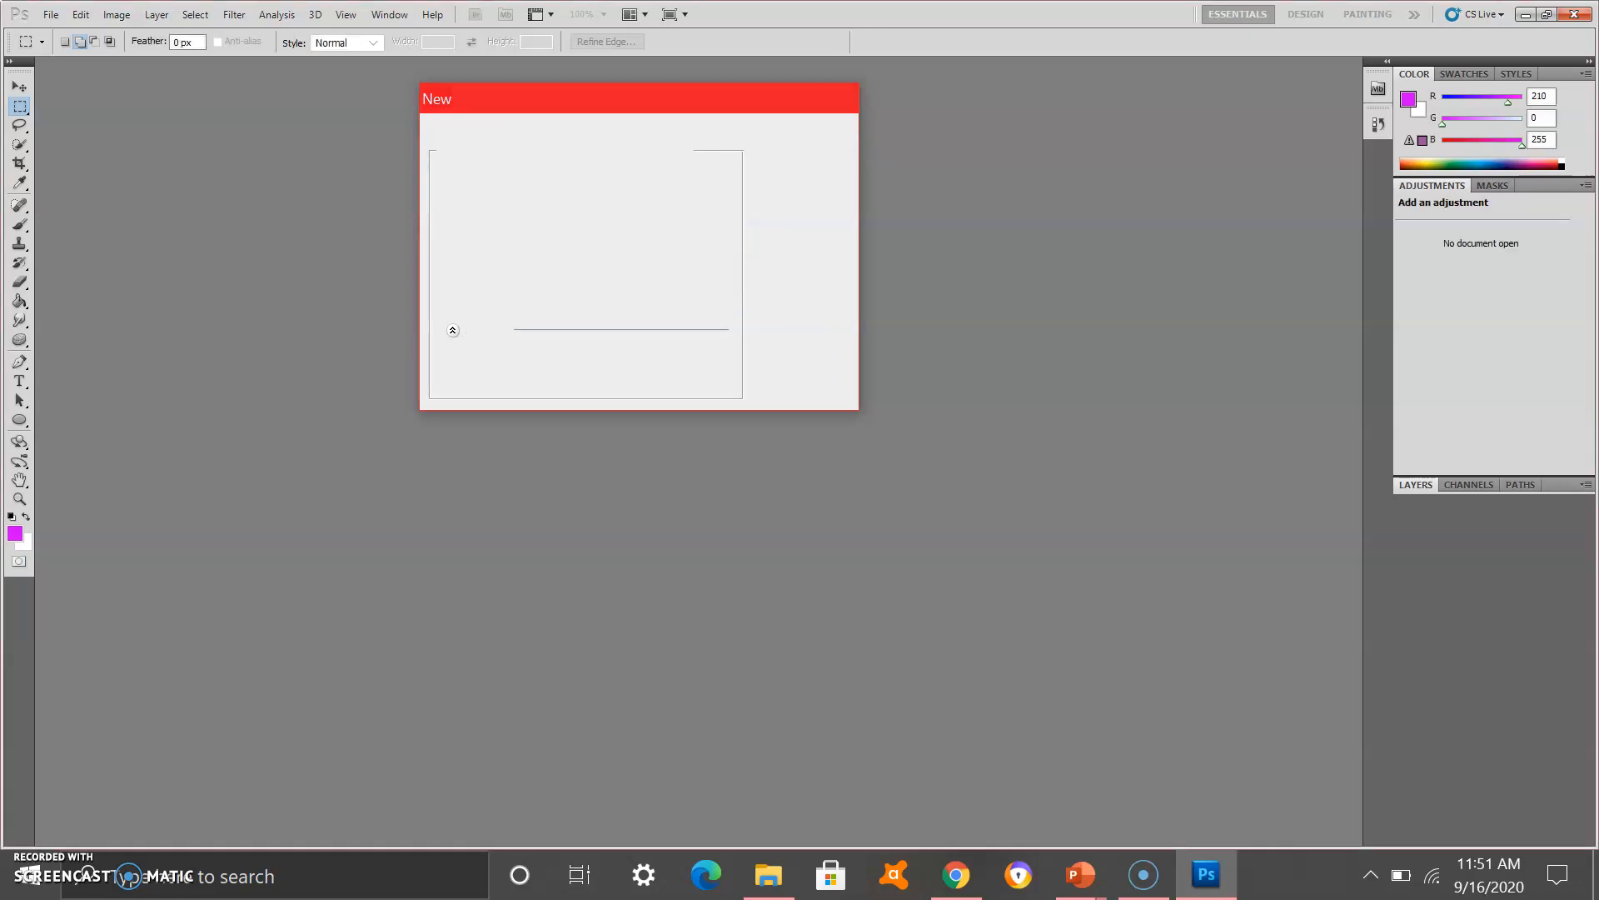
left_click(58, 15)
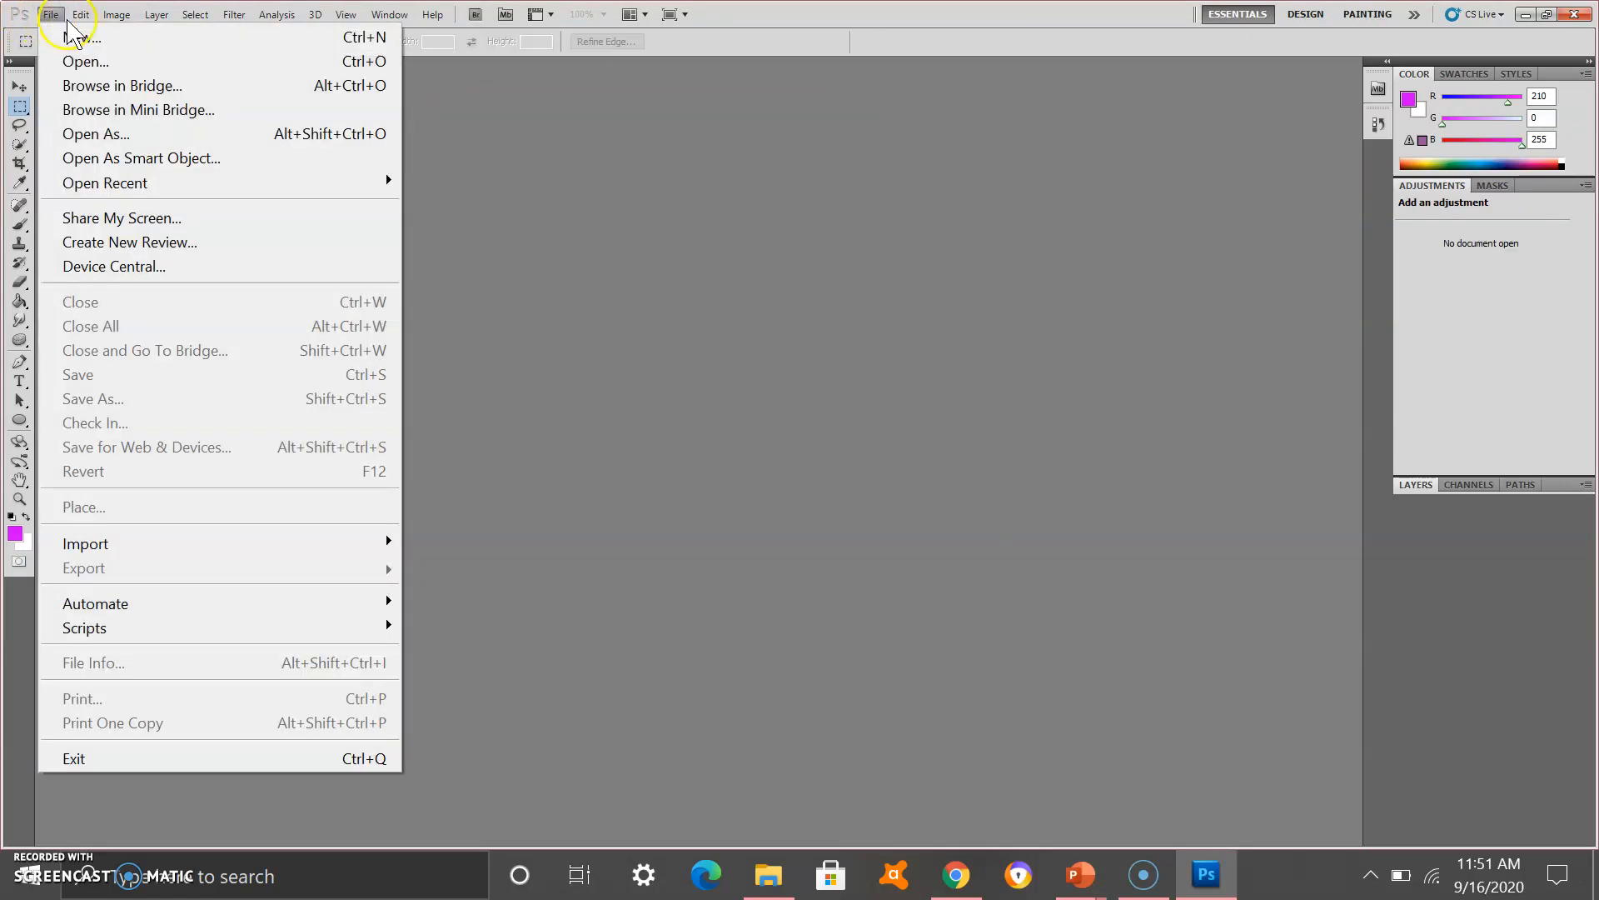
left_click(80, 32)
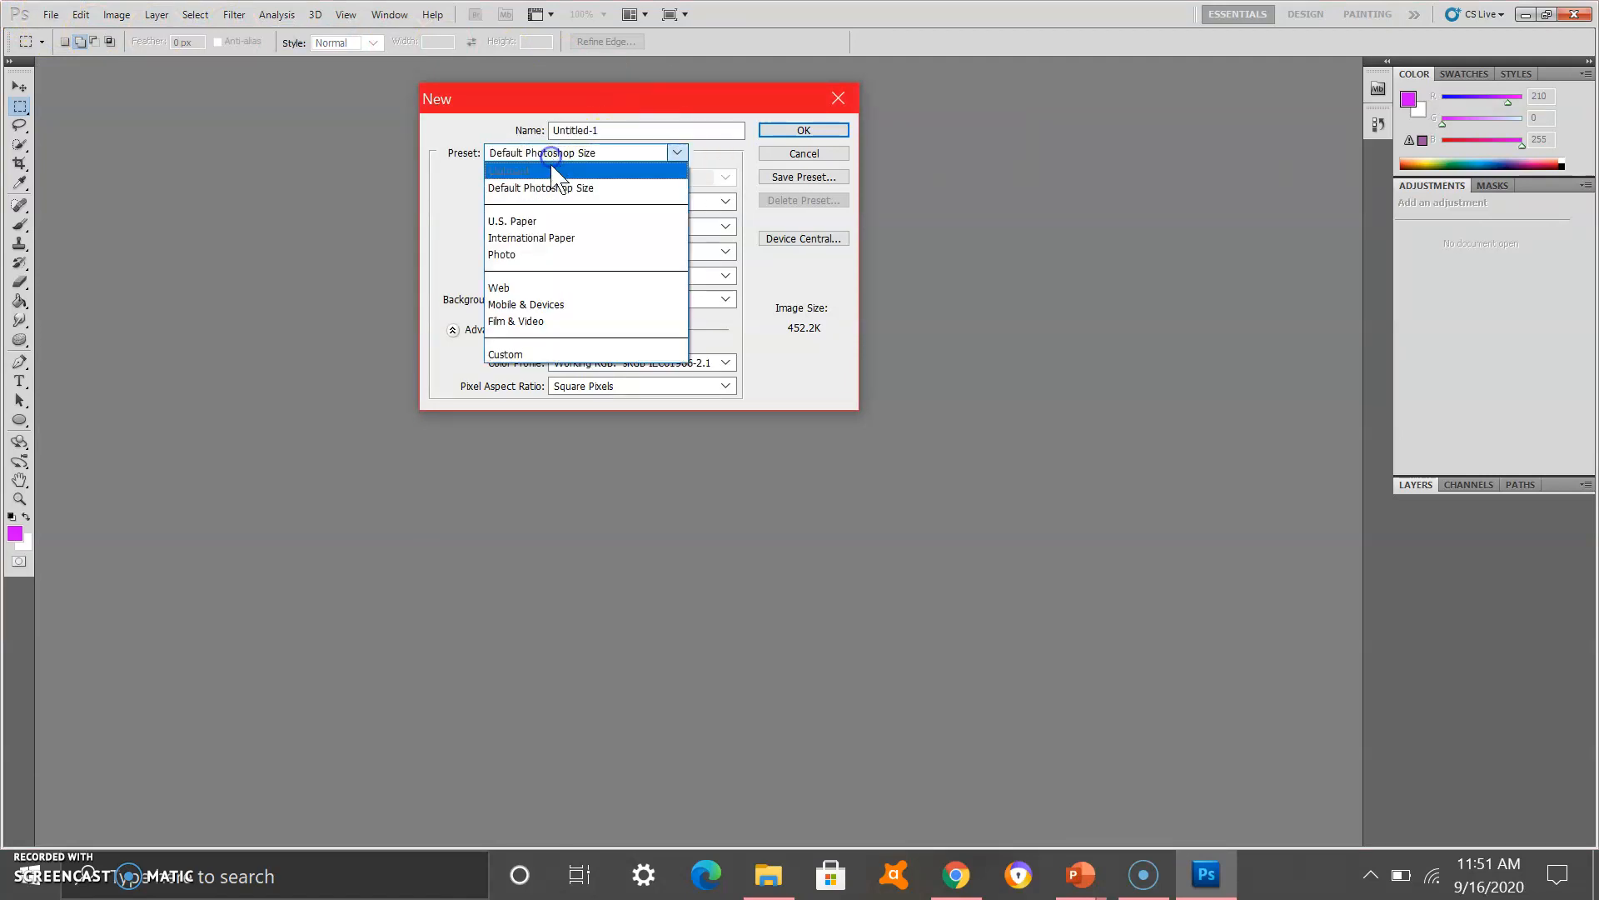
Step: Keep Default Photoshop Size and RGB Color mode and confirm the new white document
left_click(552, 187)
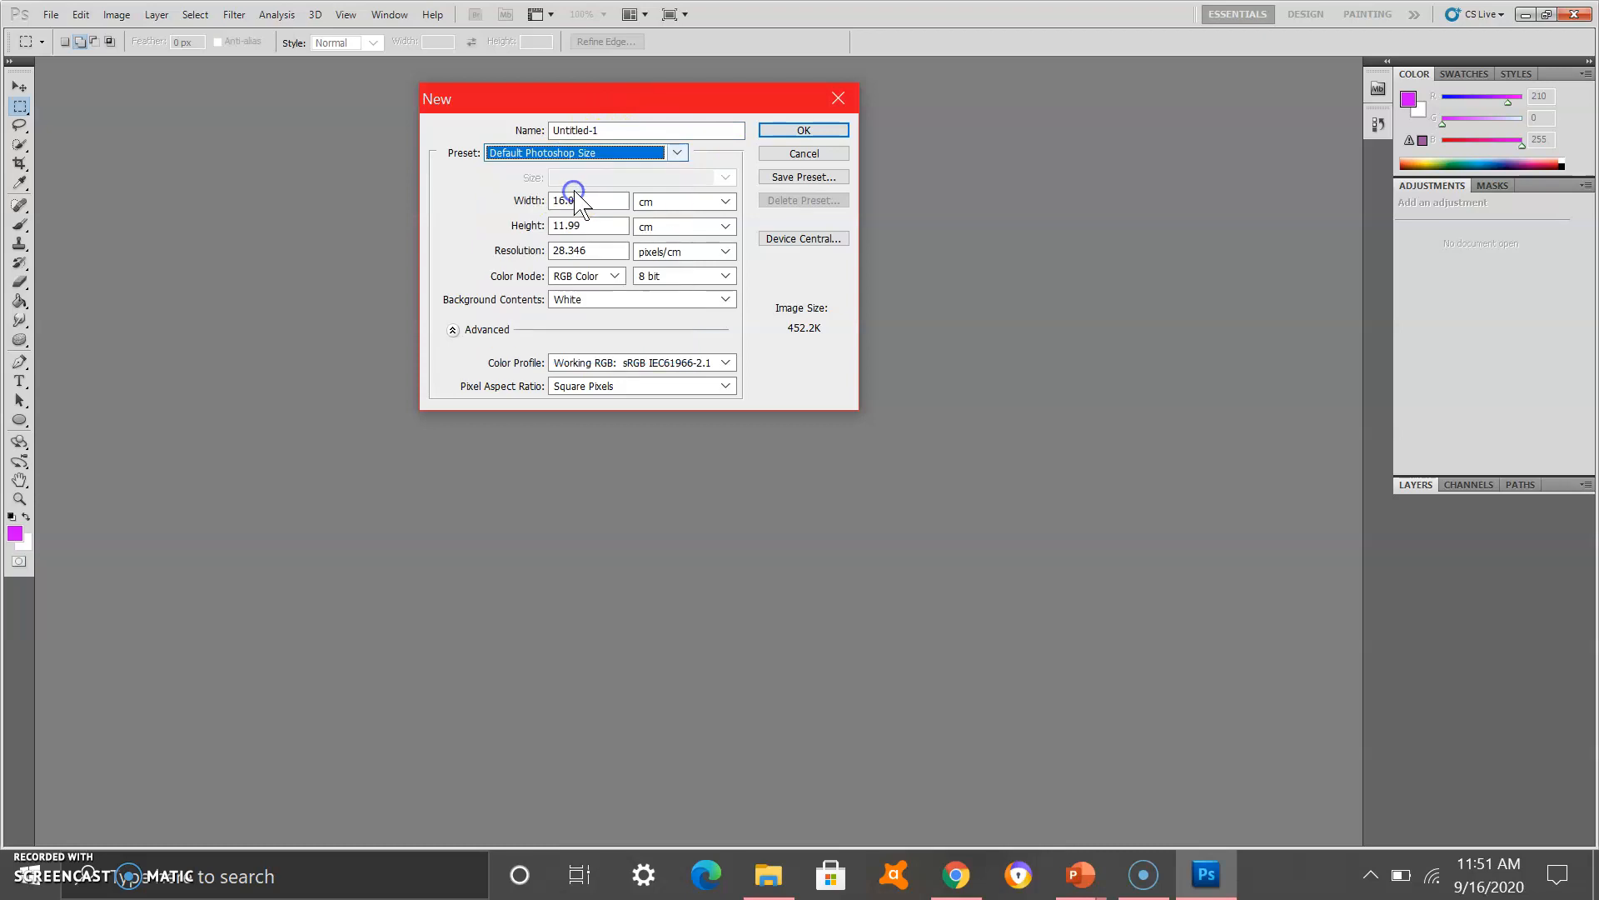
left_click(588, 200)
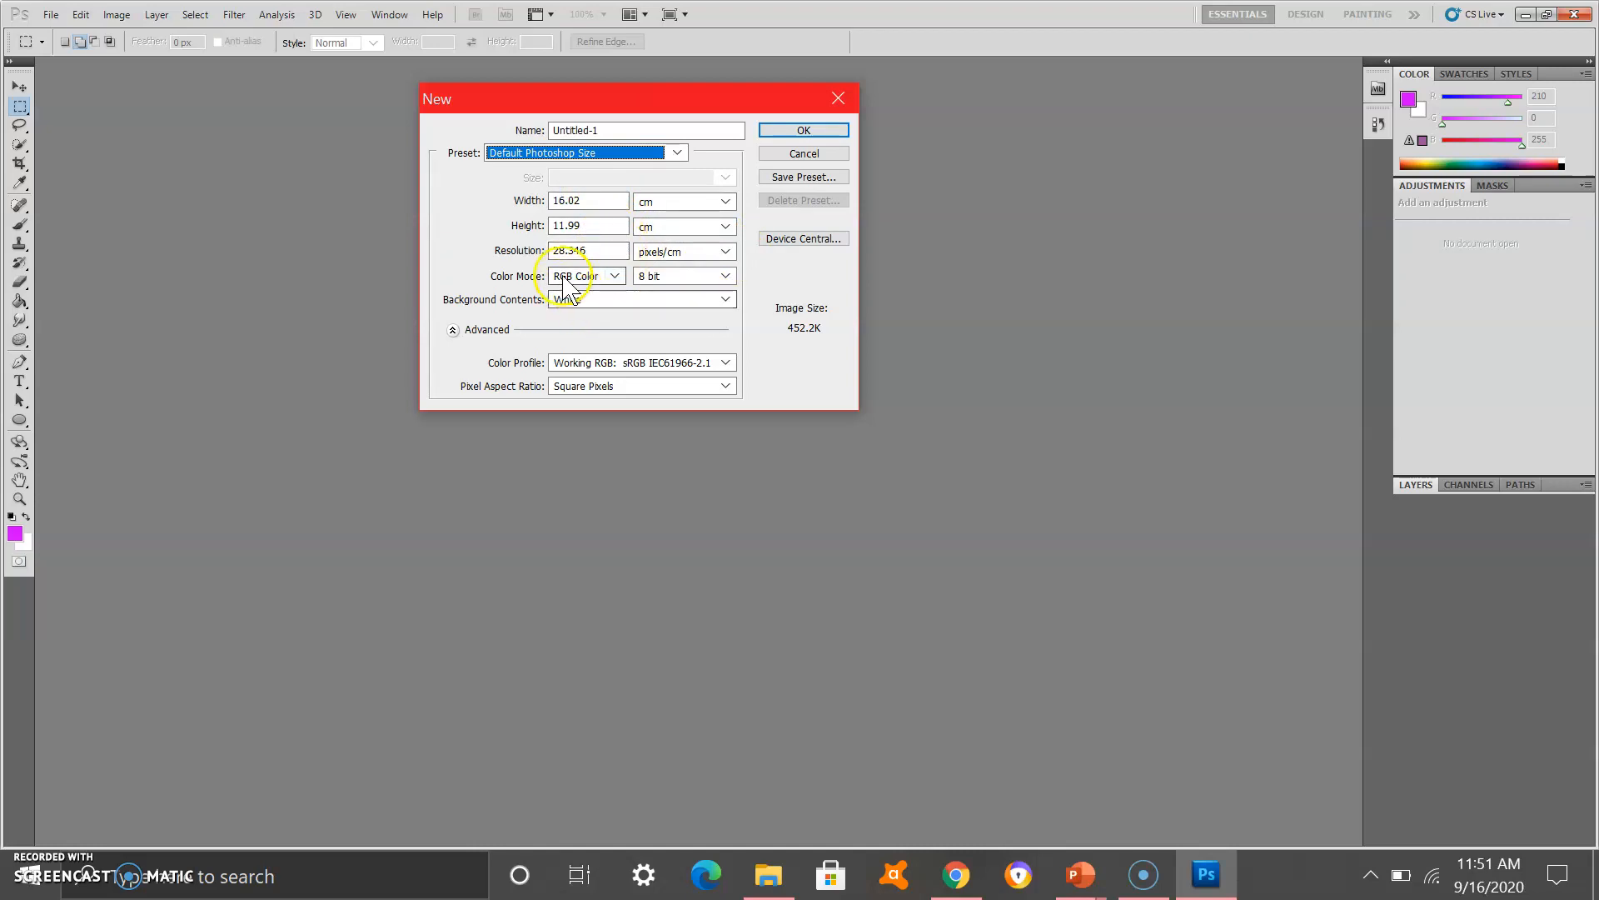
left_click(613, 277)
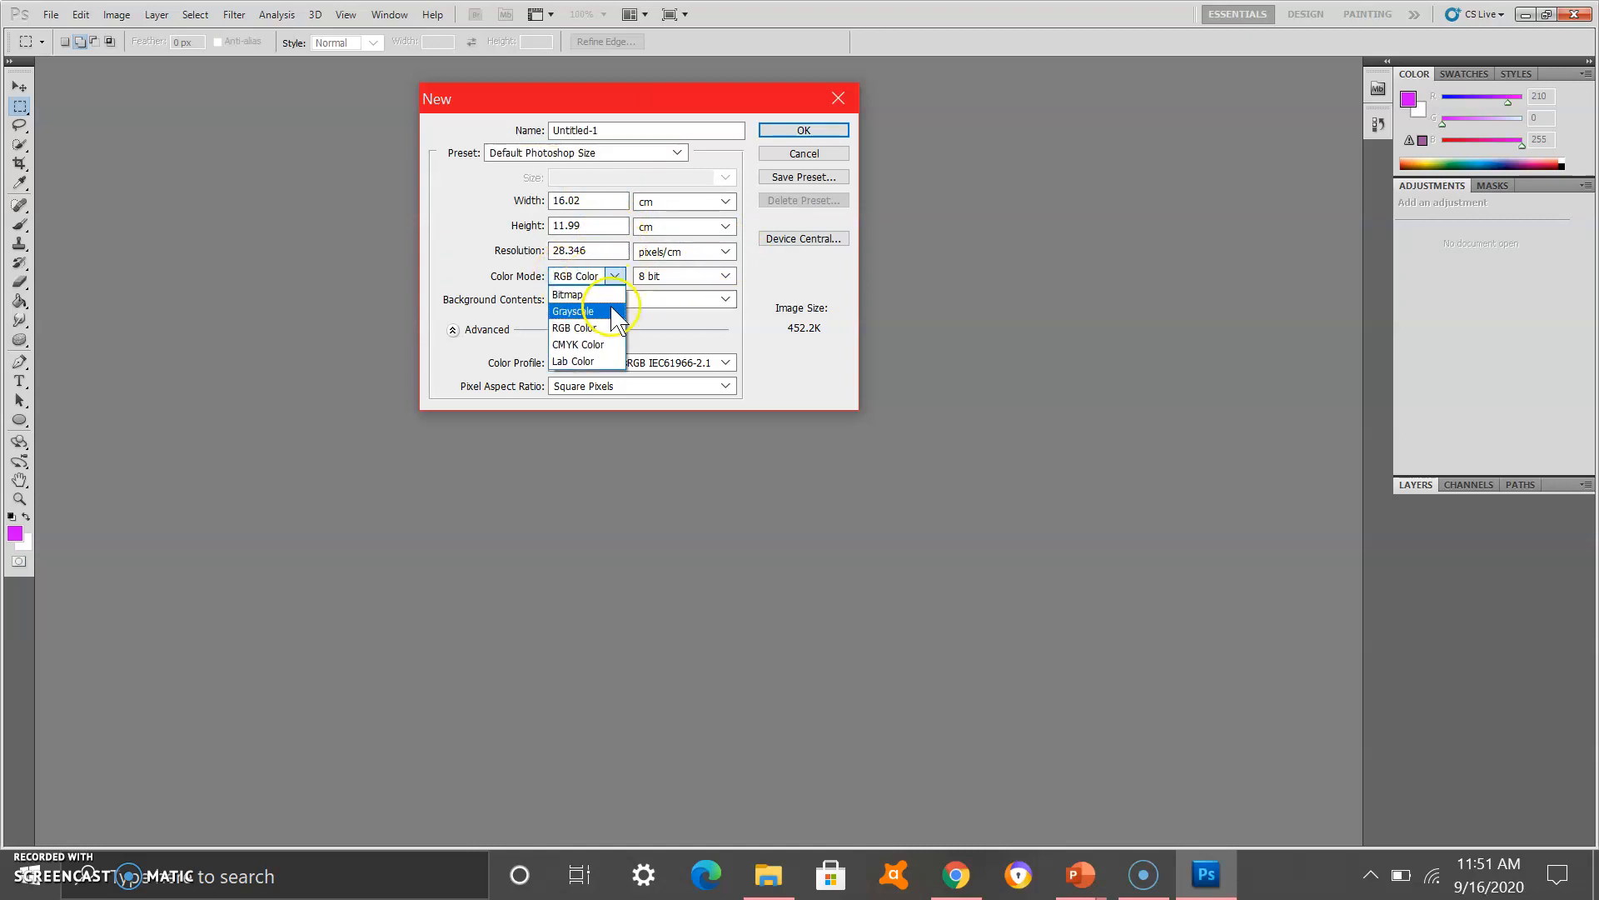
mouse_move(587, 343)
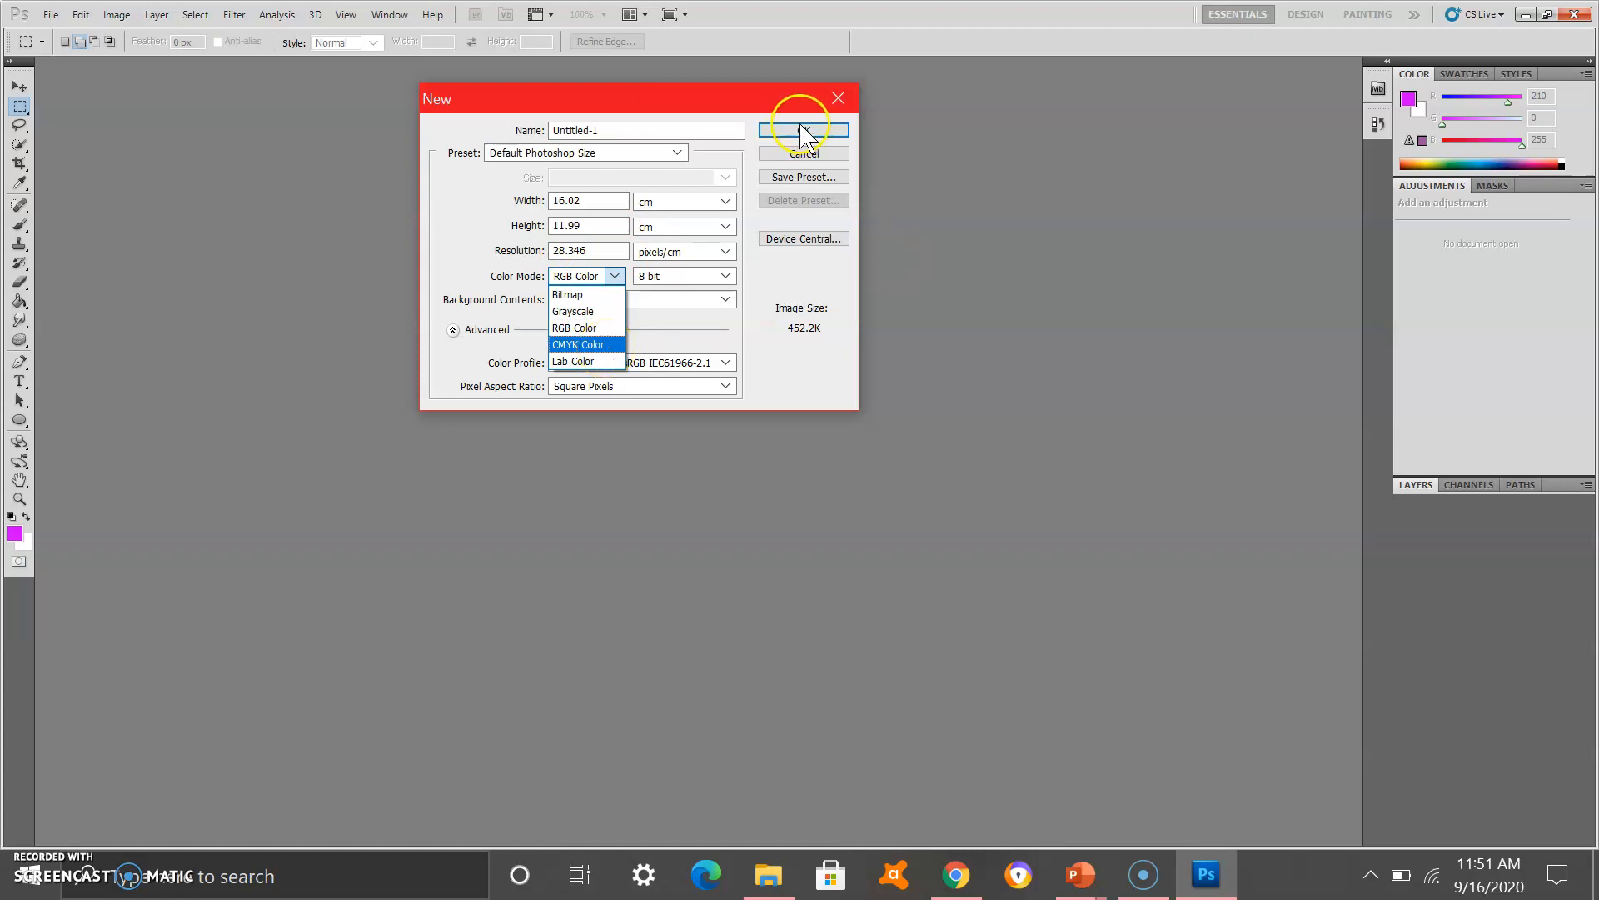
left_click(573, 327)
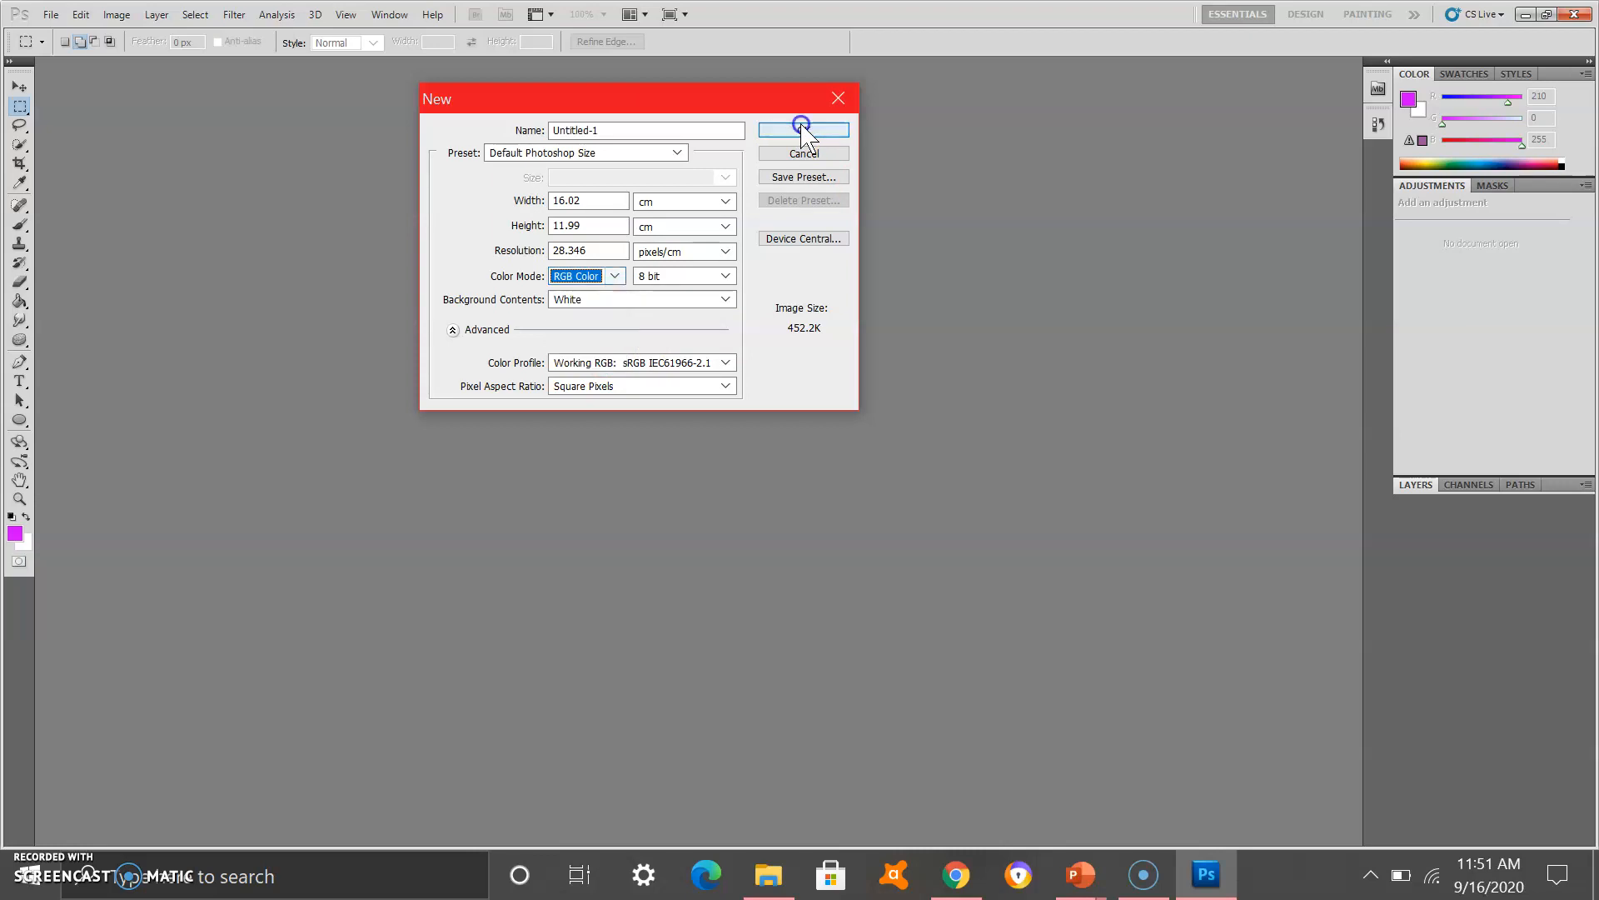
left_click(803, 130)
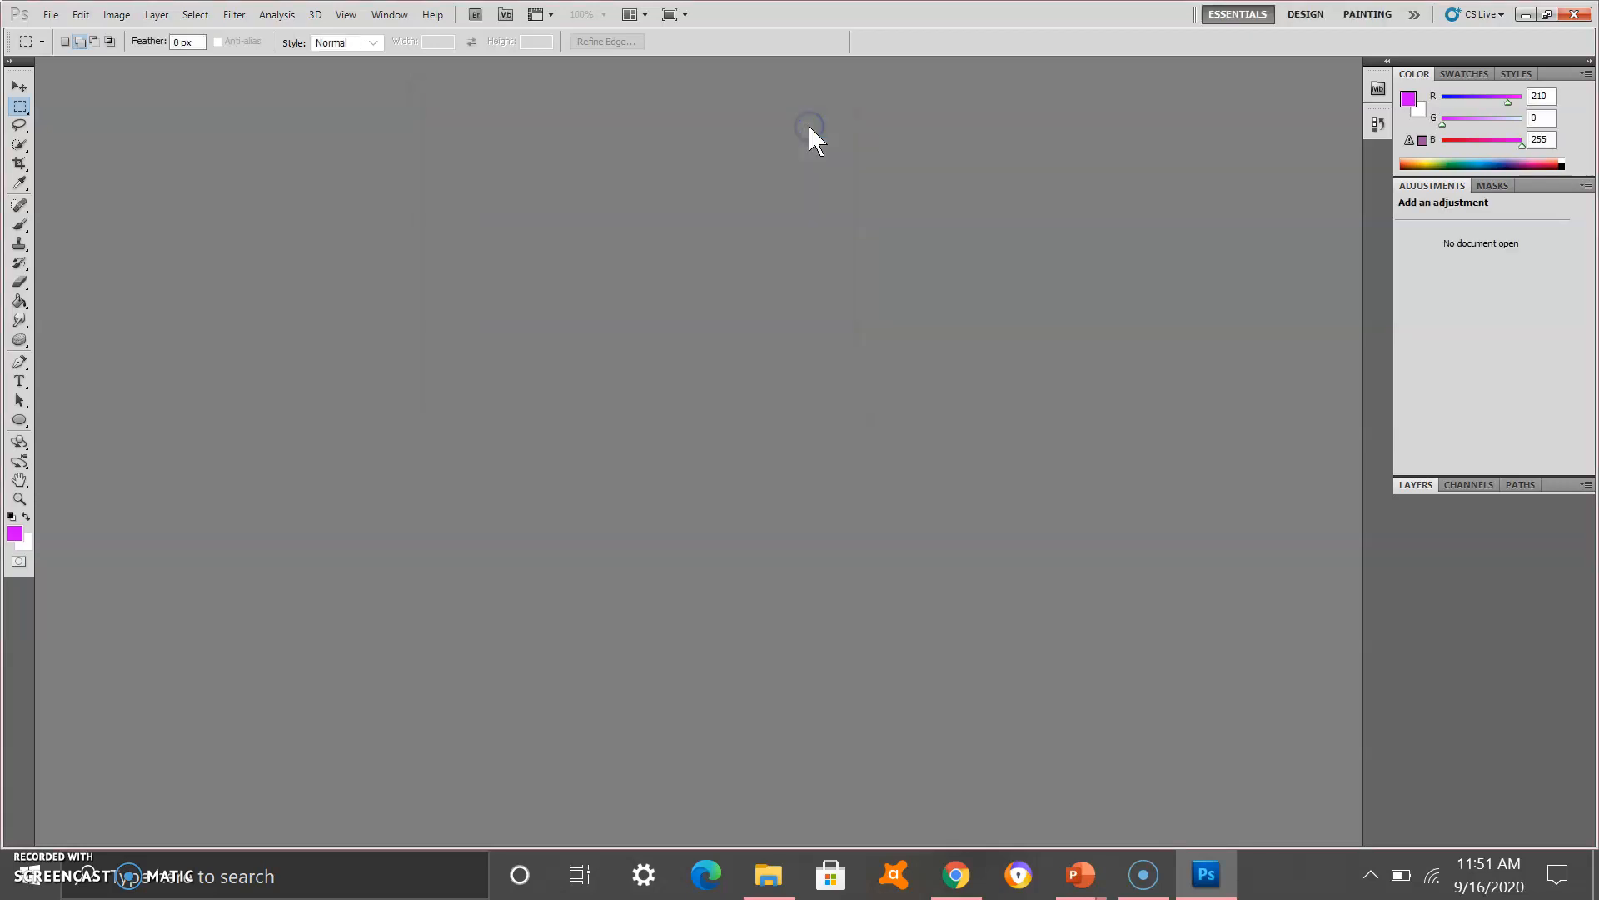
mouse_move(725, 268)
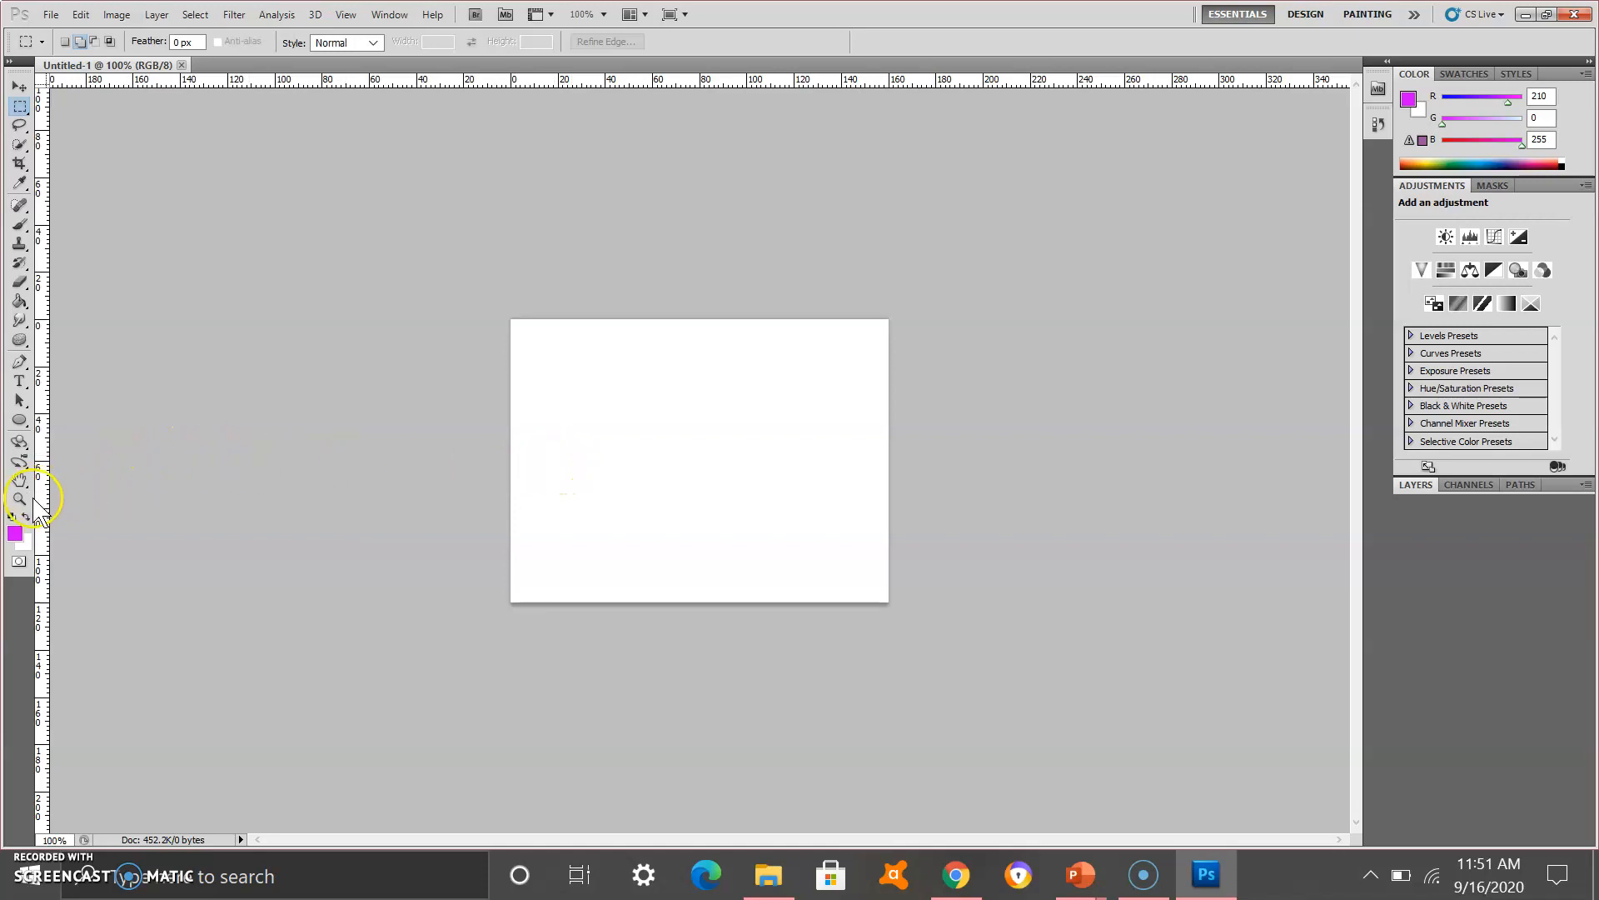
Step: Zoom the blank Untitled-1 canvas in to 200%
left_click(19, 499)
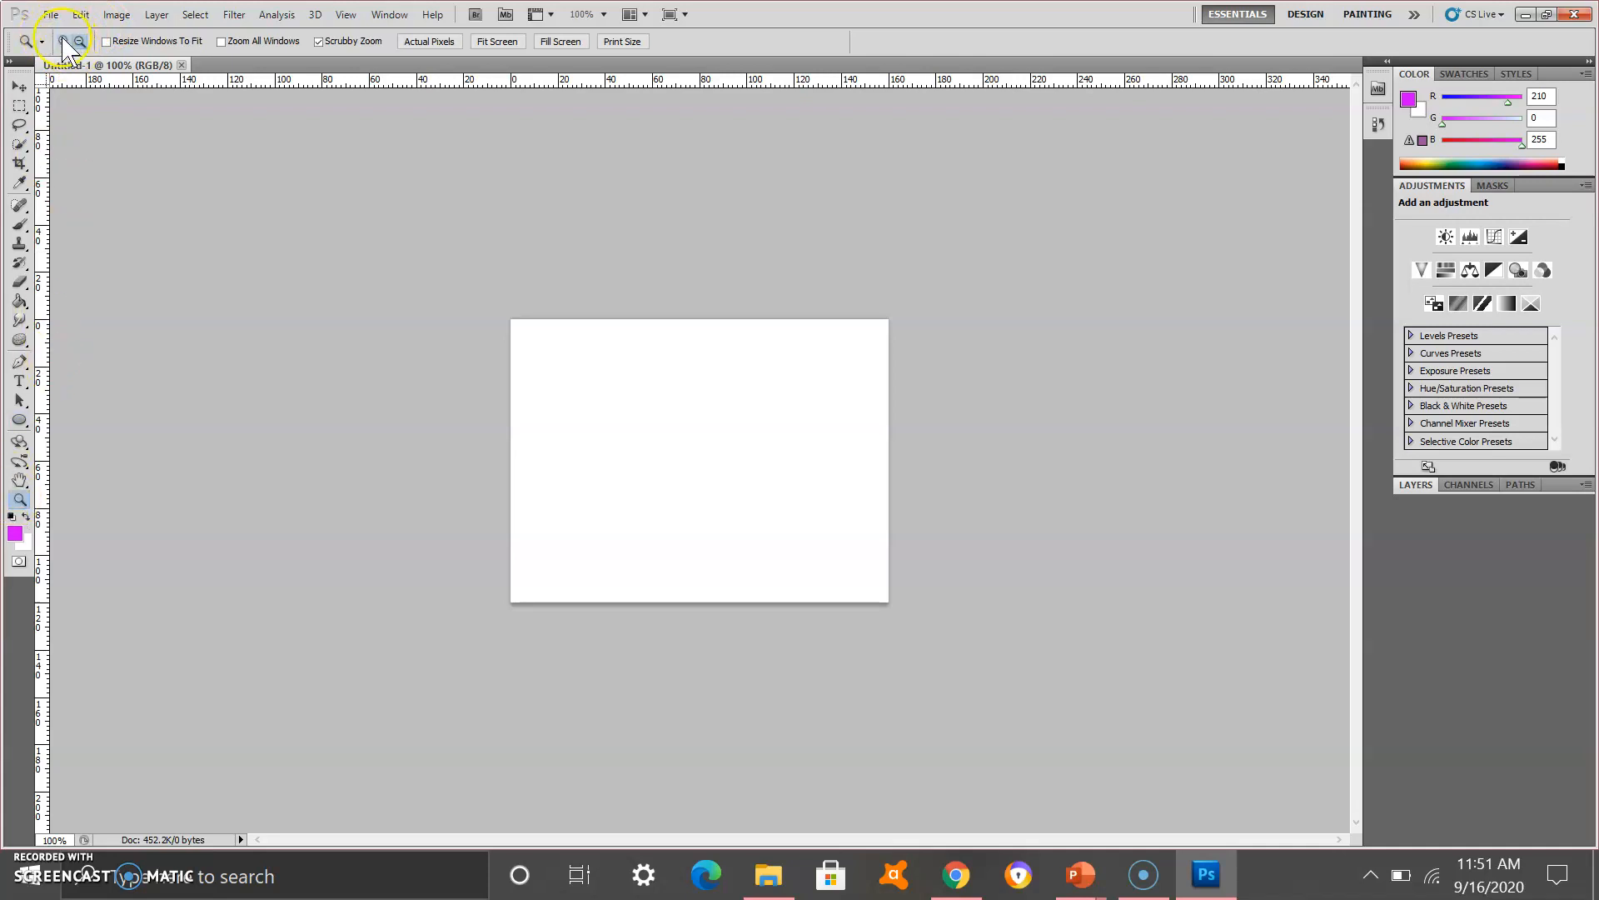
mouse_move(60, 42)
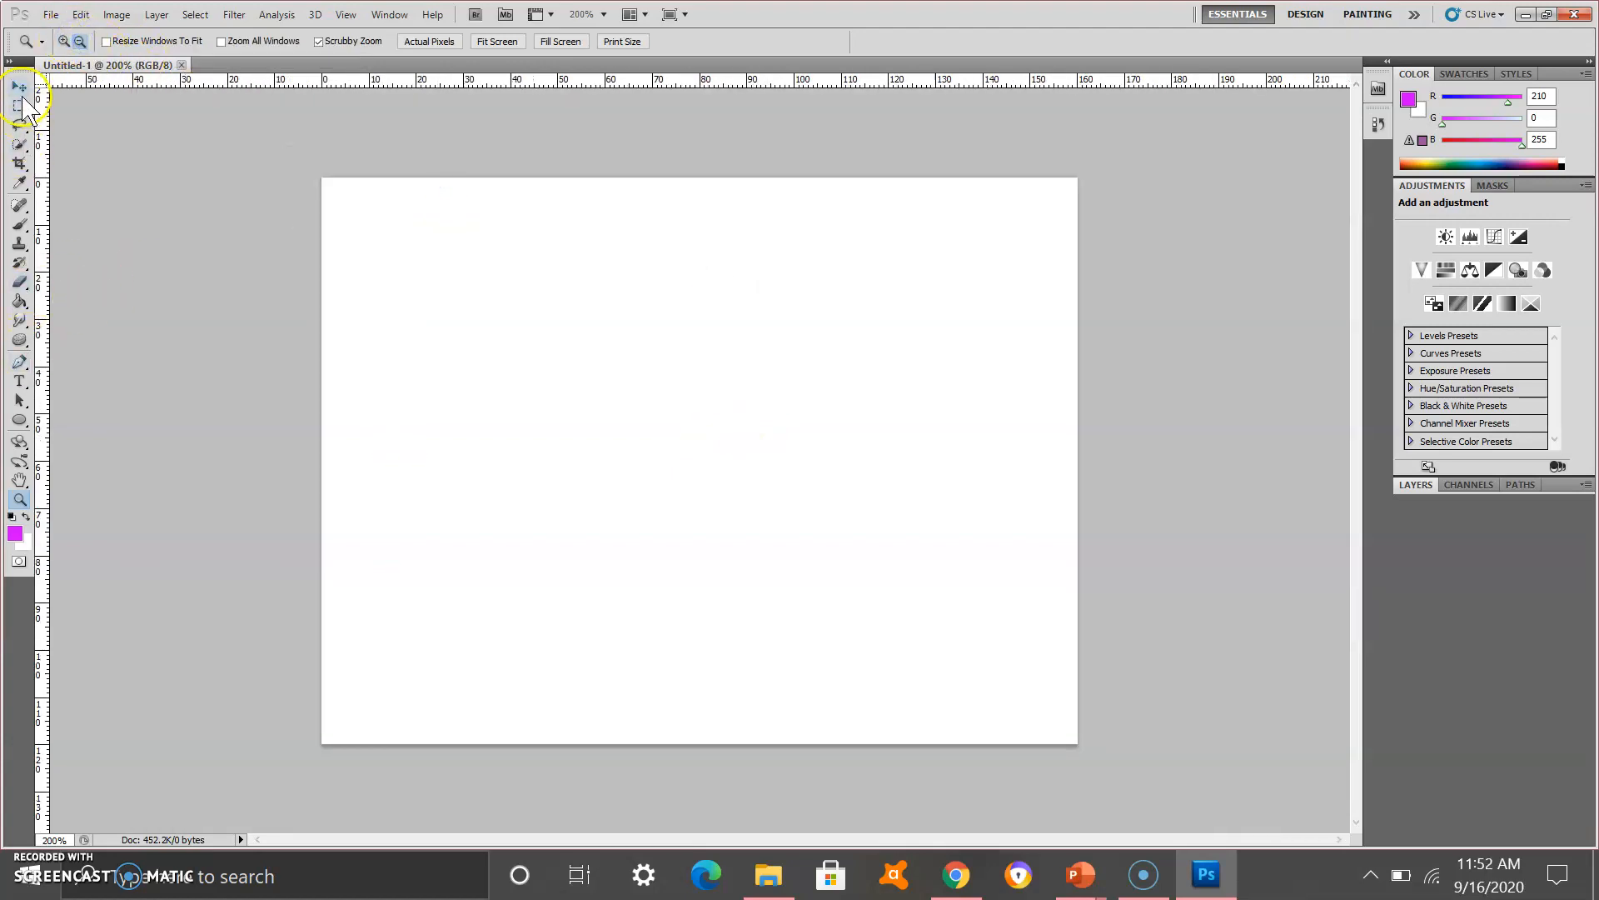
Step: Switch to the Move tool and browse the Desktop to select the singer's PNG photo
left_click(14, 88)
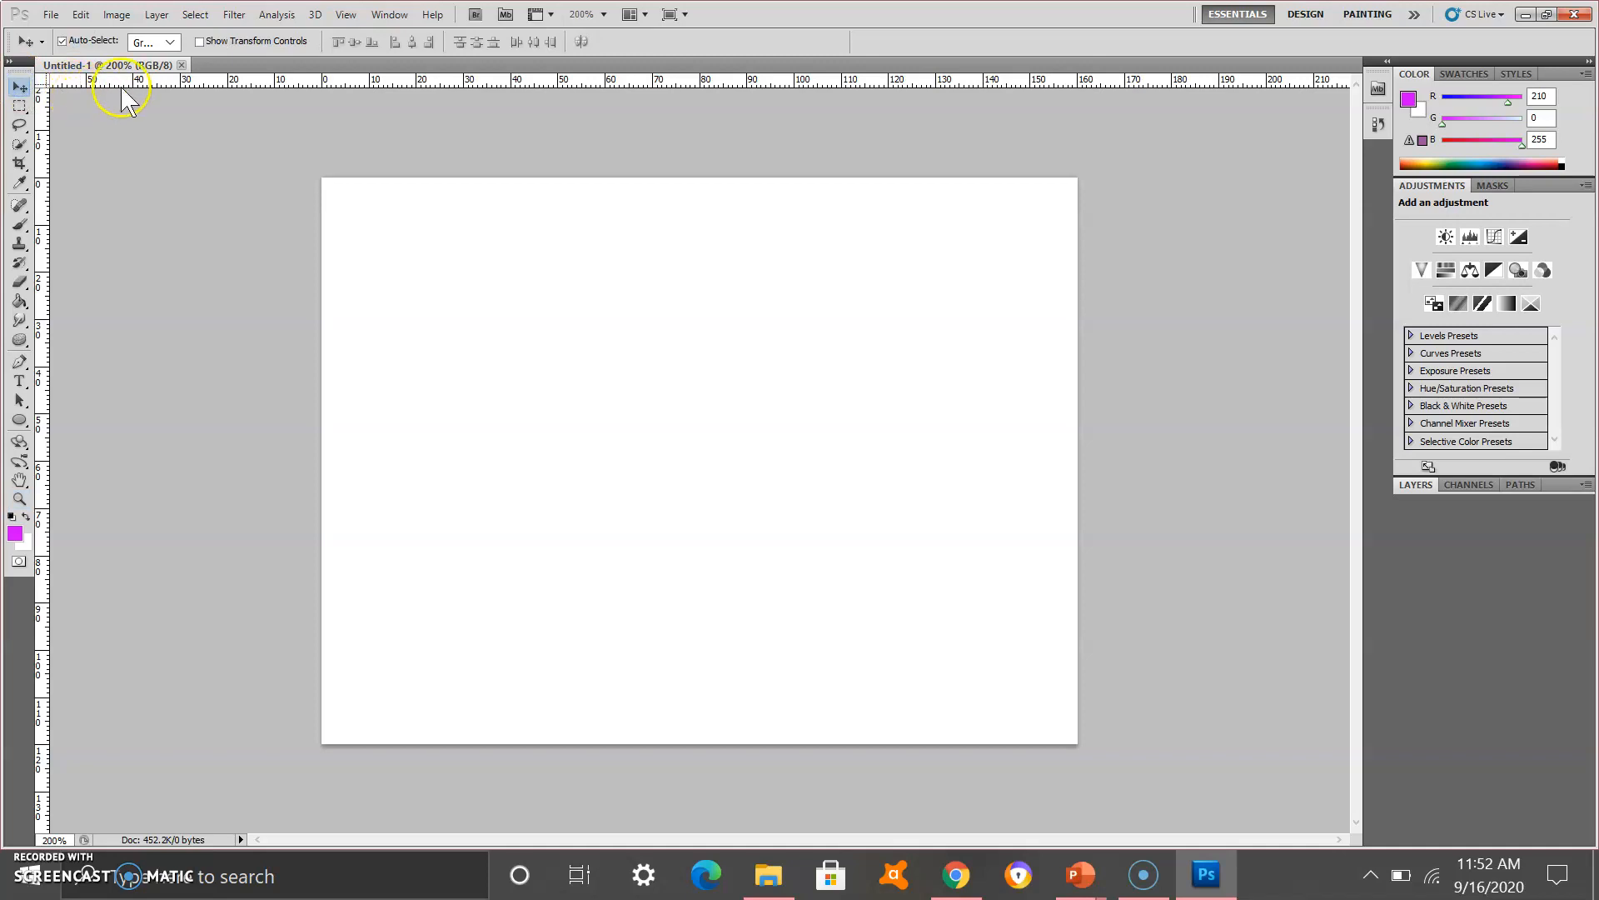
left_click(52, 15)
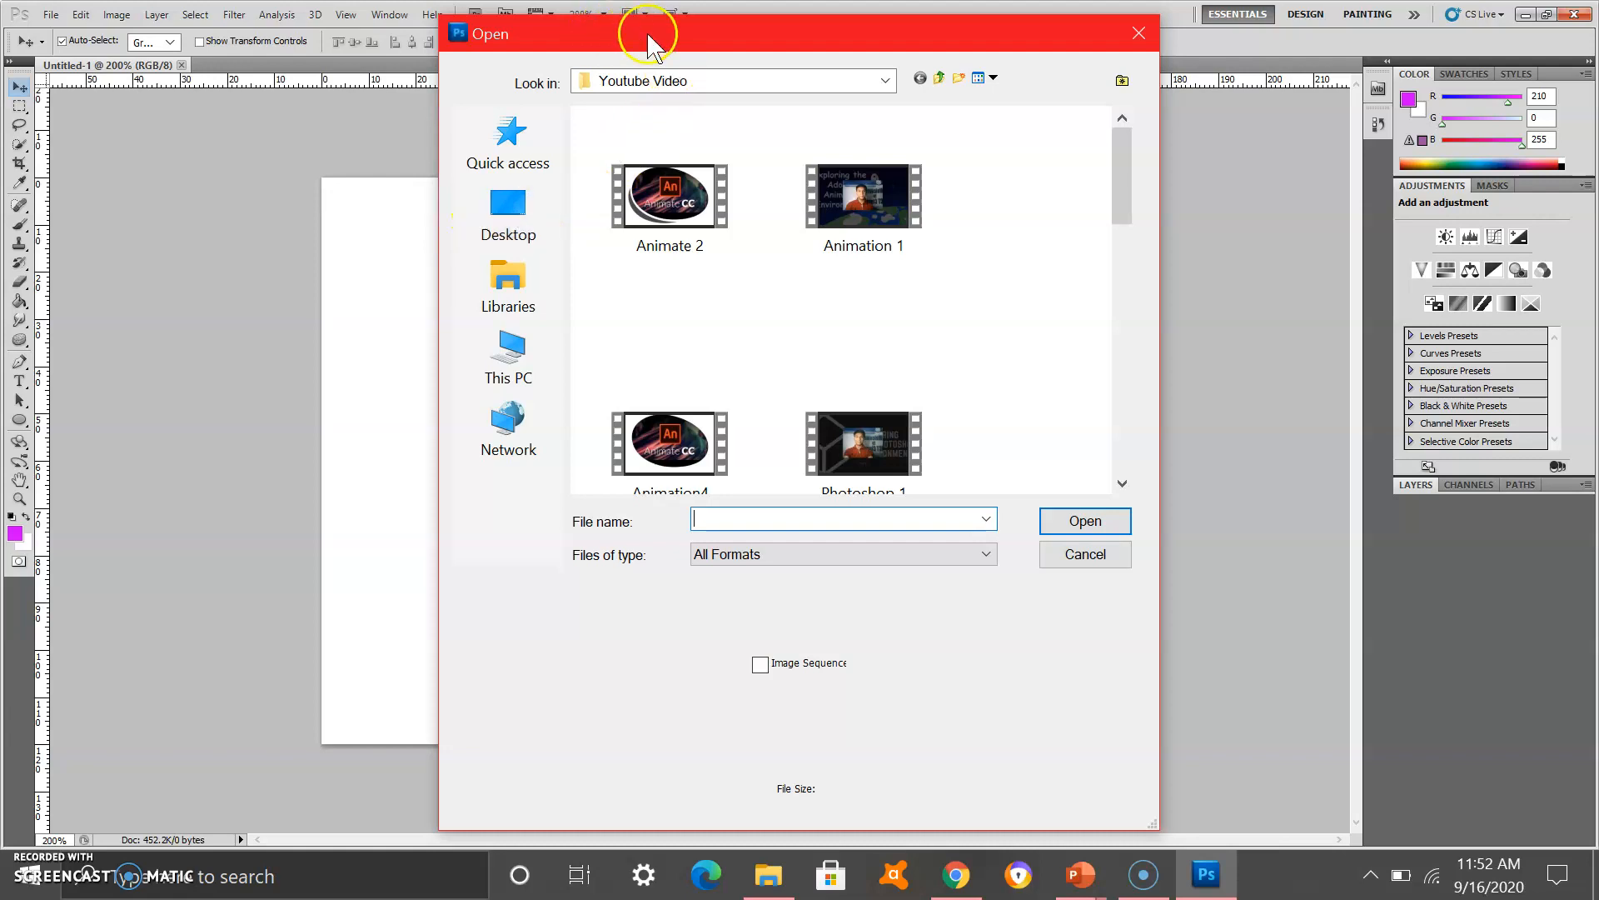
left_click(508, 212)
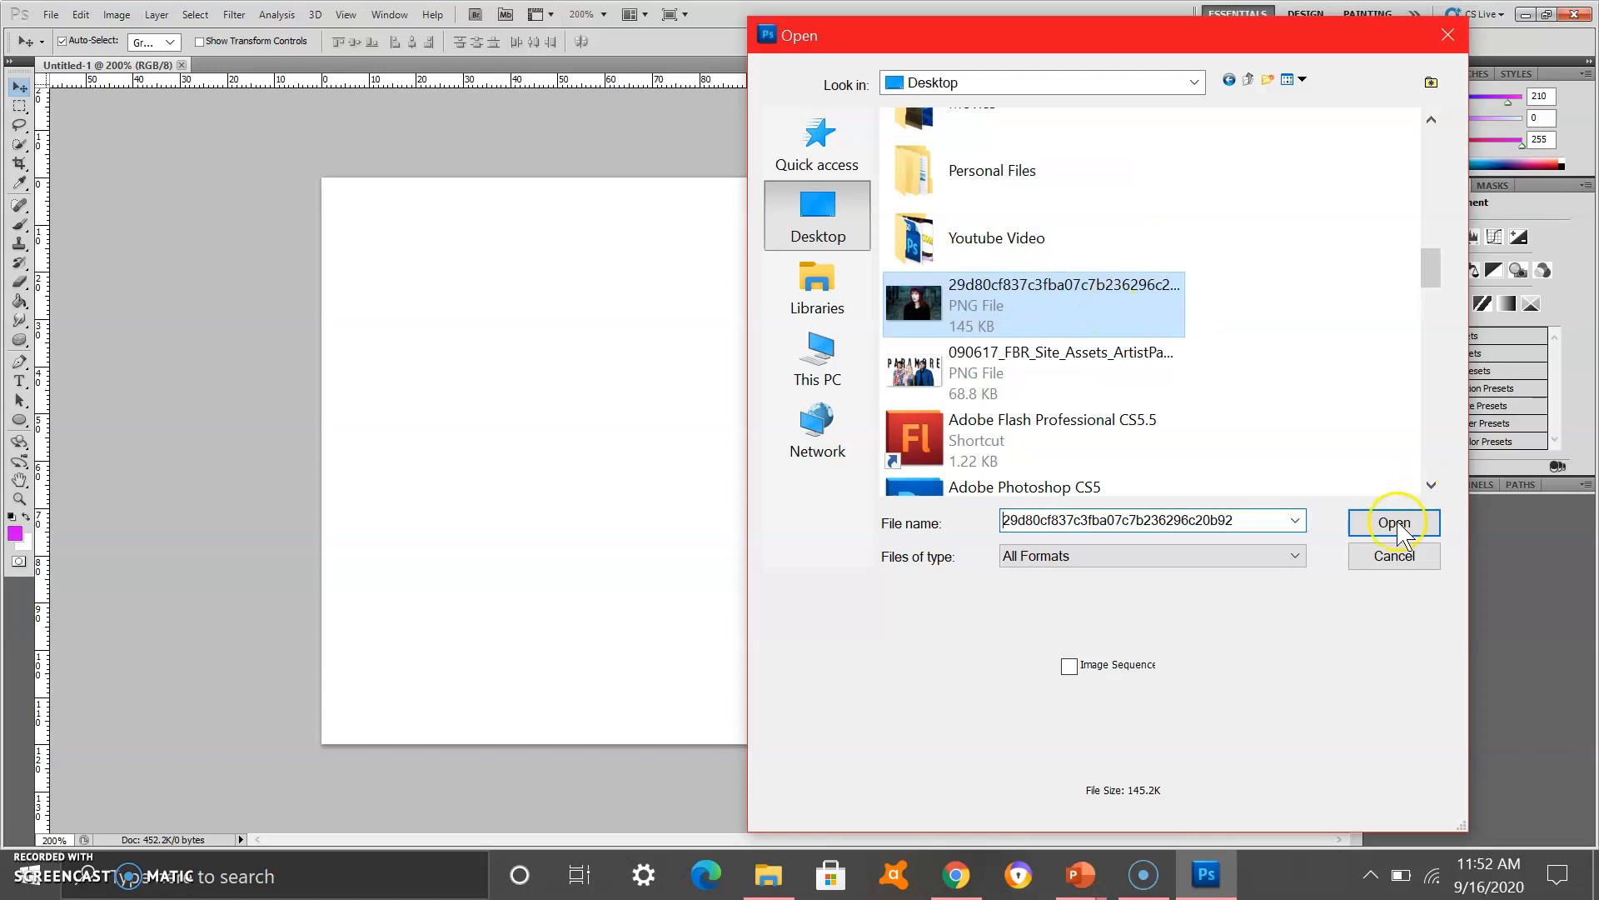
Step: Open the singer's beanie photo and drag it onto the Untitled-1 page as a new layer
left_click(1392, 522)
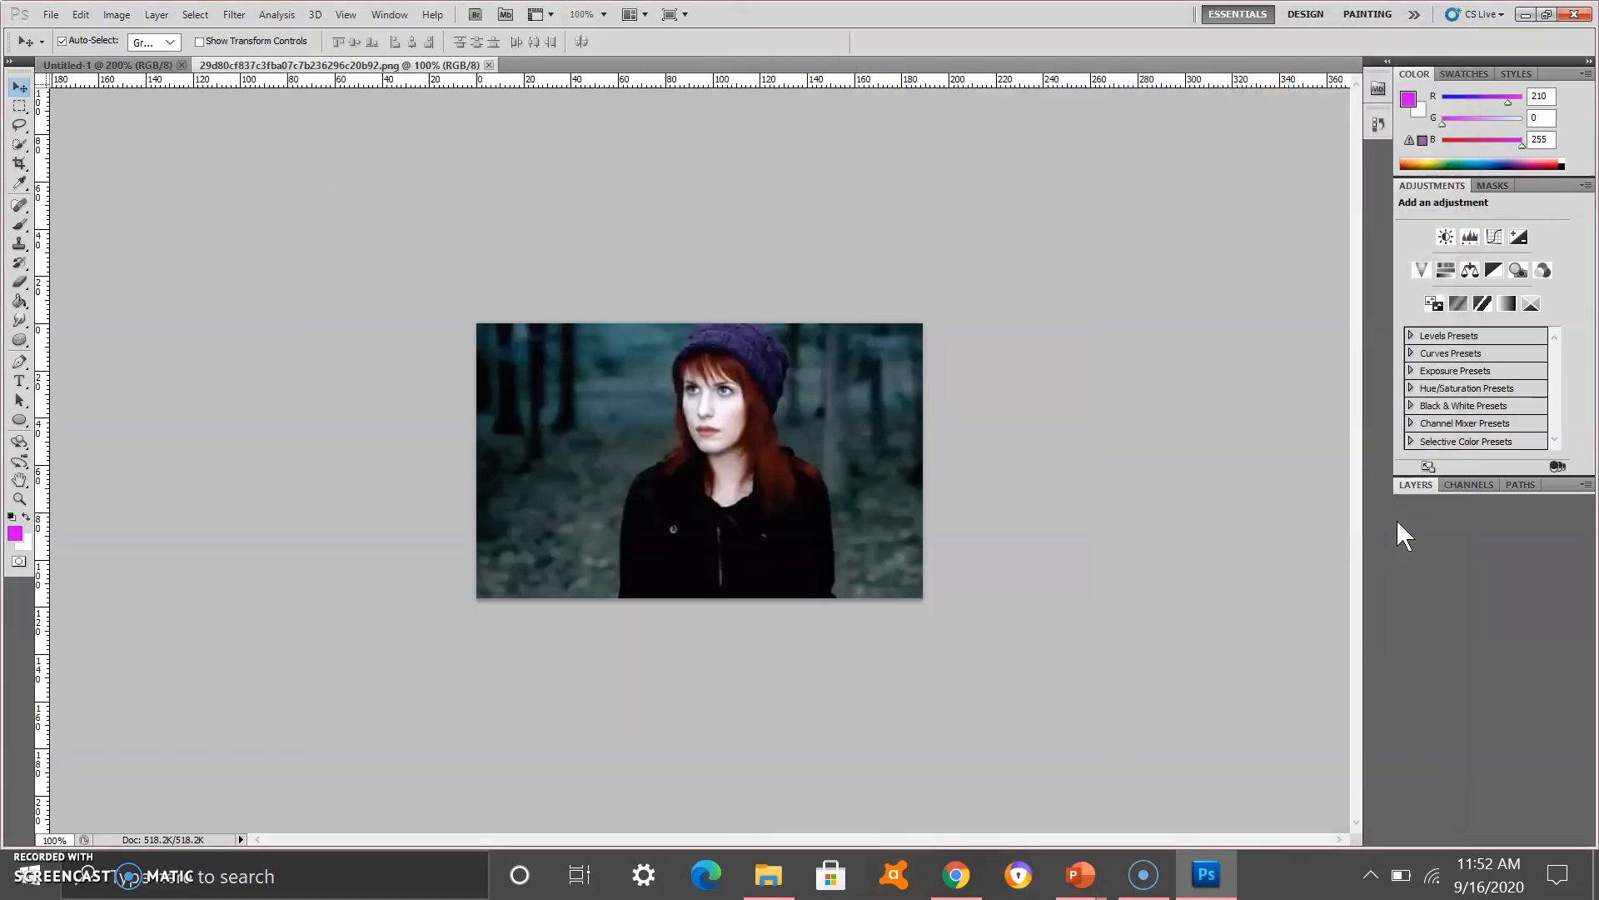
mouse_move(943, 517)
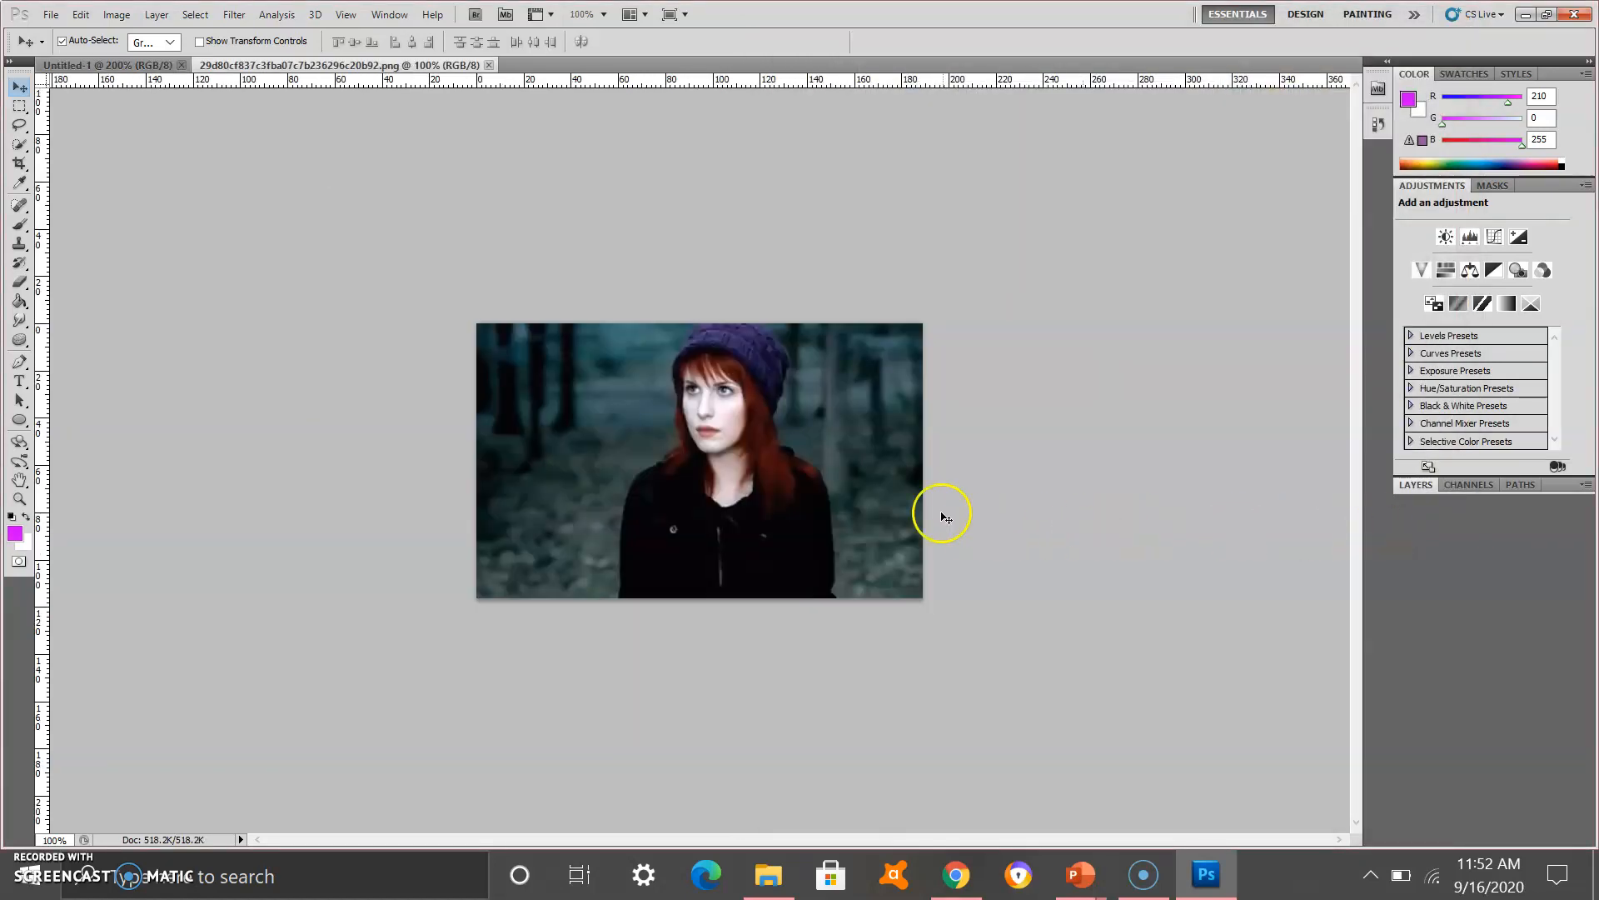
mouse_move(626, 482)
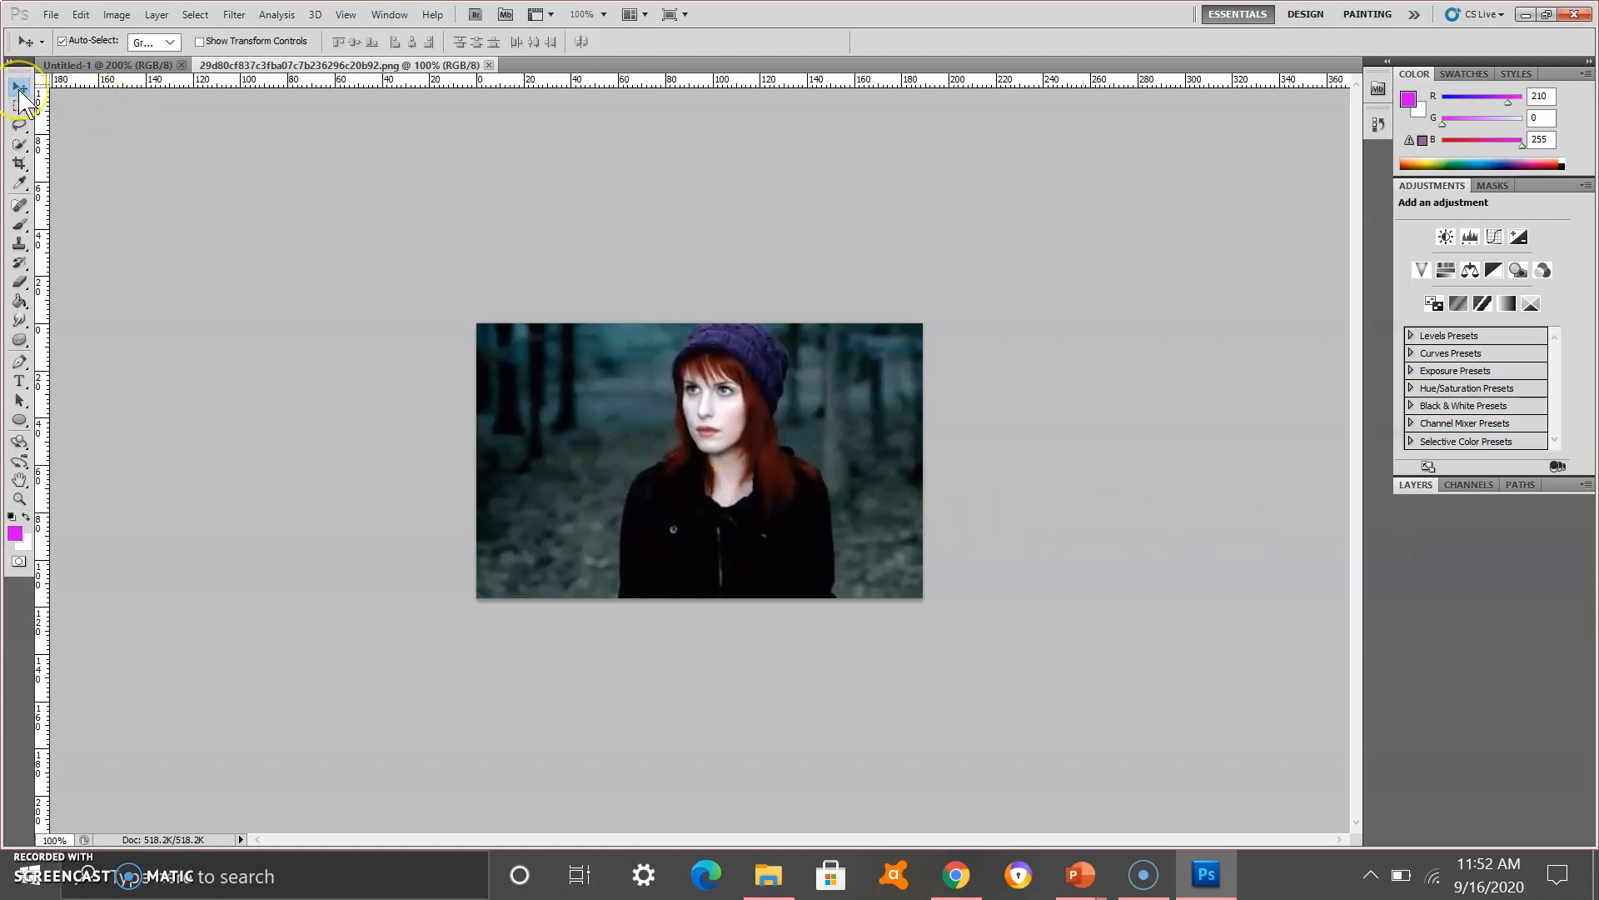
mouse_move(20, 89)
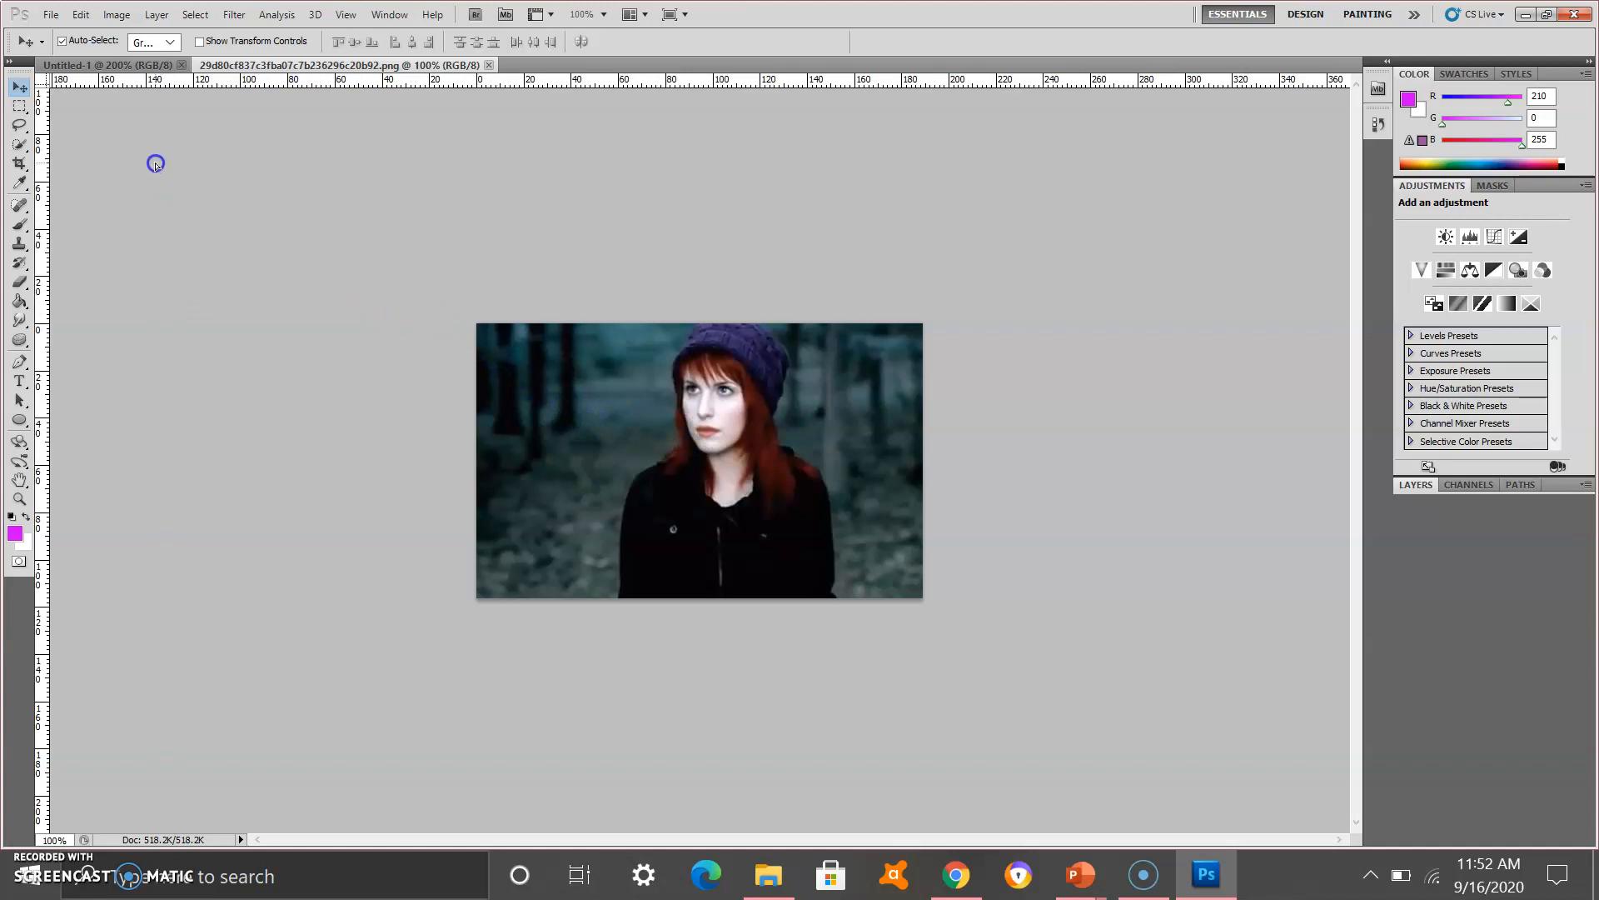
left_click(103, 63)
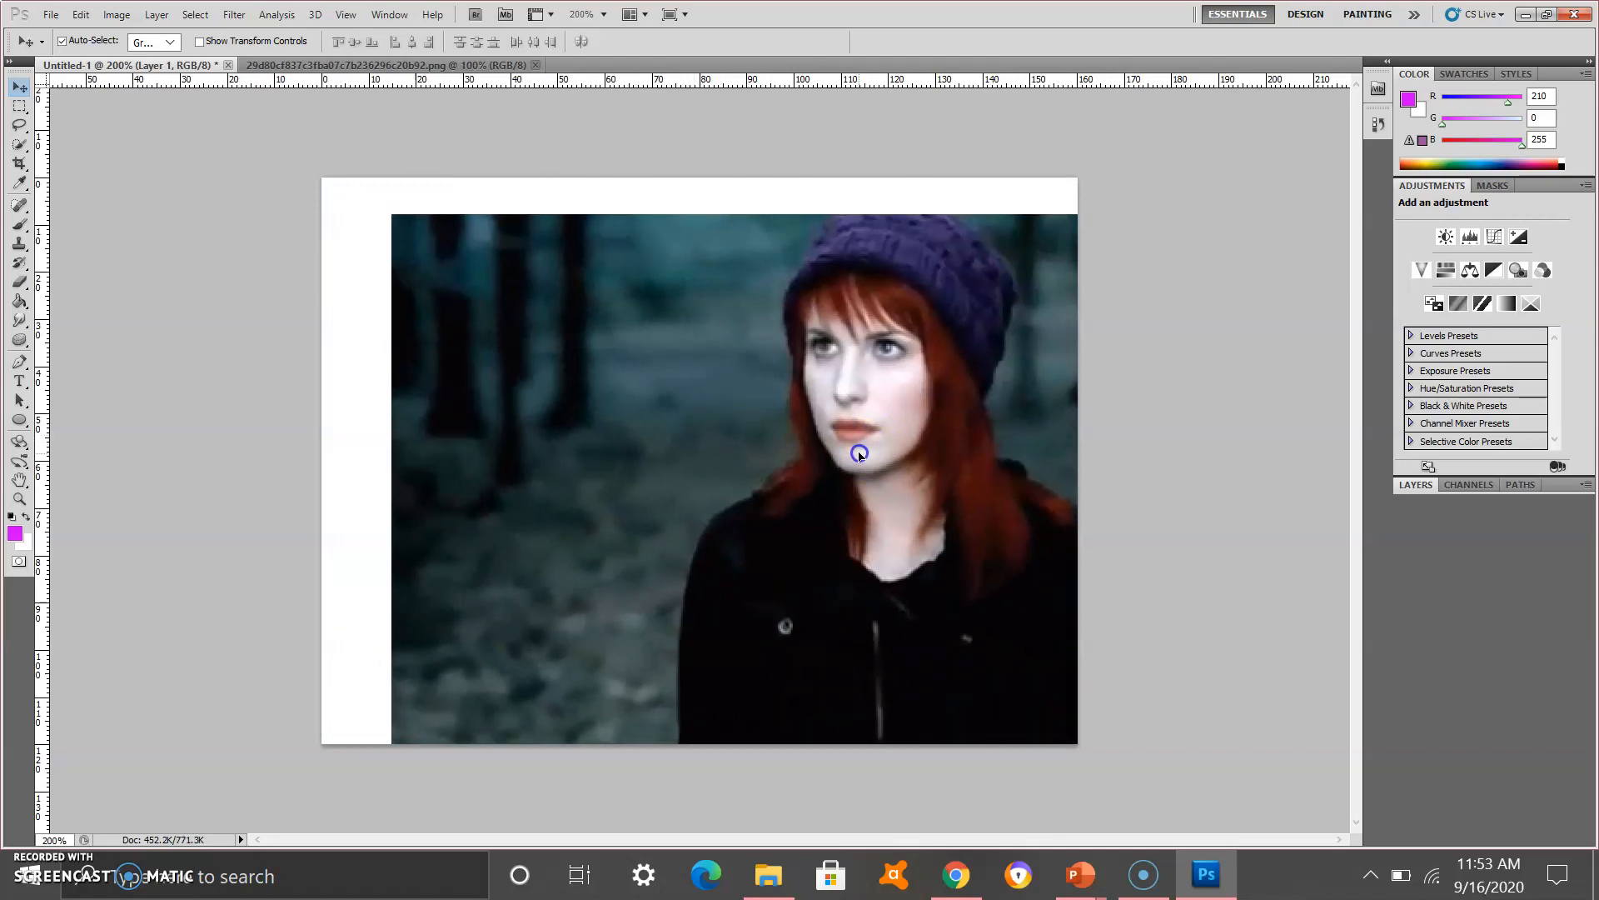
left_click_drag(860, 453, 835, 453)
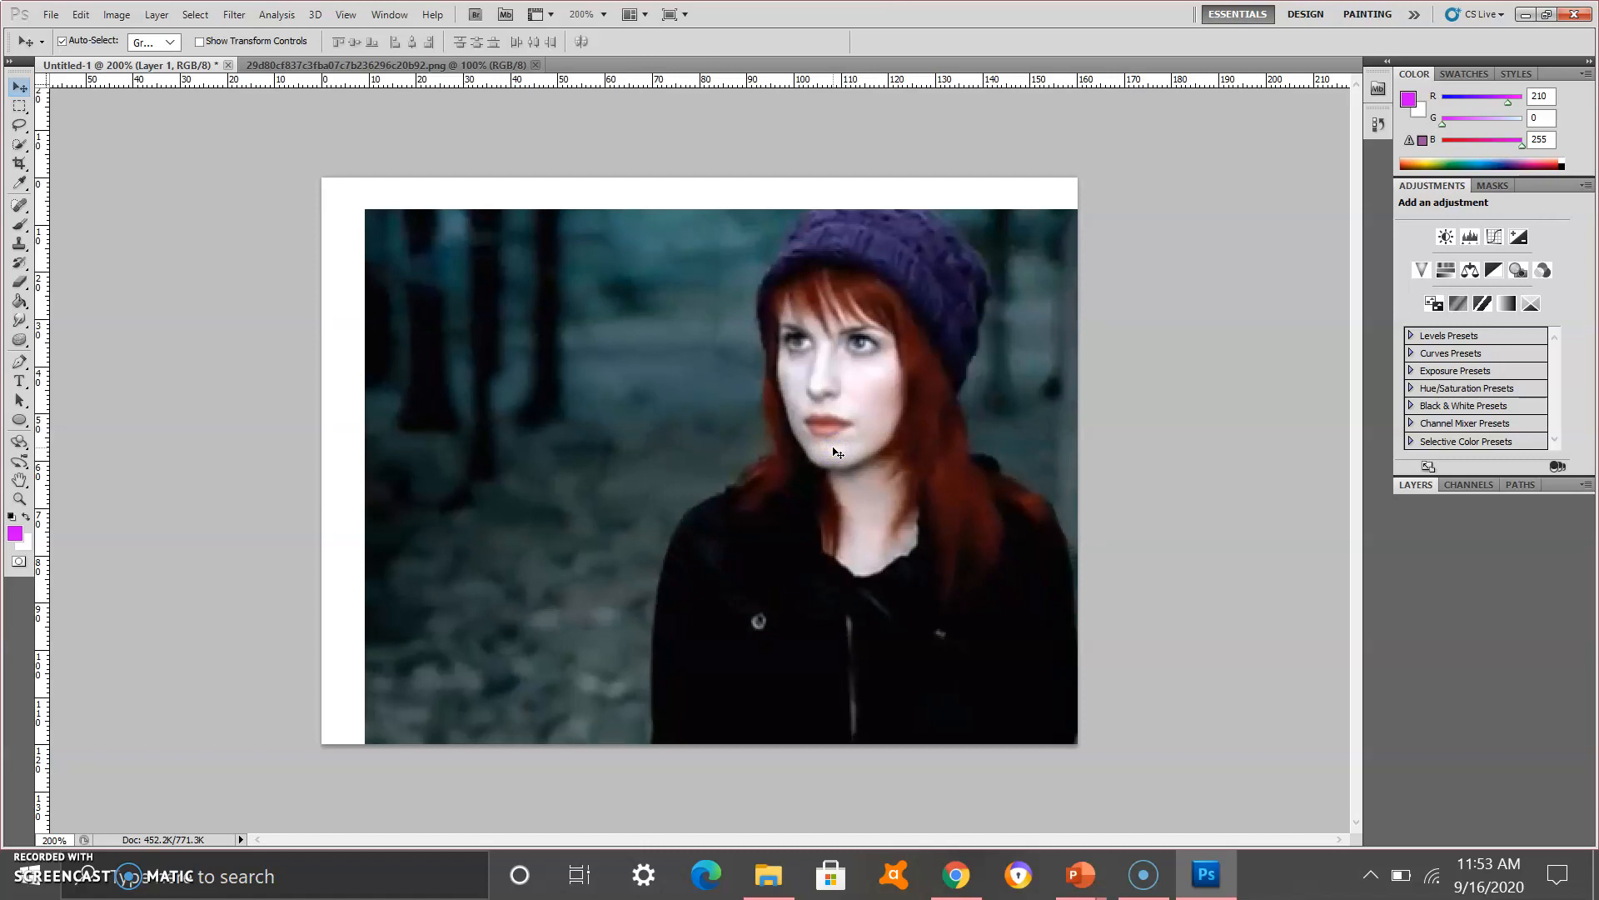
left_click(84, 15)
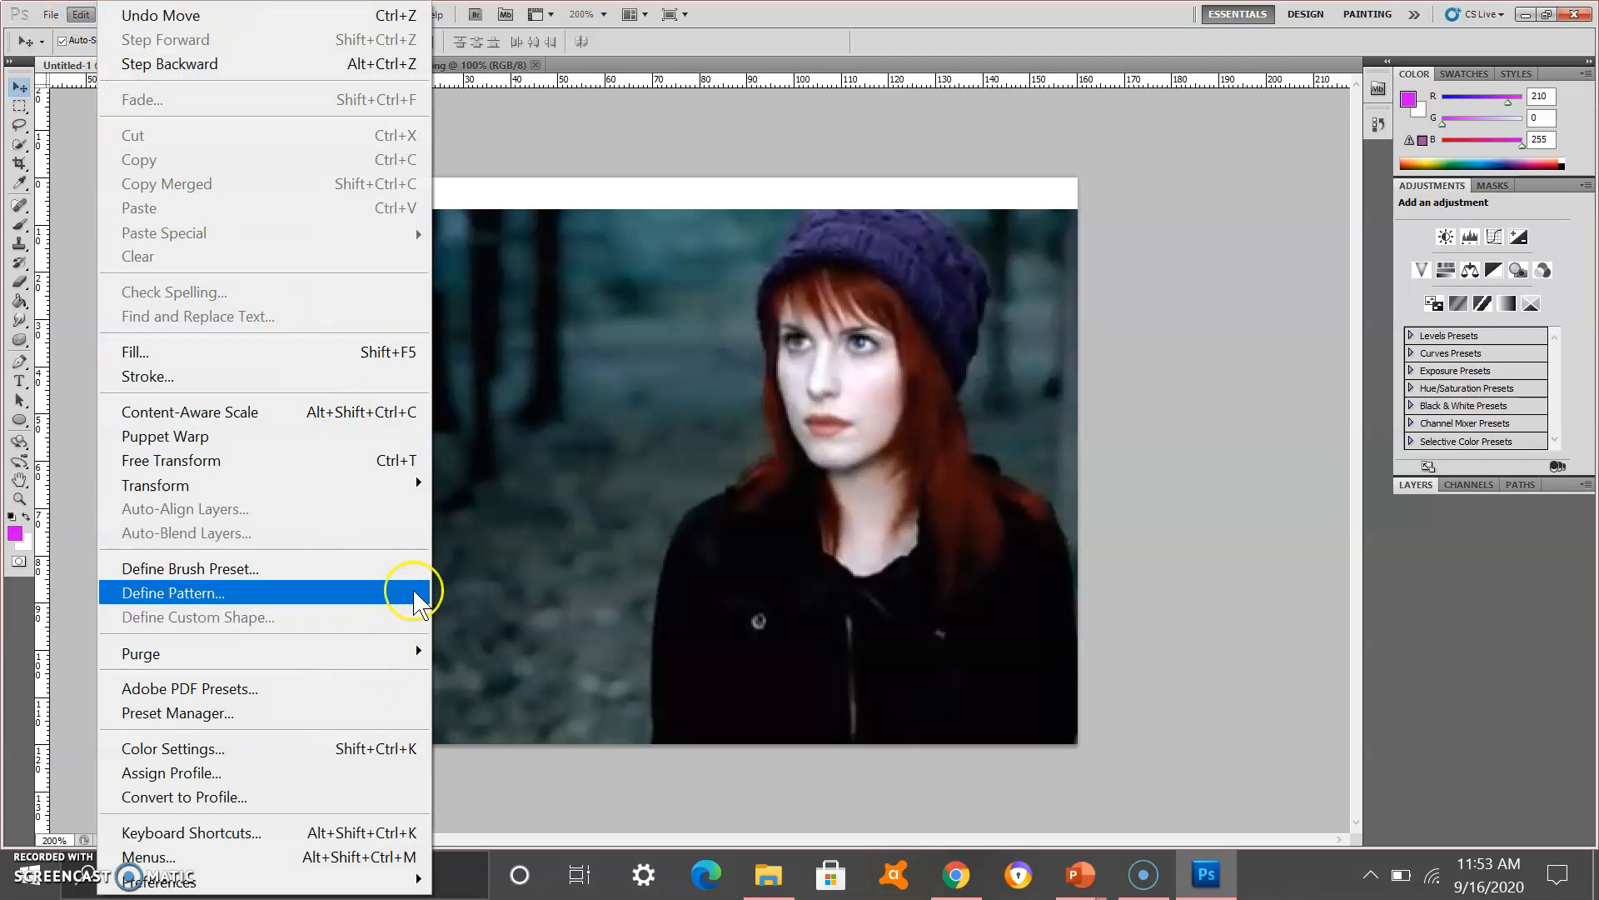
mouse_move(366, 492)
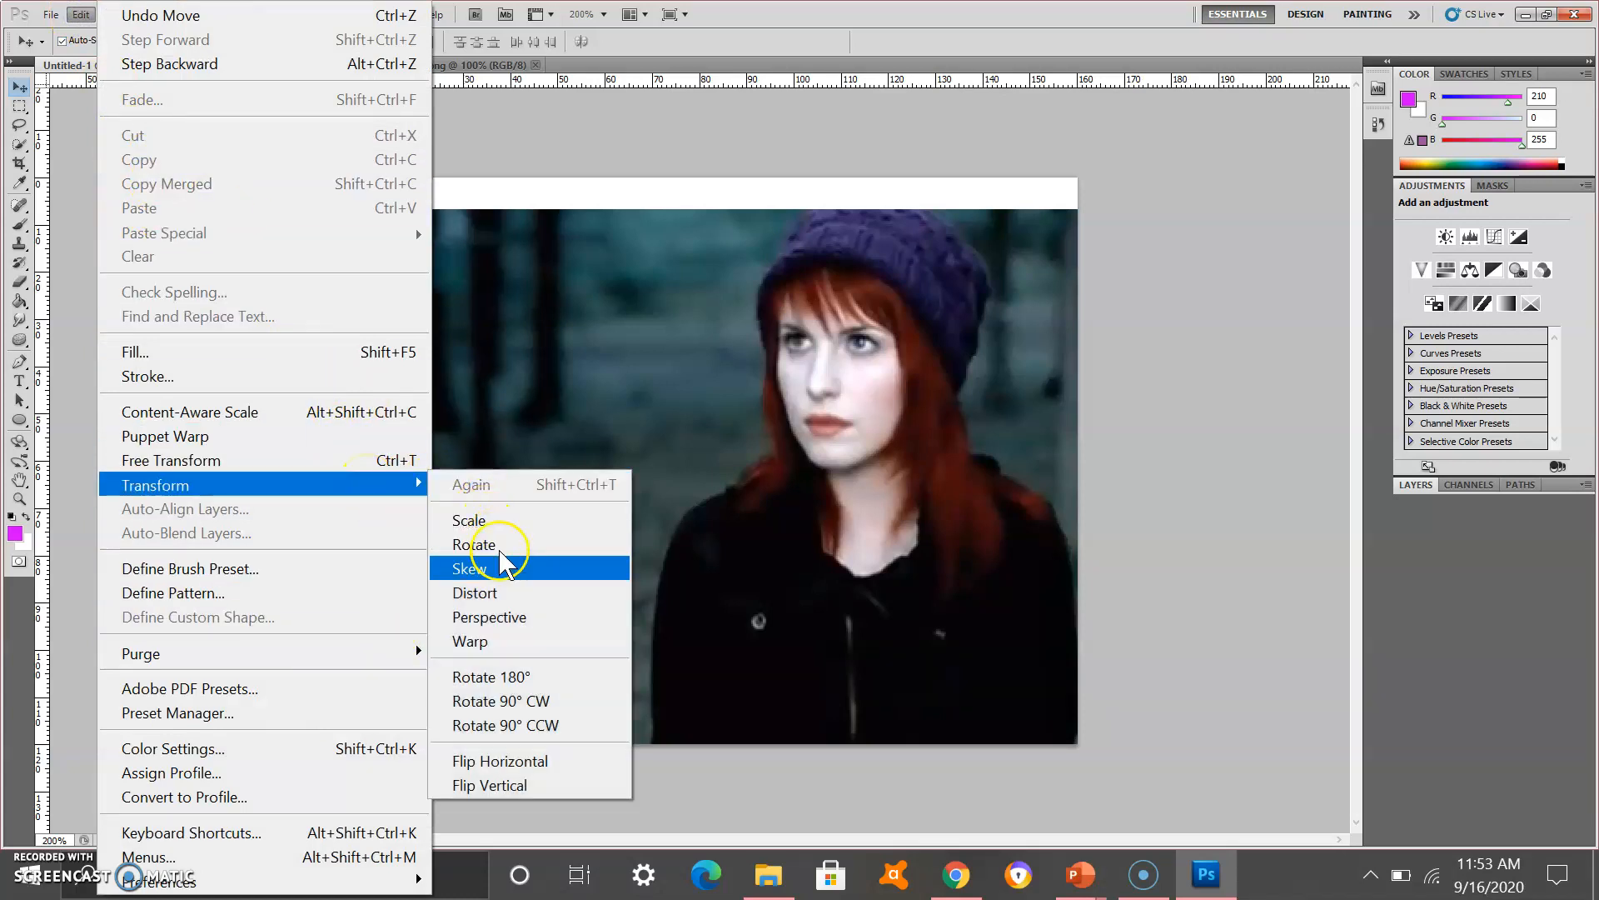
mouse_move(487, 556)
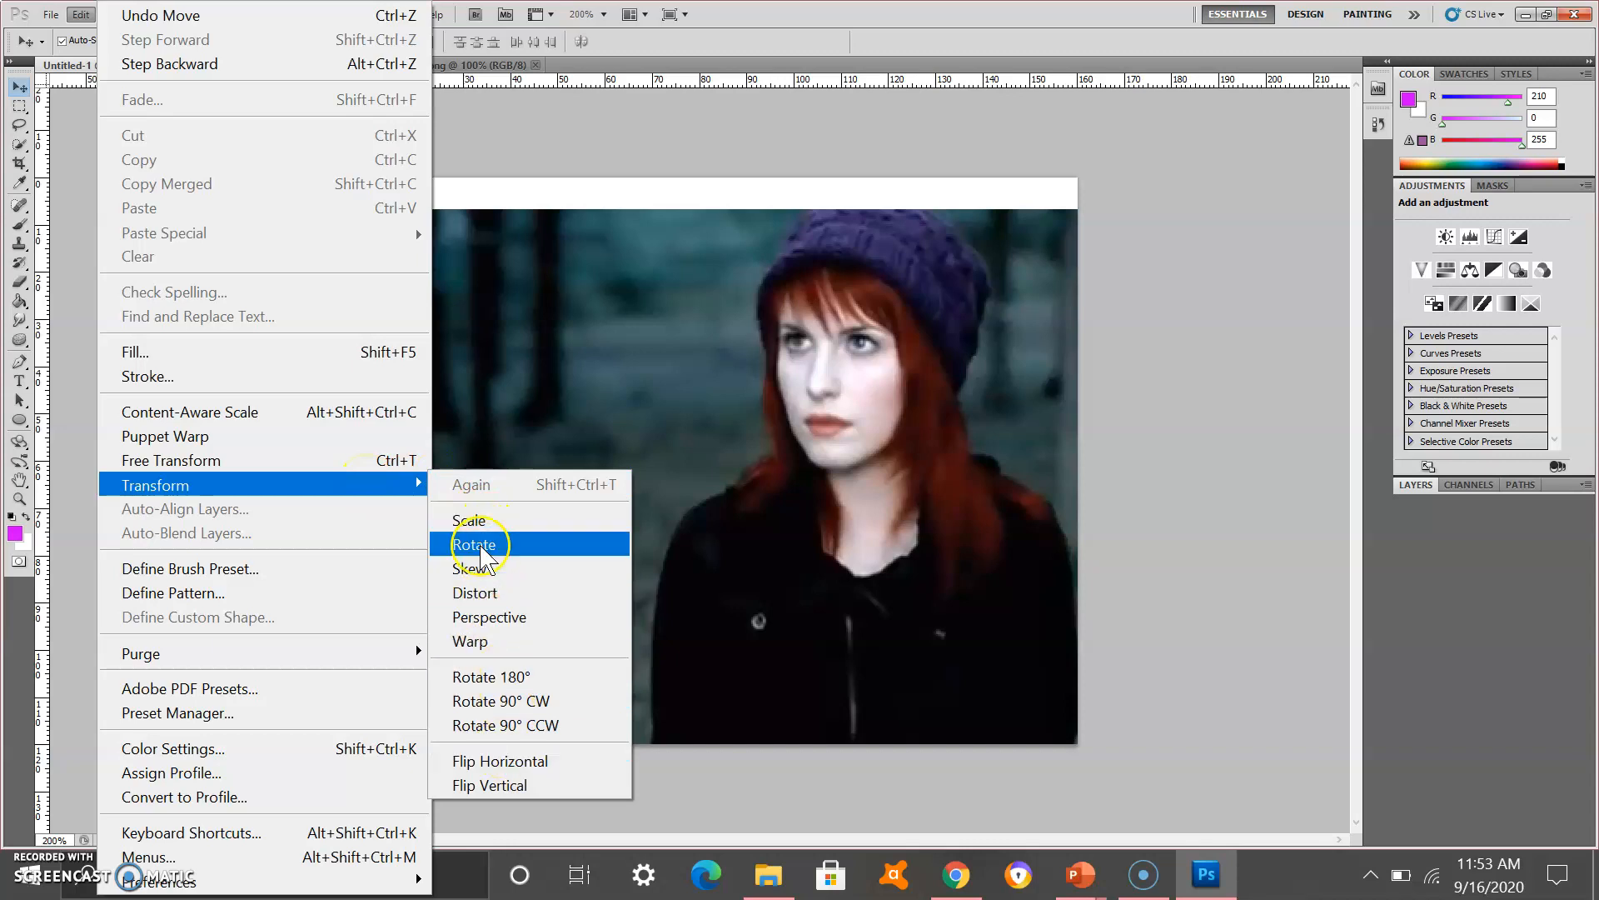
Step: Put the singer's photo layer into transform mode
left_click(476, 544)
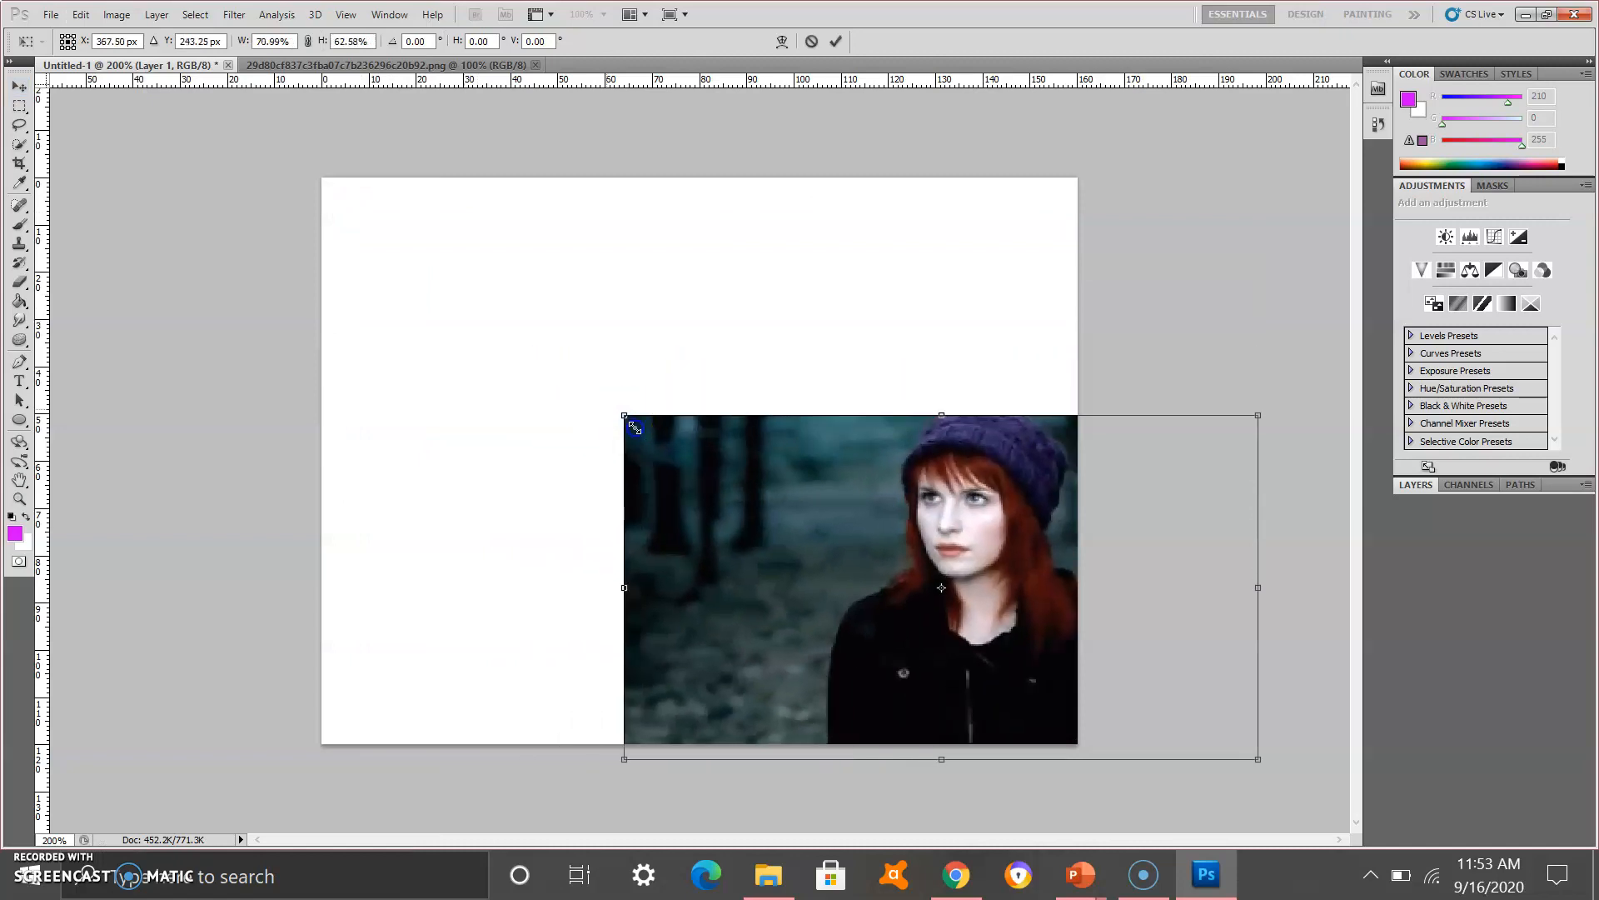
Step: Scale the singer's photo to about 28% in the page's top-left corner and commit
left_click_drag(623, 414, 771, 480)
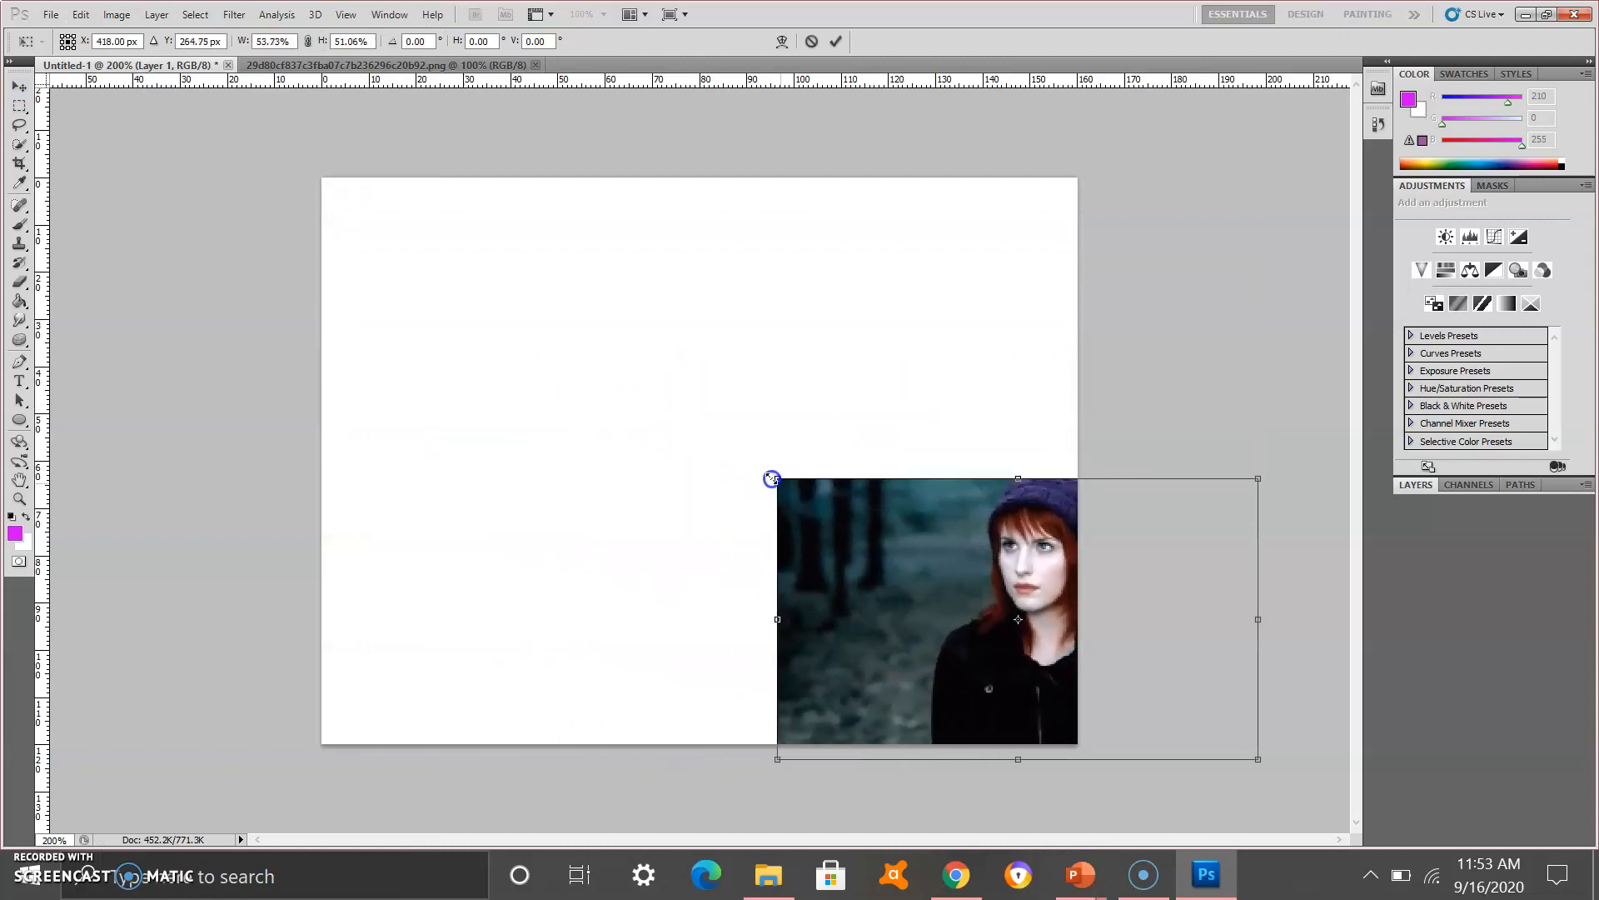
left_click_drag(773, 480, 657, 476)
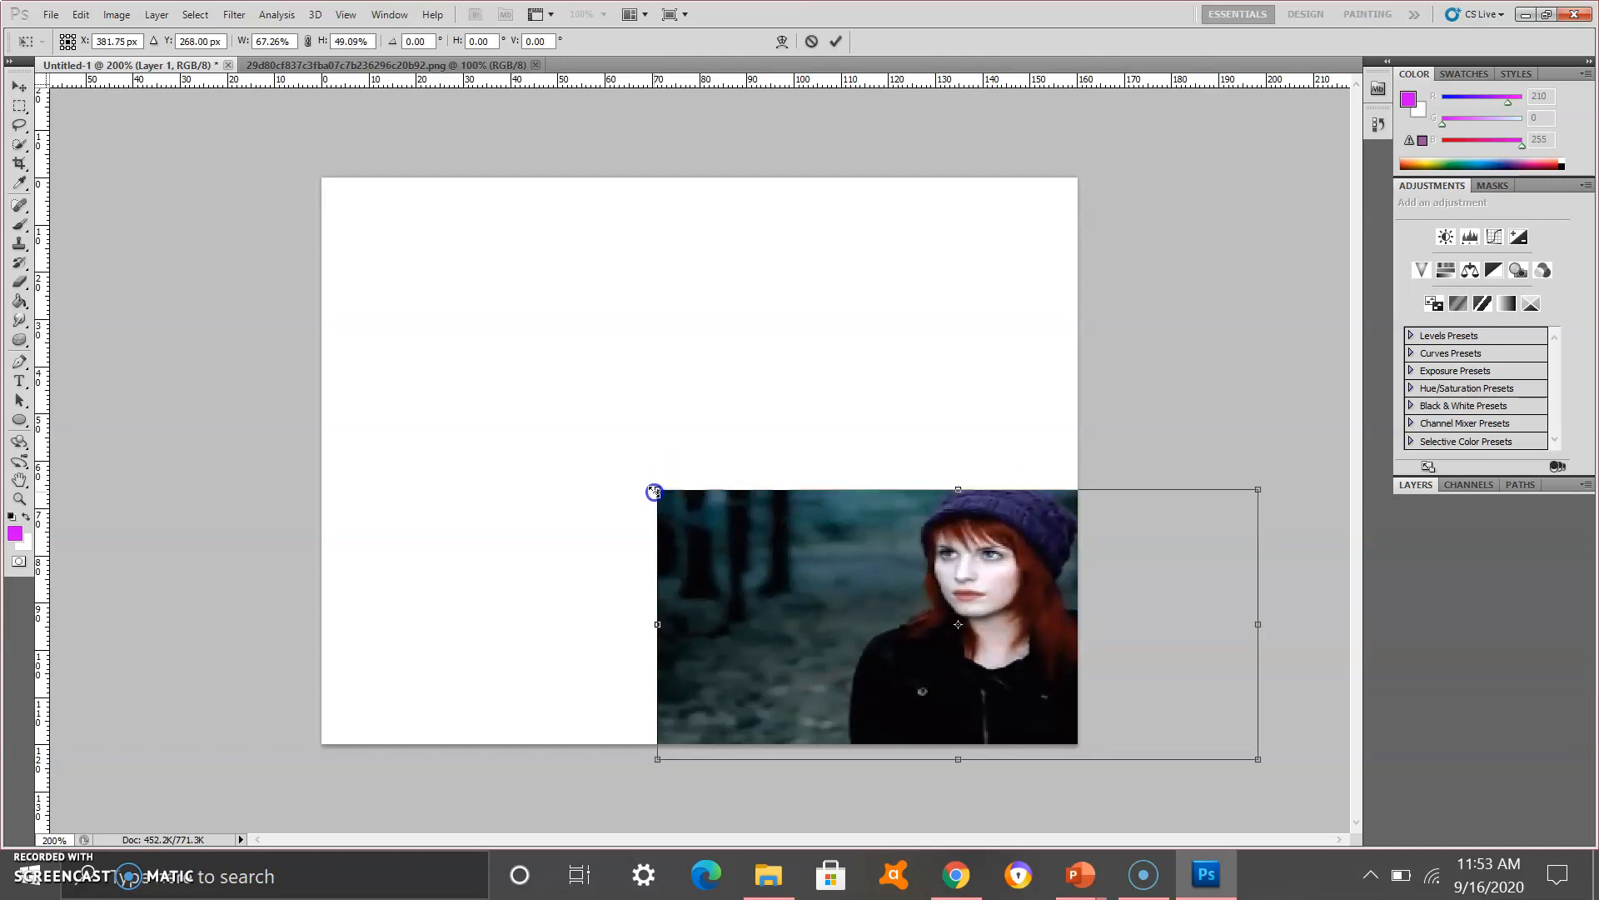
left_click_drag(655, 491, 715, 423)
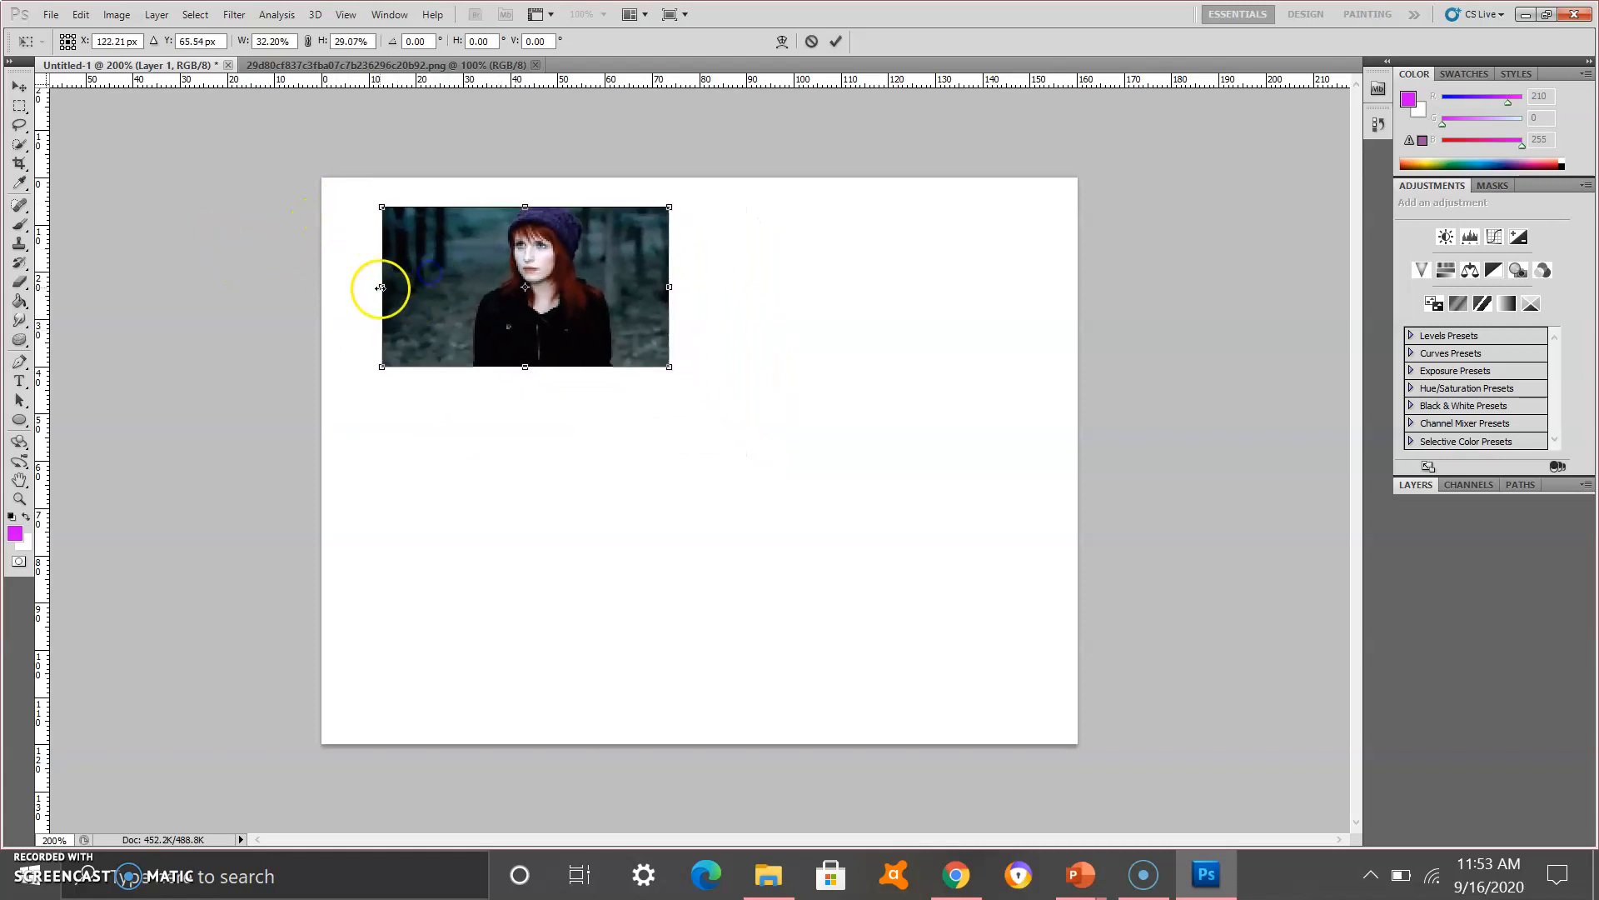
left_click_drag(525, 288, 479, 256)
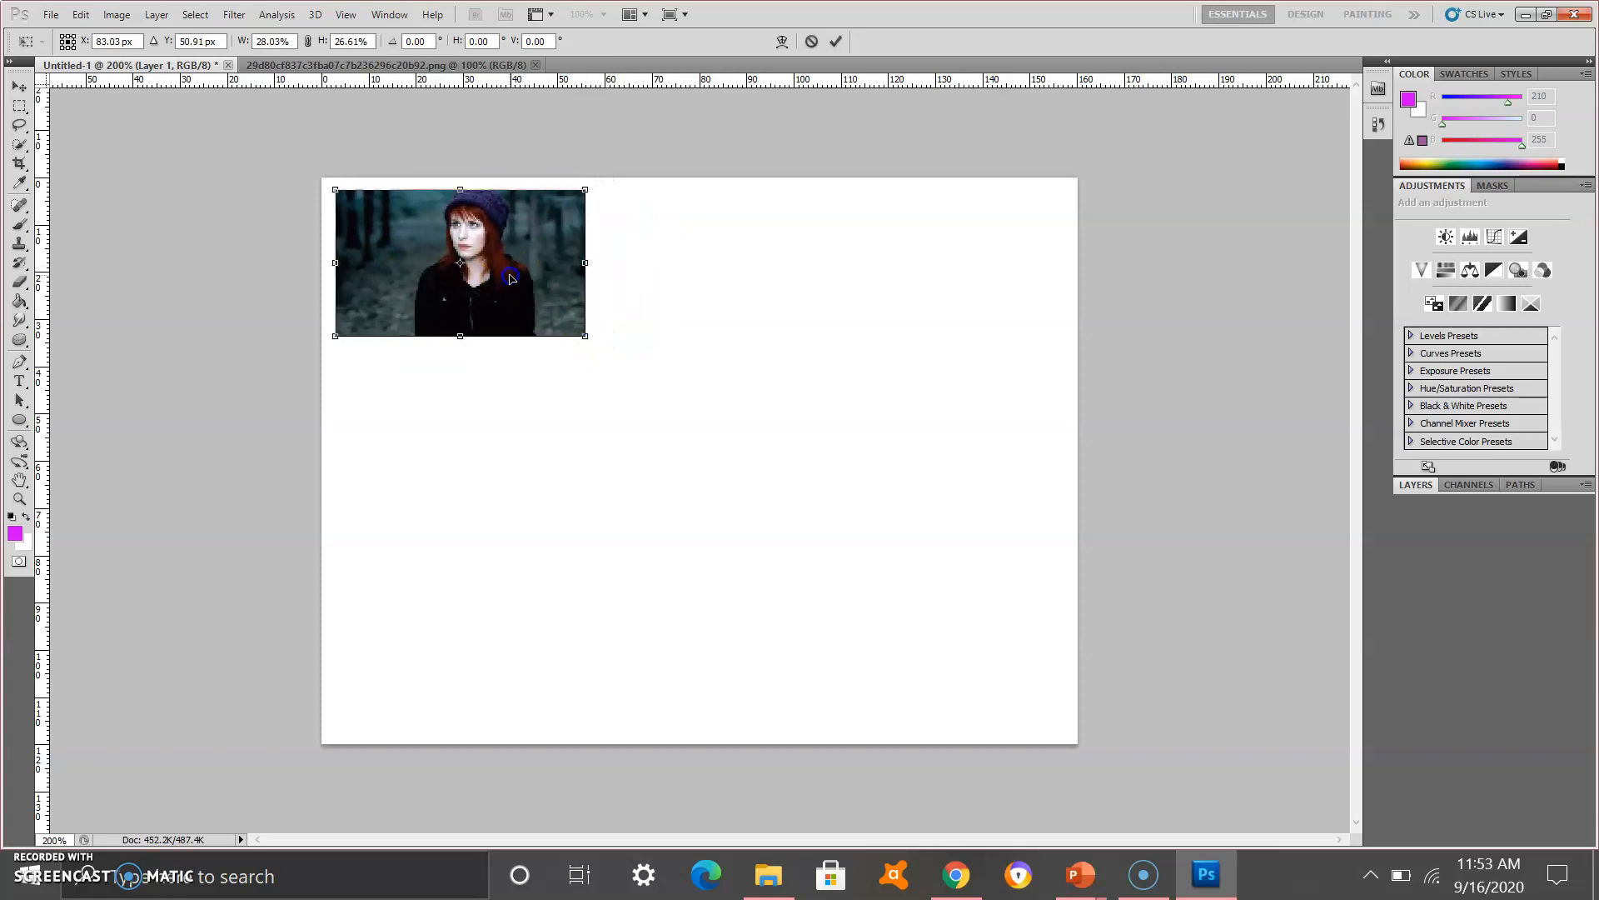
left_click(838, 42)
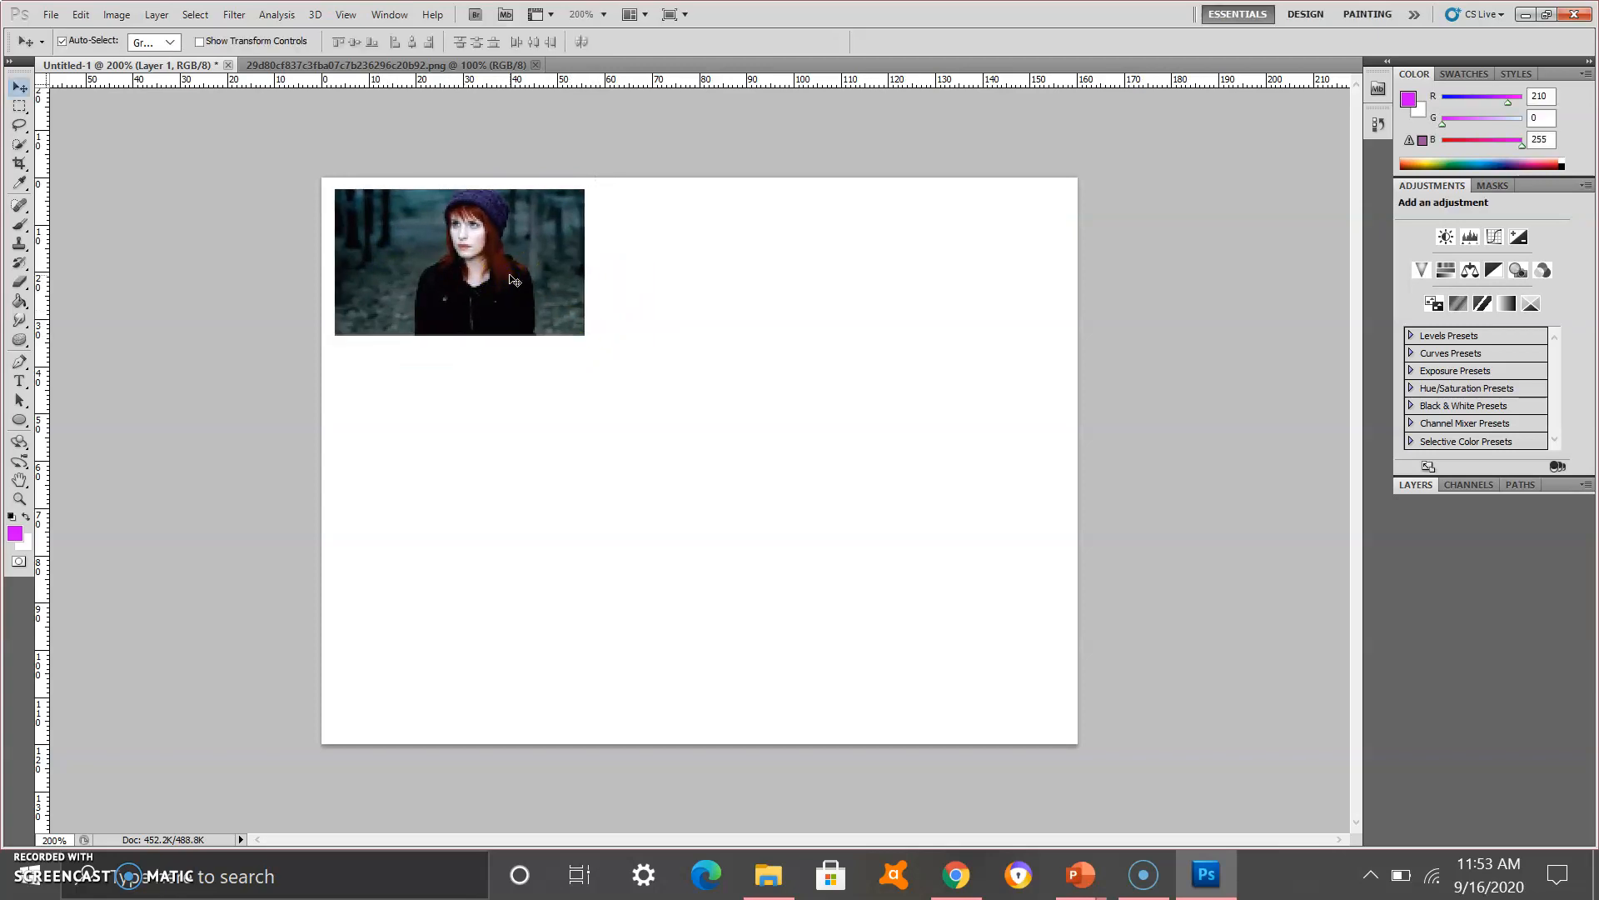
left_click(55, 17)
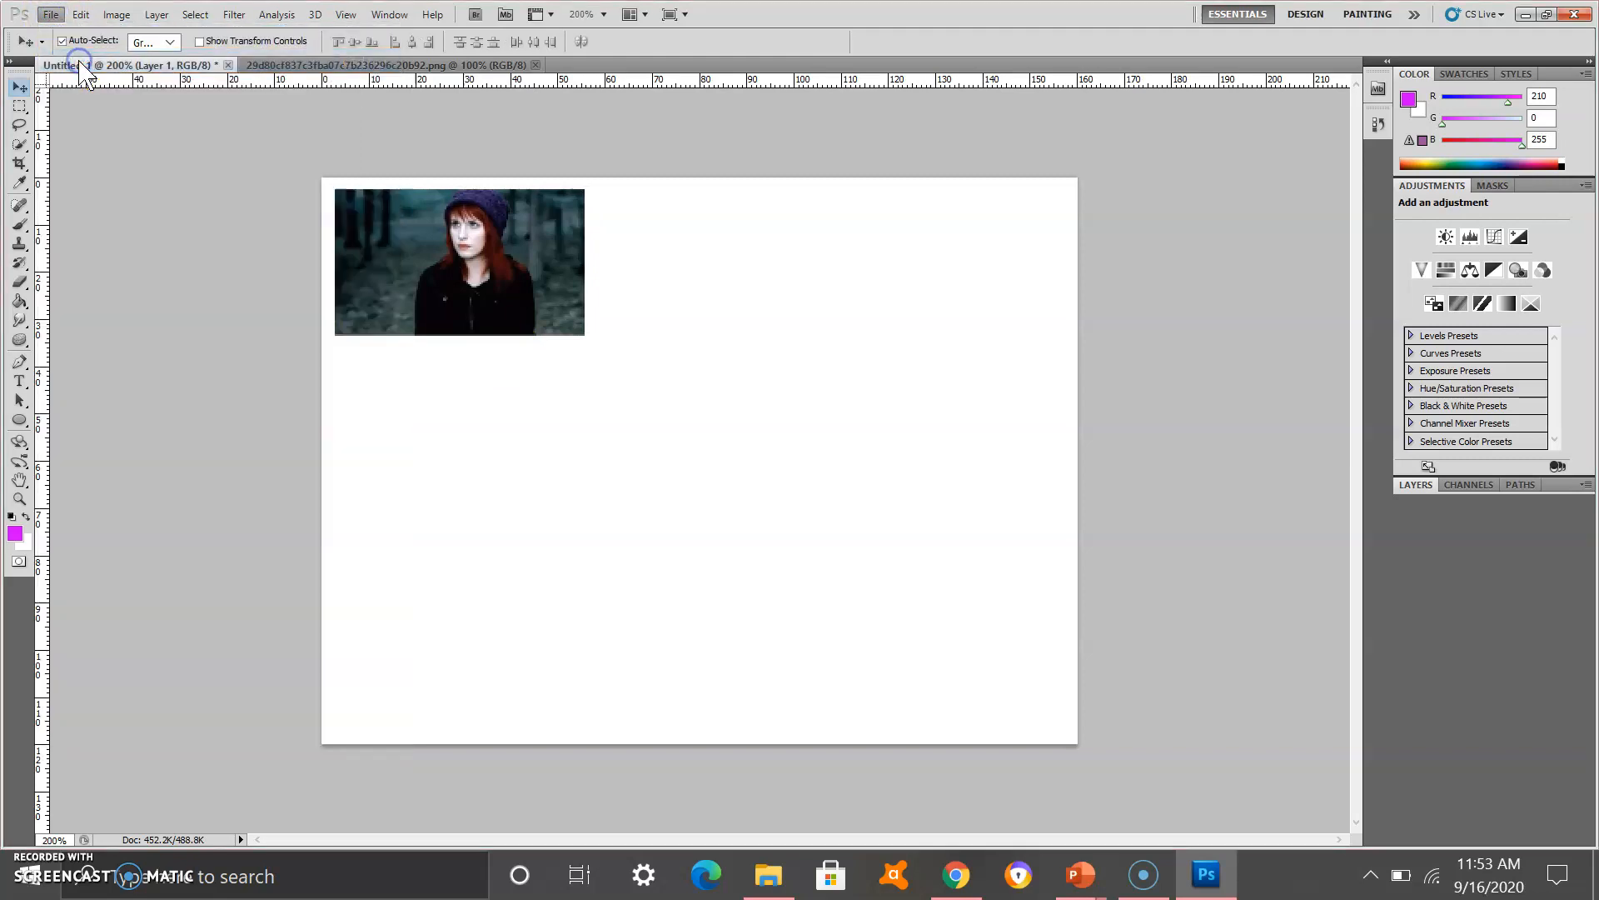
Step: Open the 'download' band group photo from the Desktop in Large Icons view
left_click(57, 15)
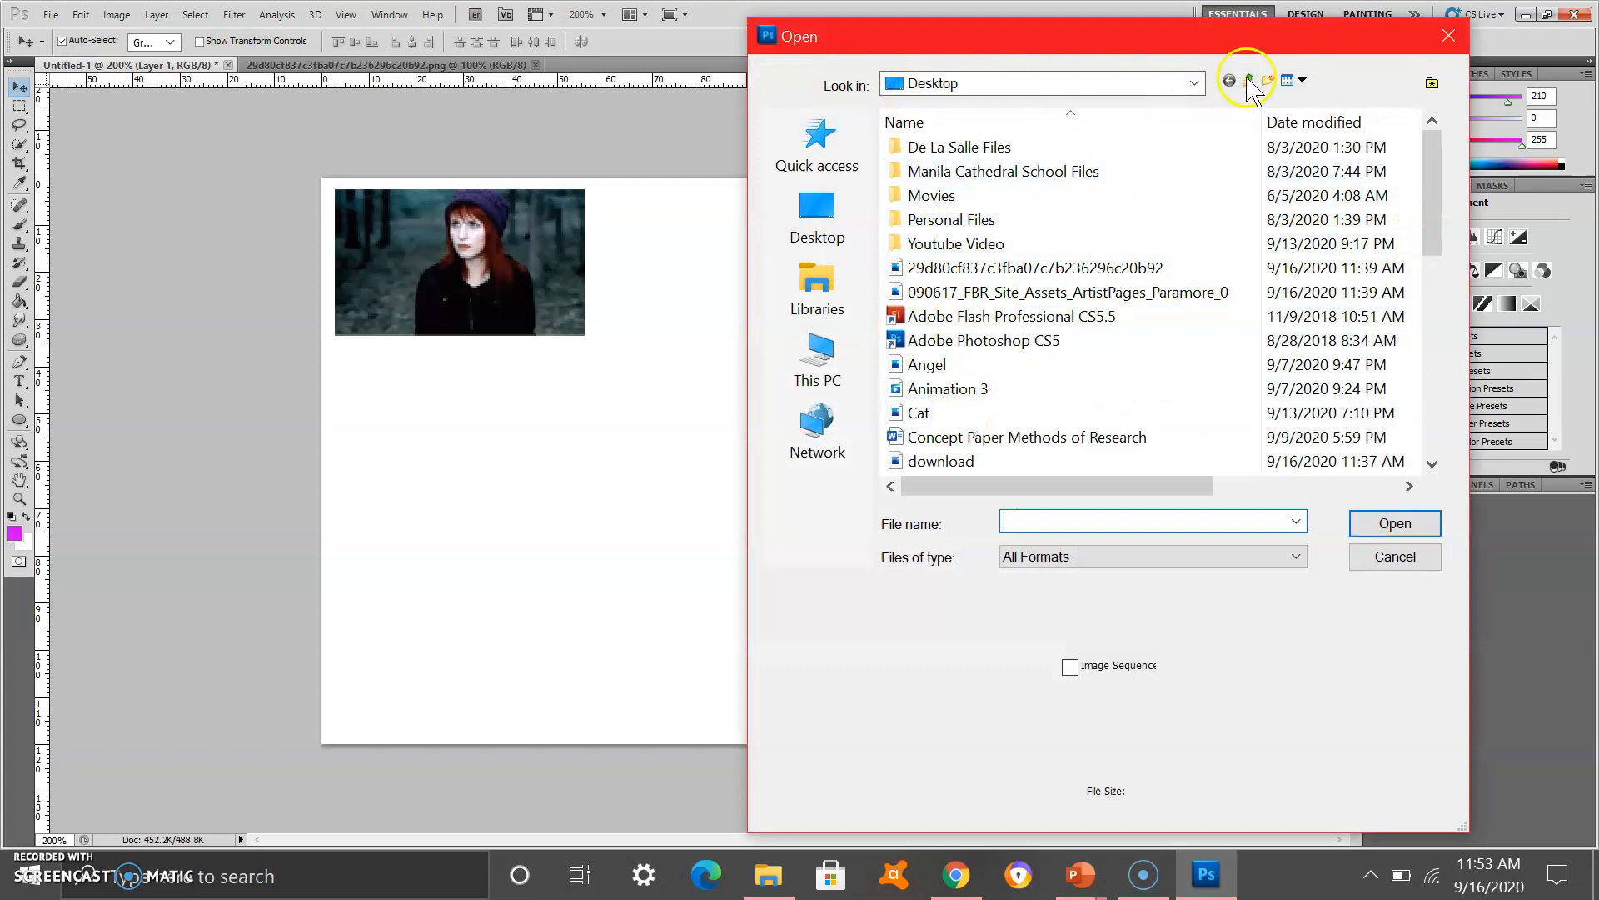
left_click(1299, 80)
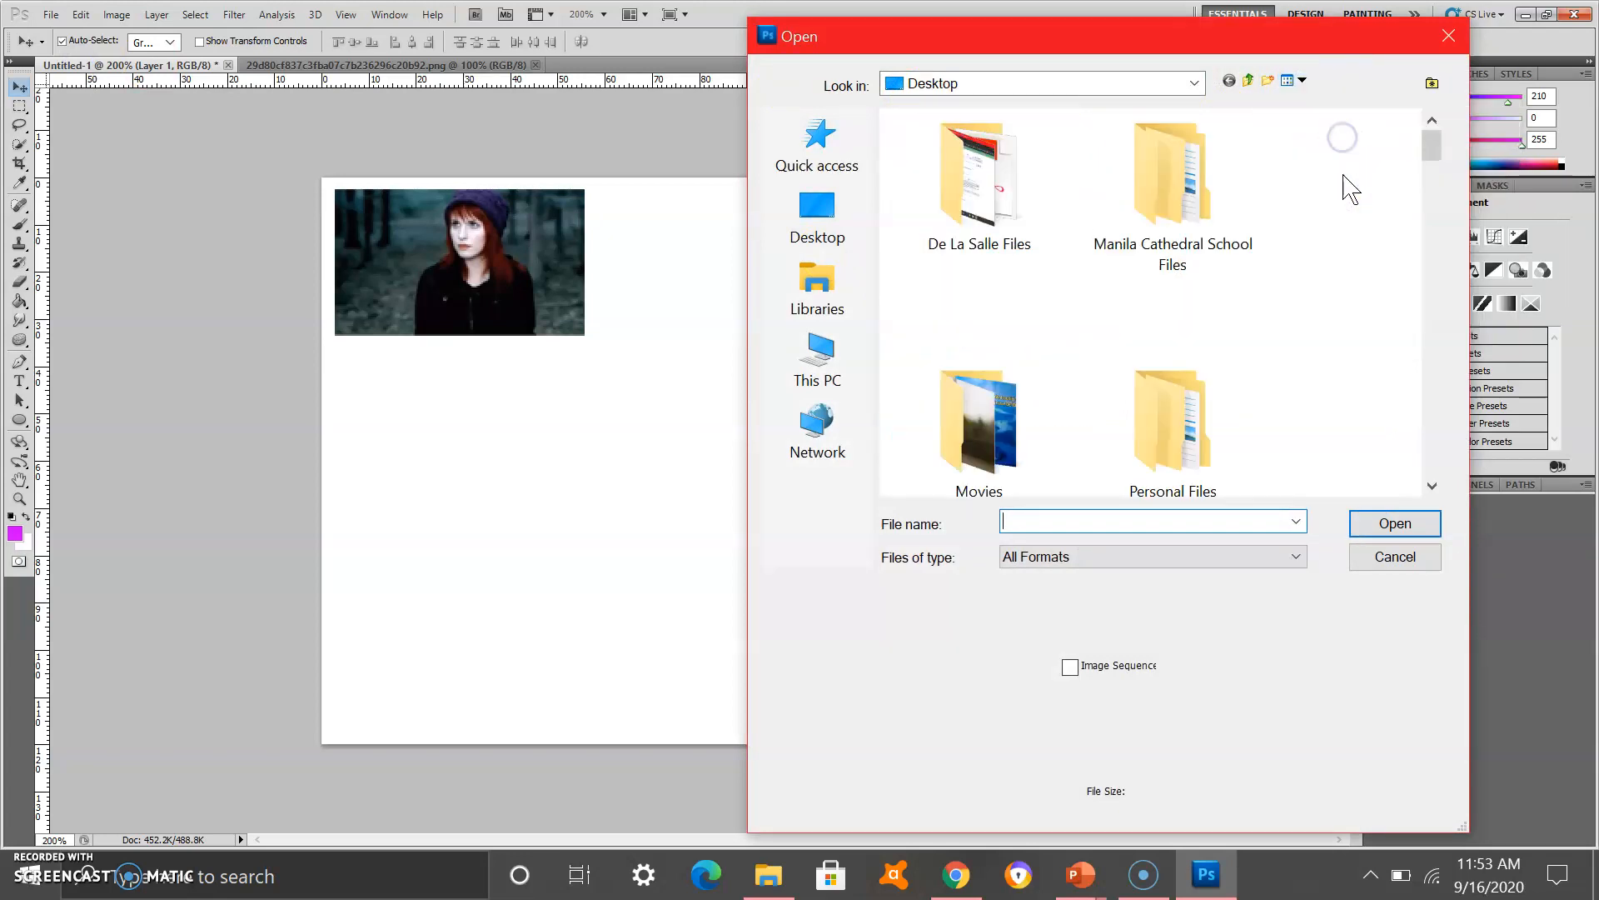
scroll("down", 3)
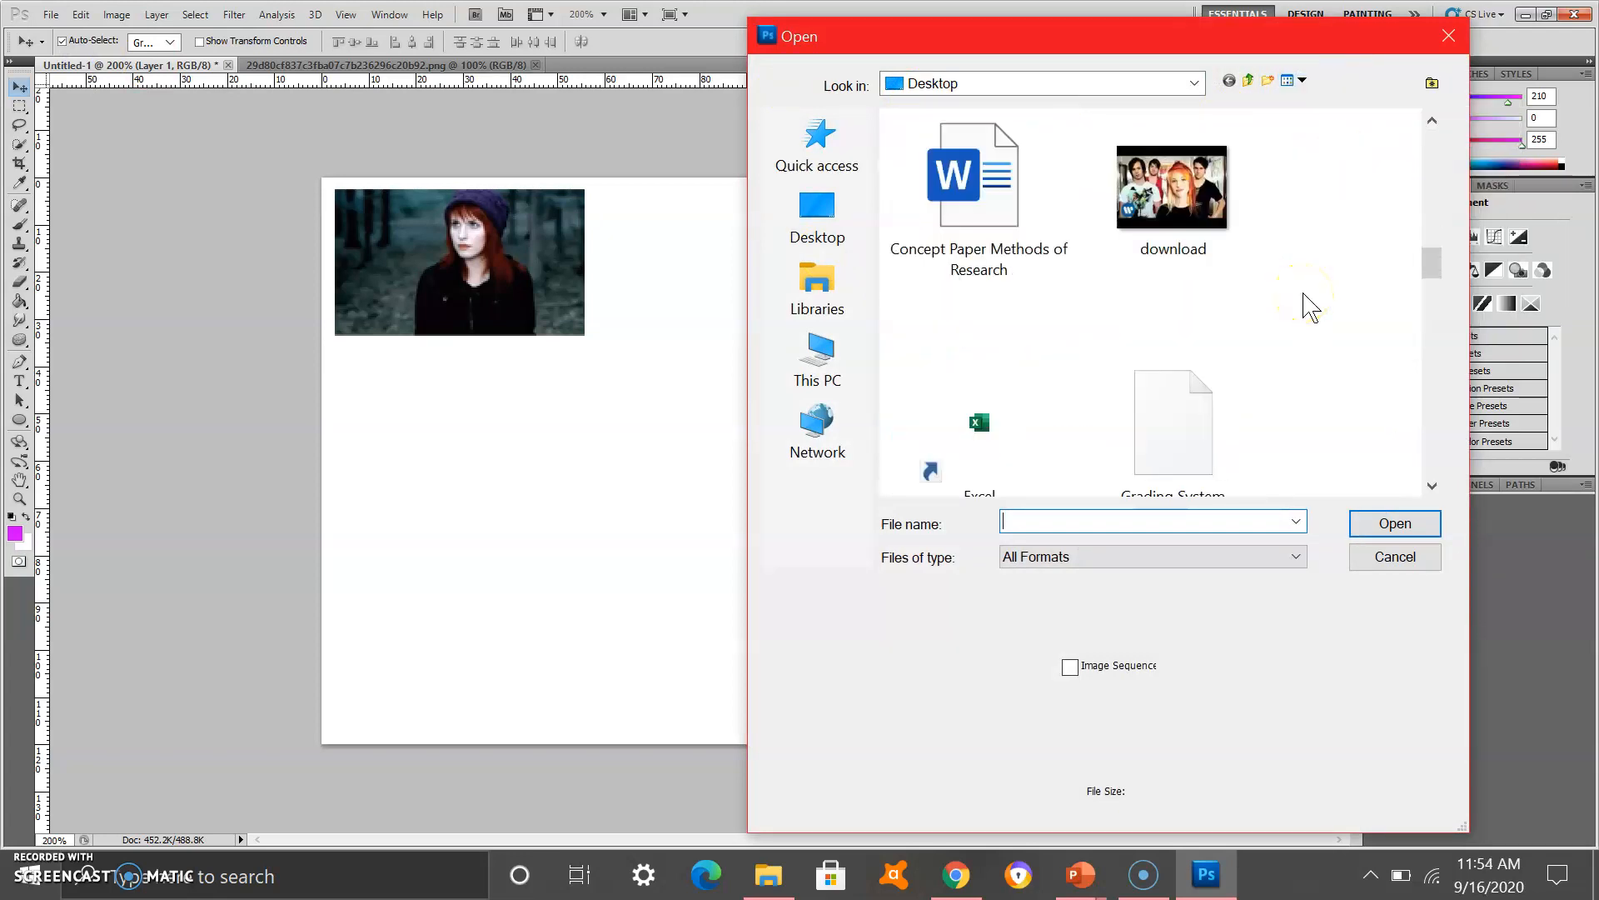
left_click(1394, 556)
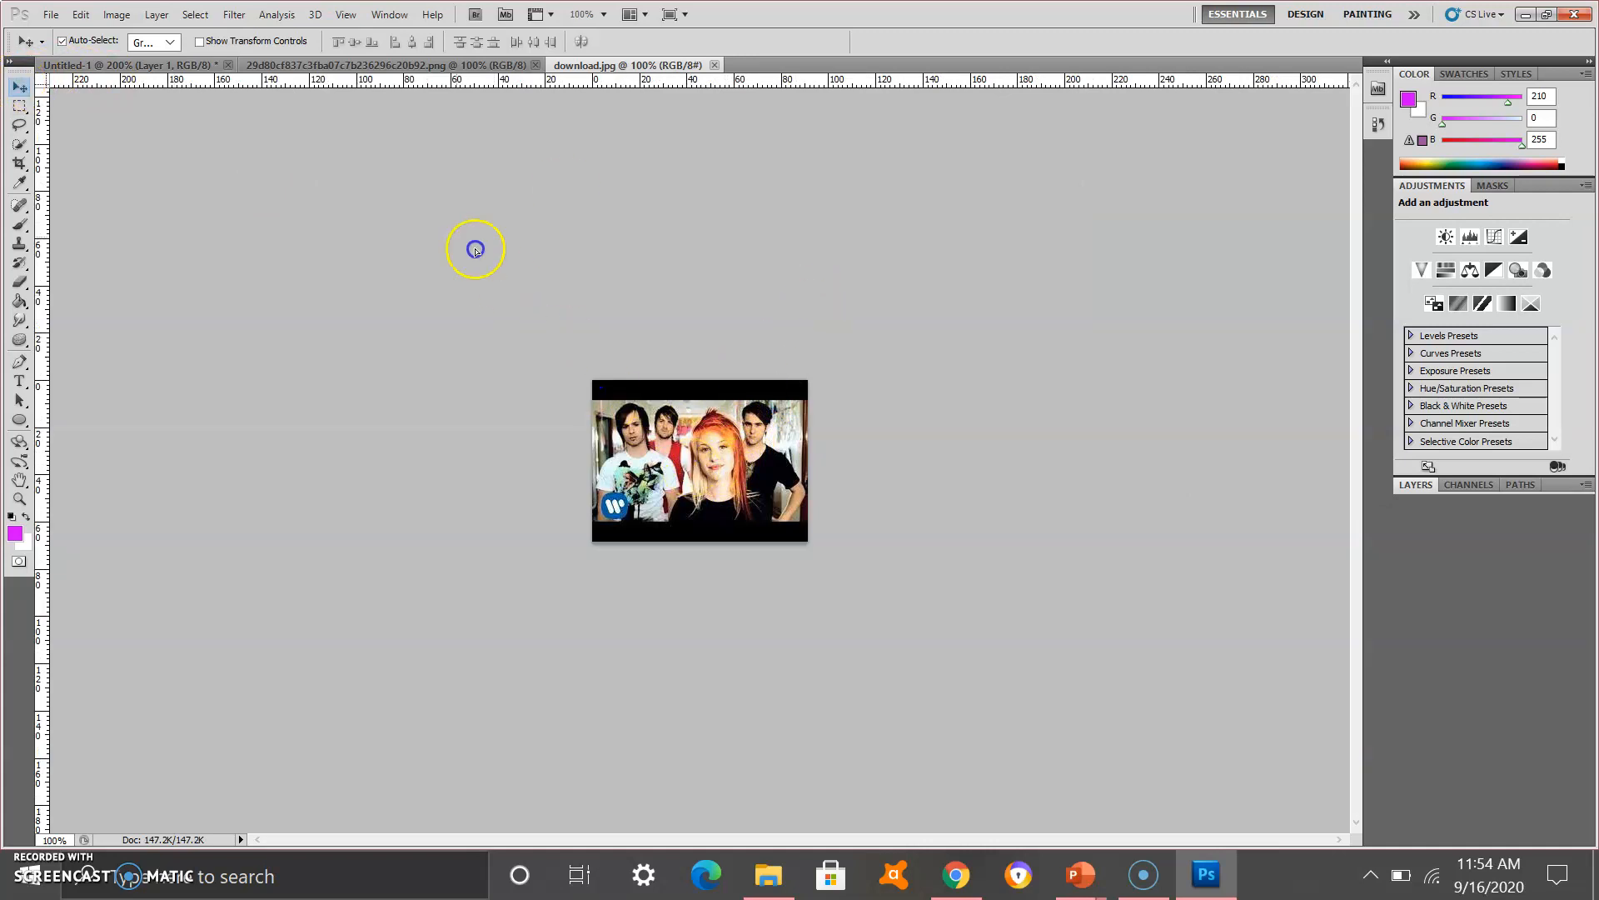
left_click(108, 65)
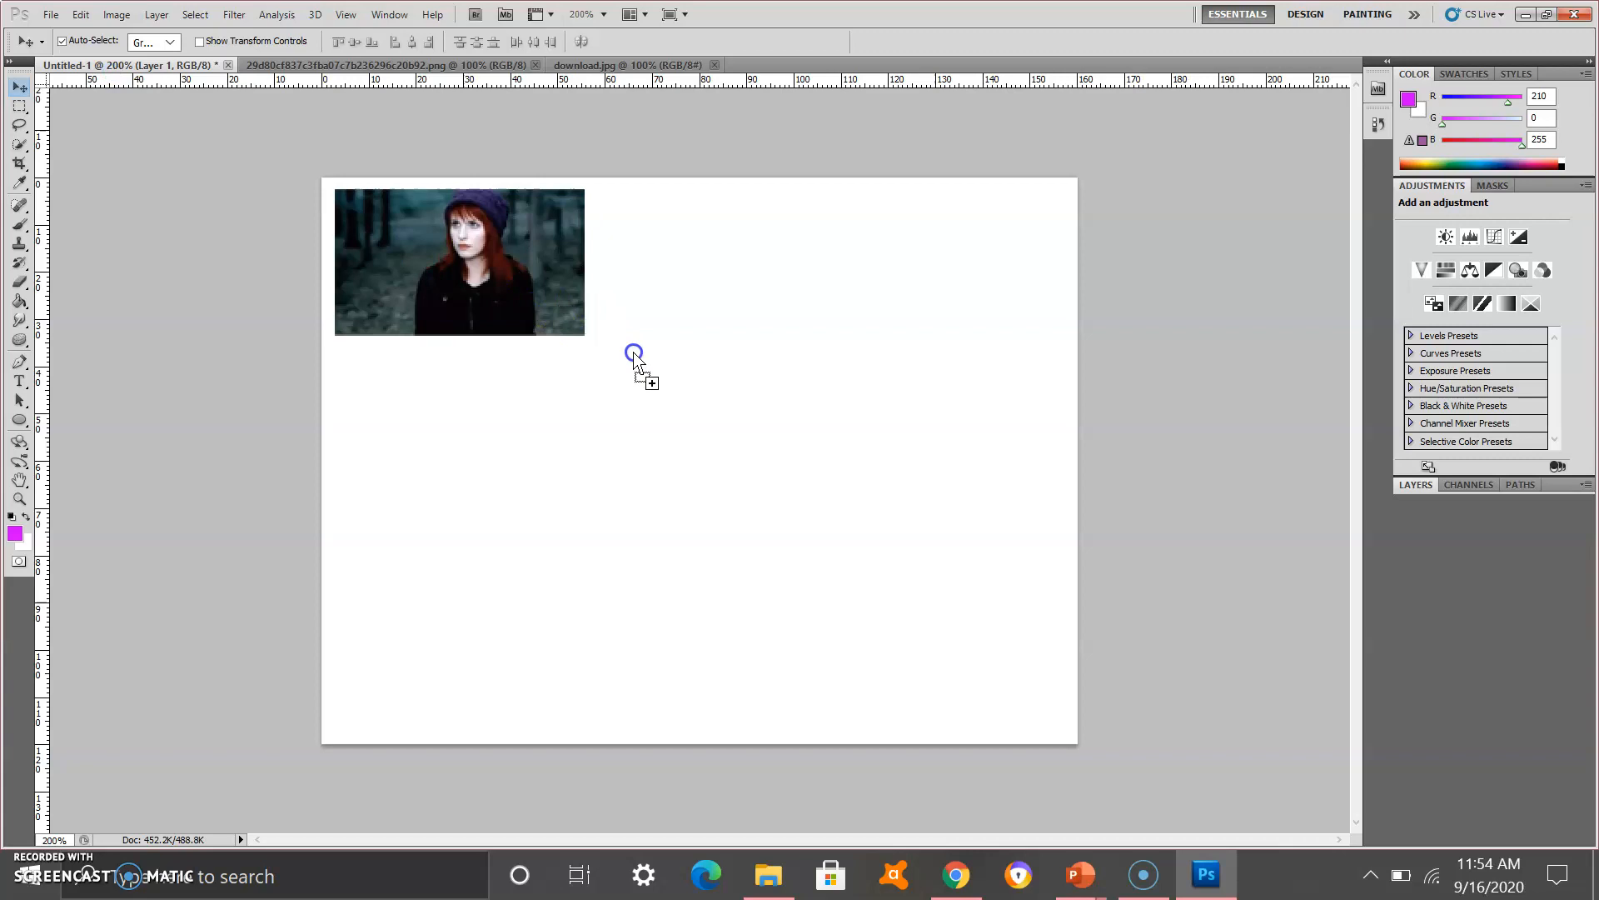
mouse_move(674, 401)
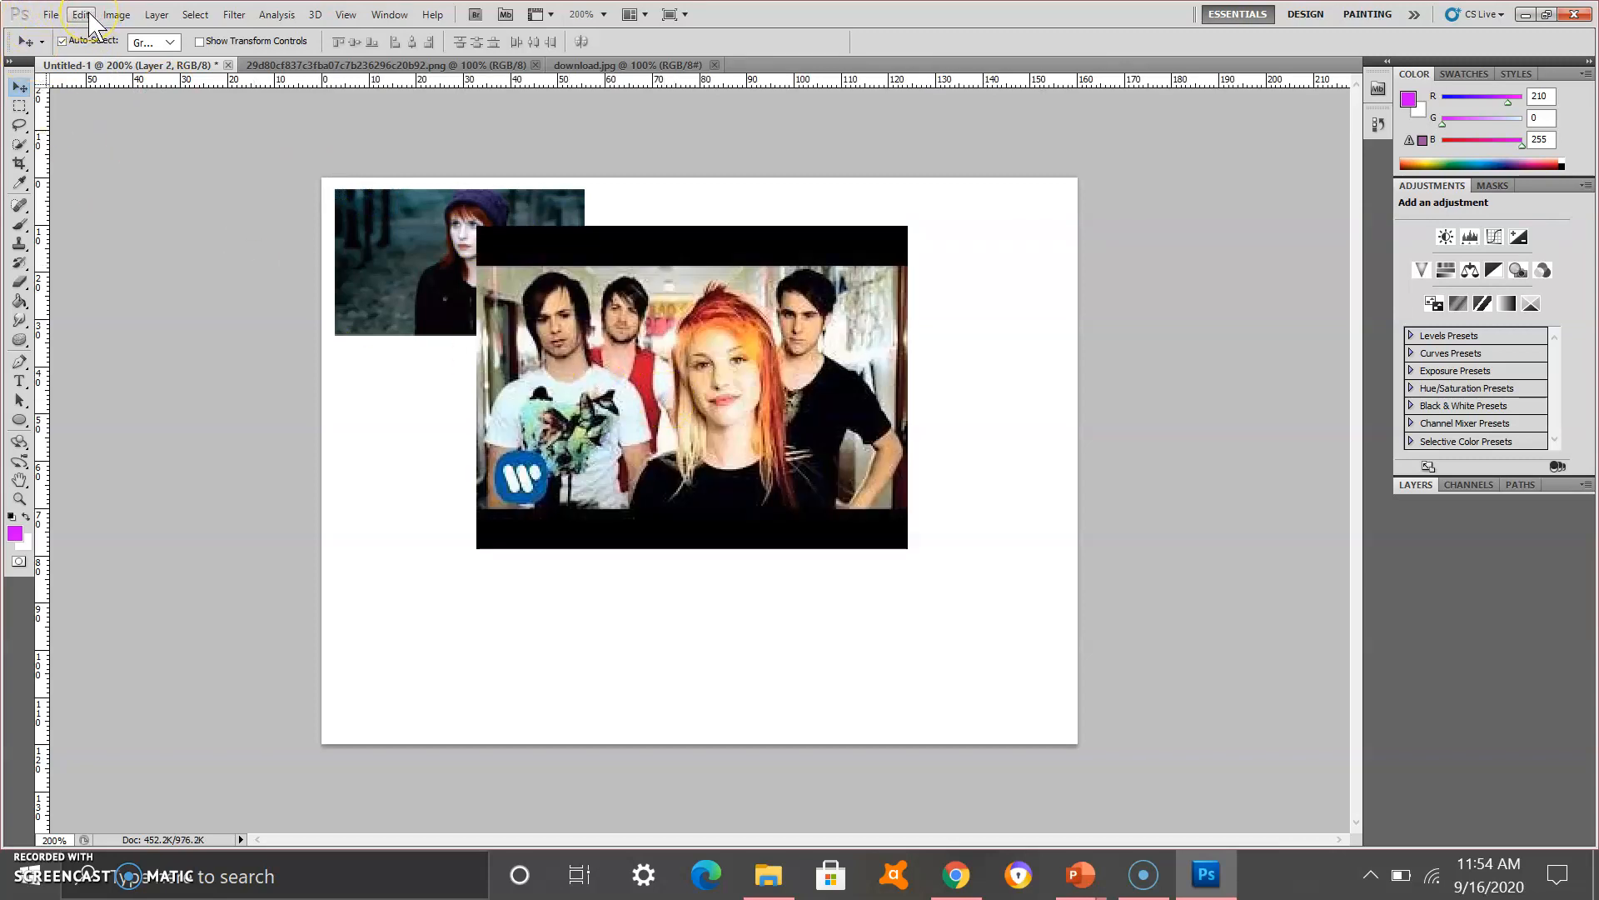
Step: Free-transform the band photo layer, tilting and shrinking it into the top-right corner
left_click(82, 15)
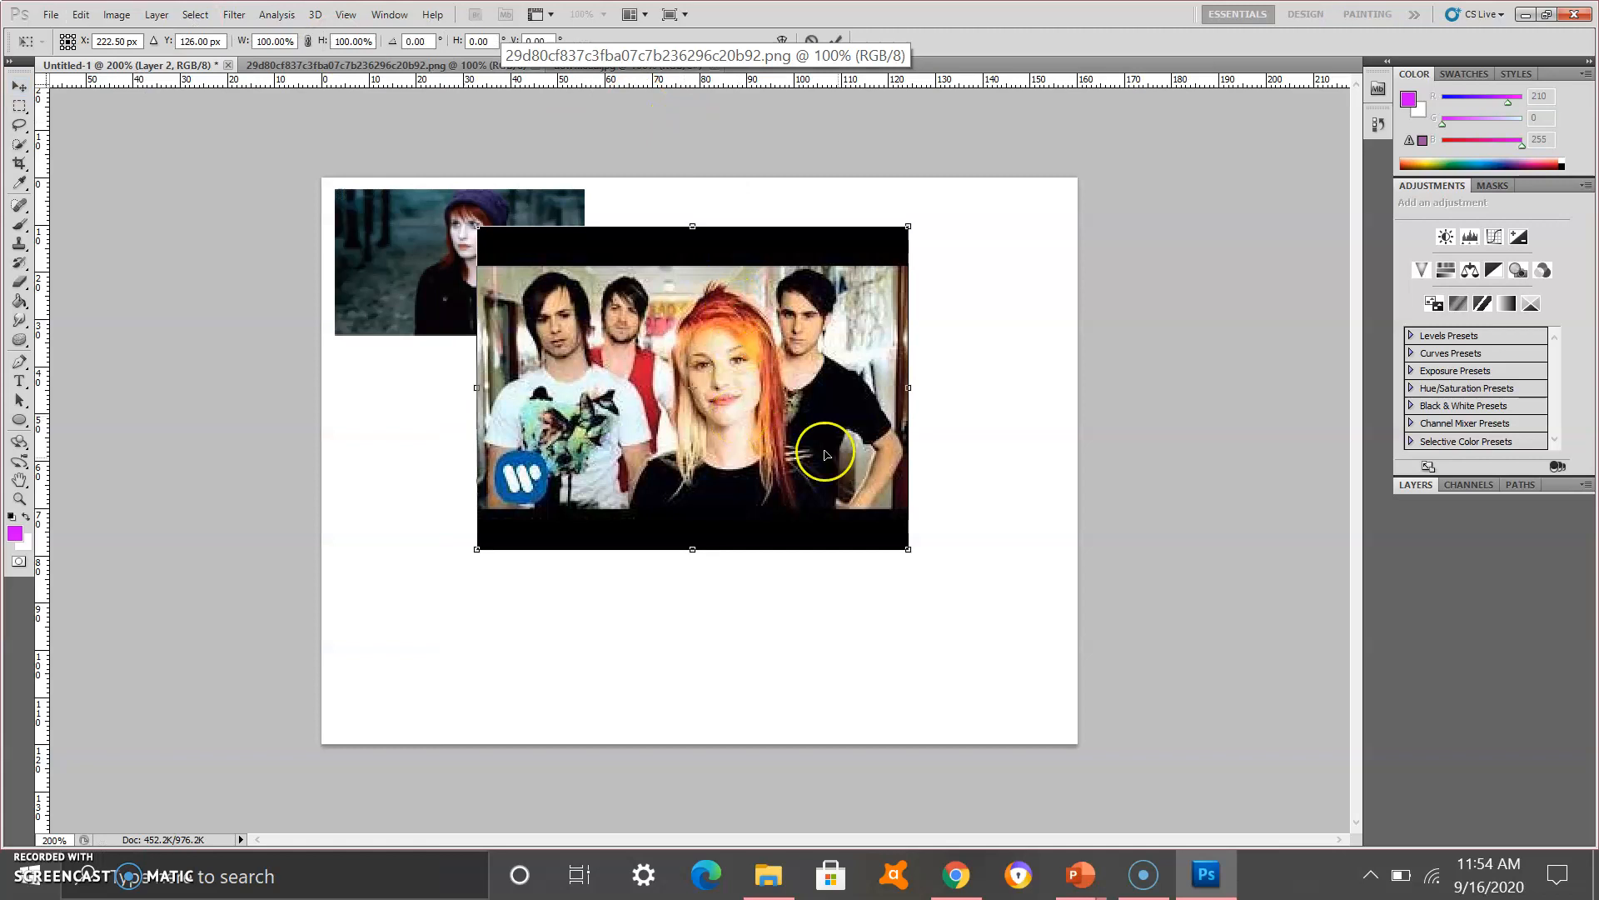
mouse_move(906, 550)
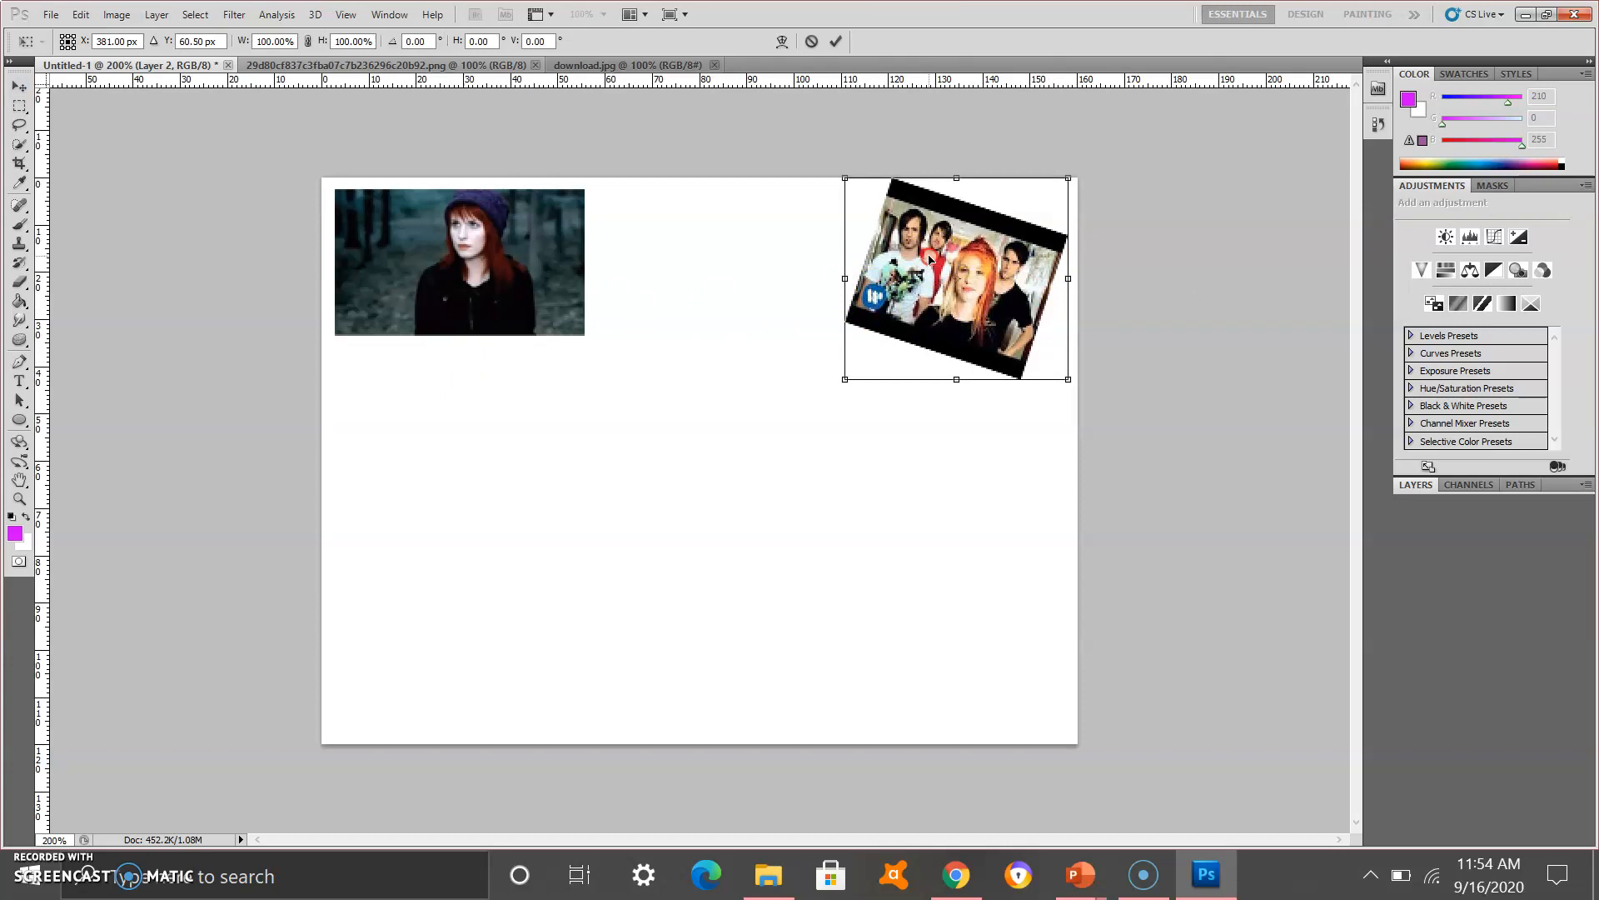
right_click(929, 260)
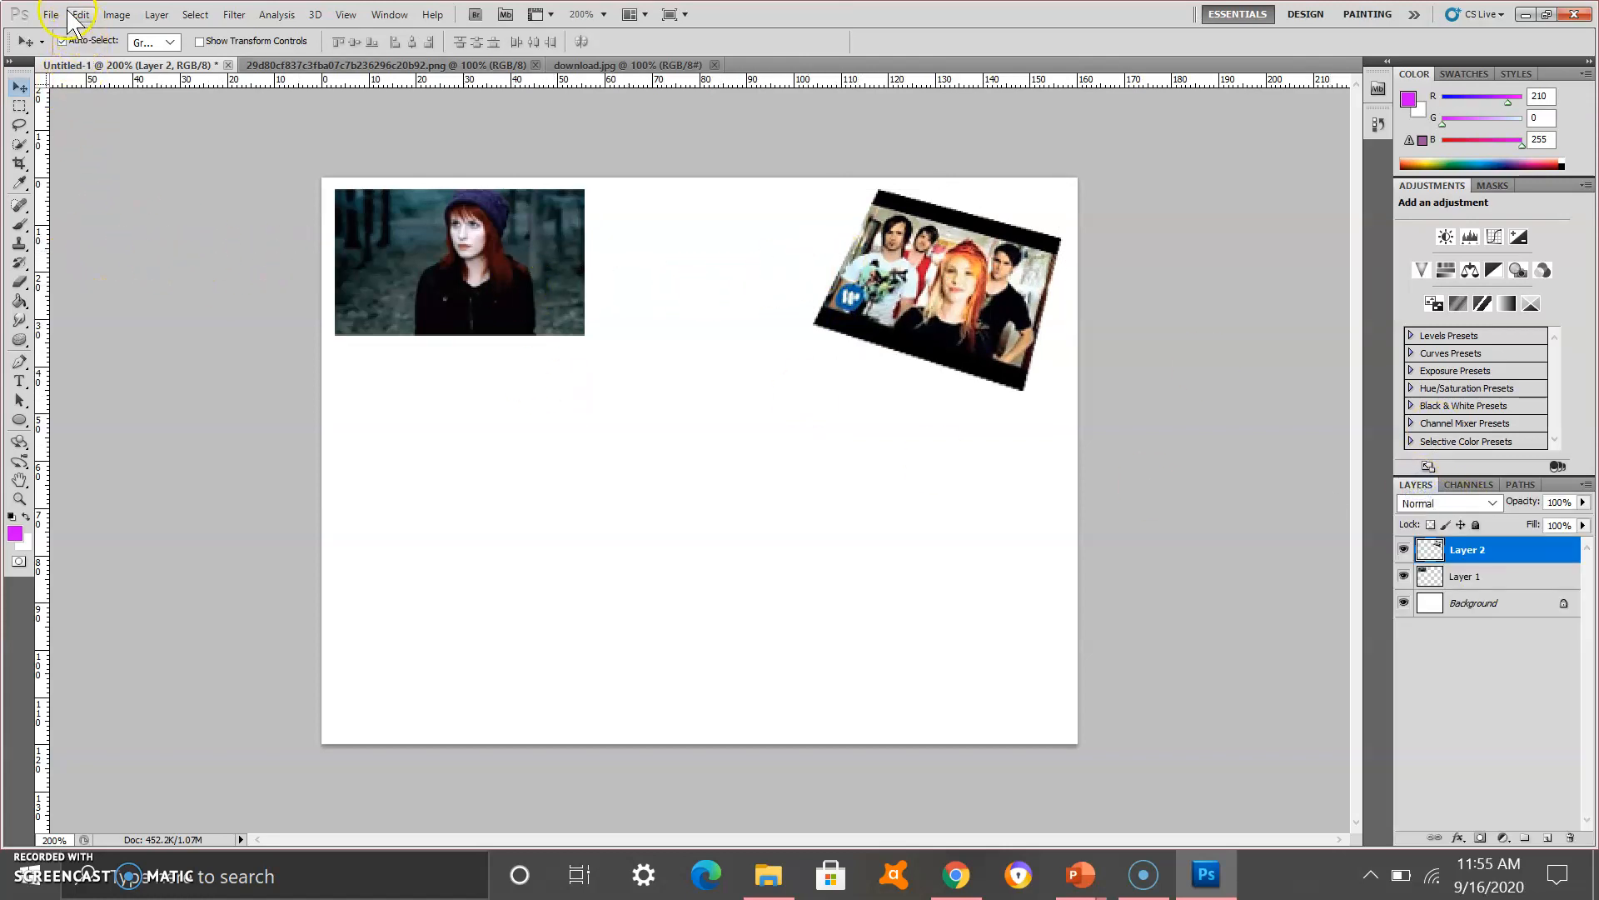
Step: Open the PARAMORE-lettered band photo file from the Desktop via File > Open
left_click(46, 40)
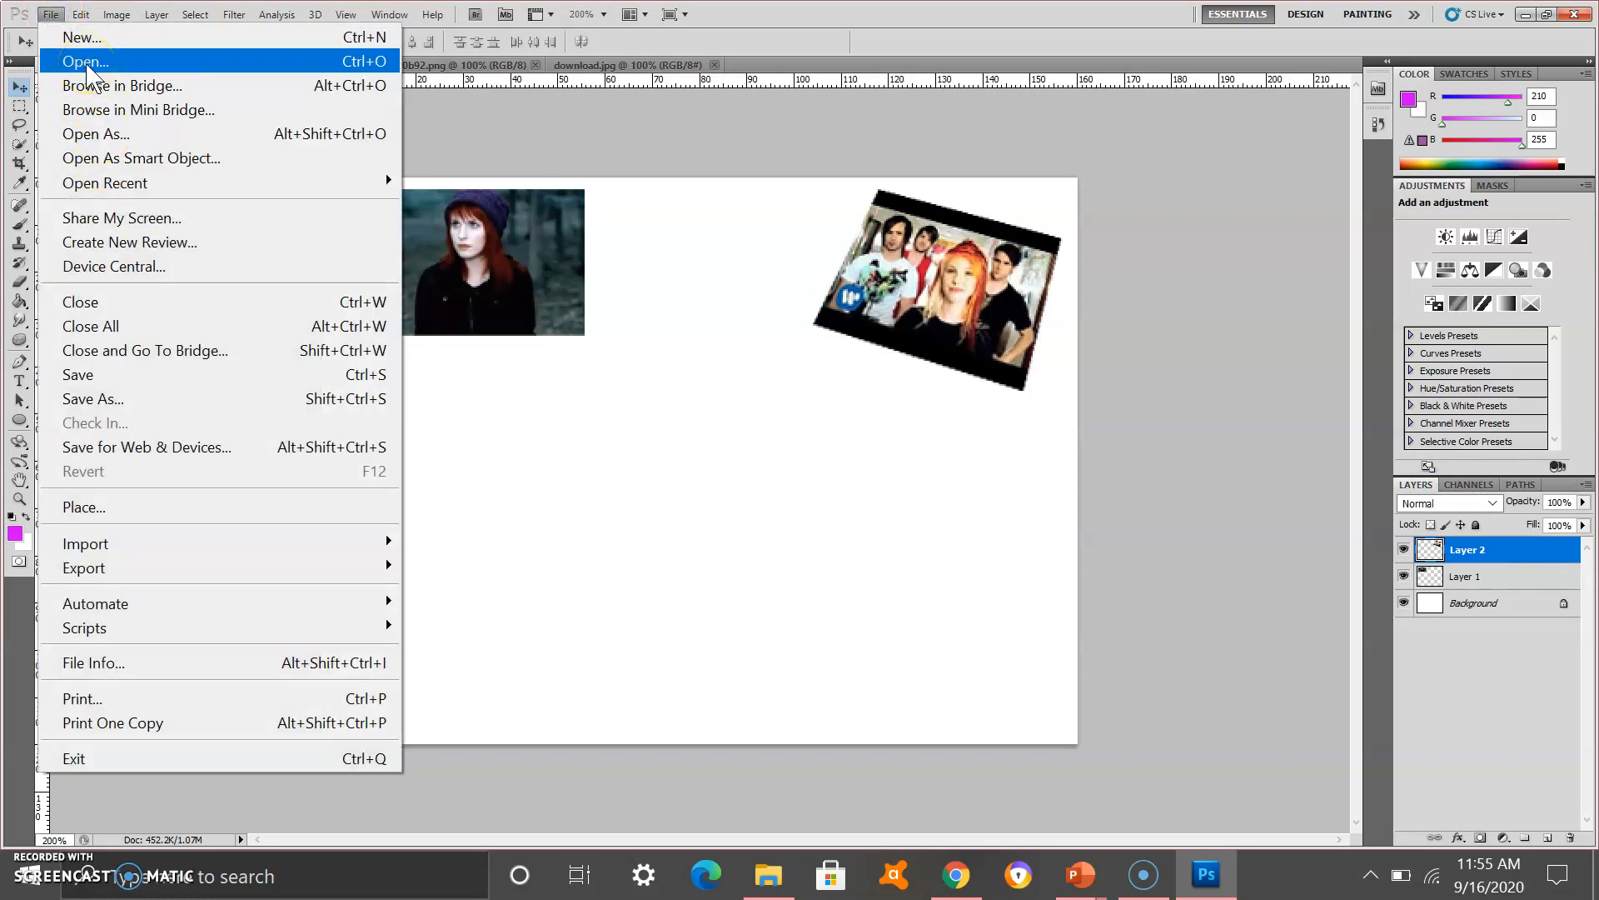
left_click(80, 60)
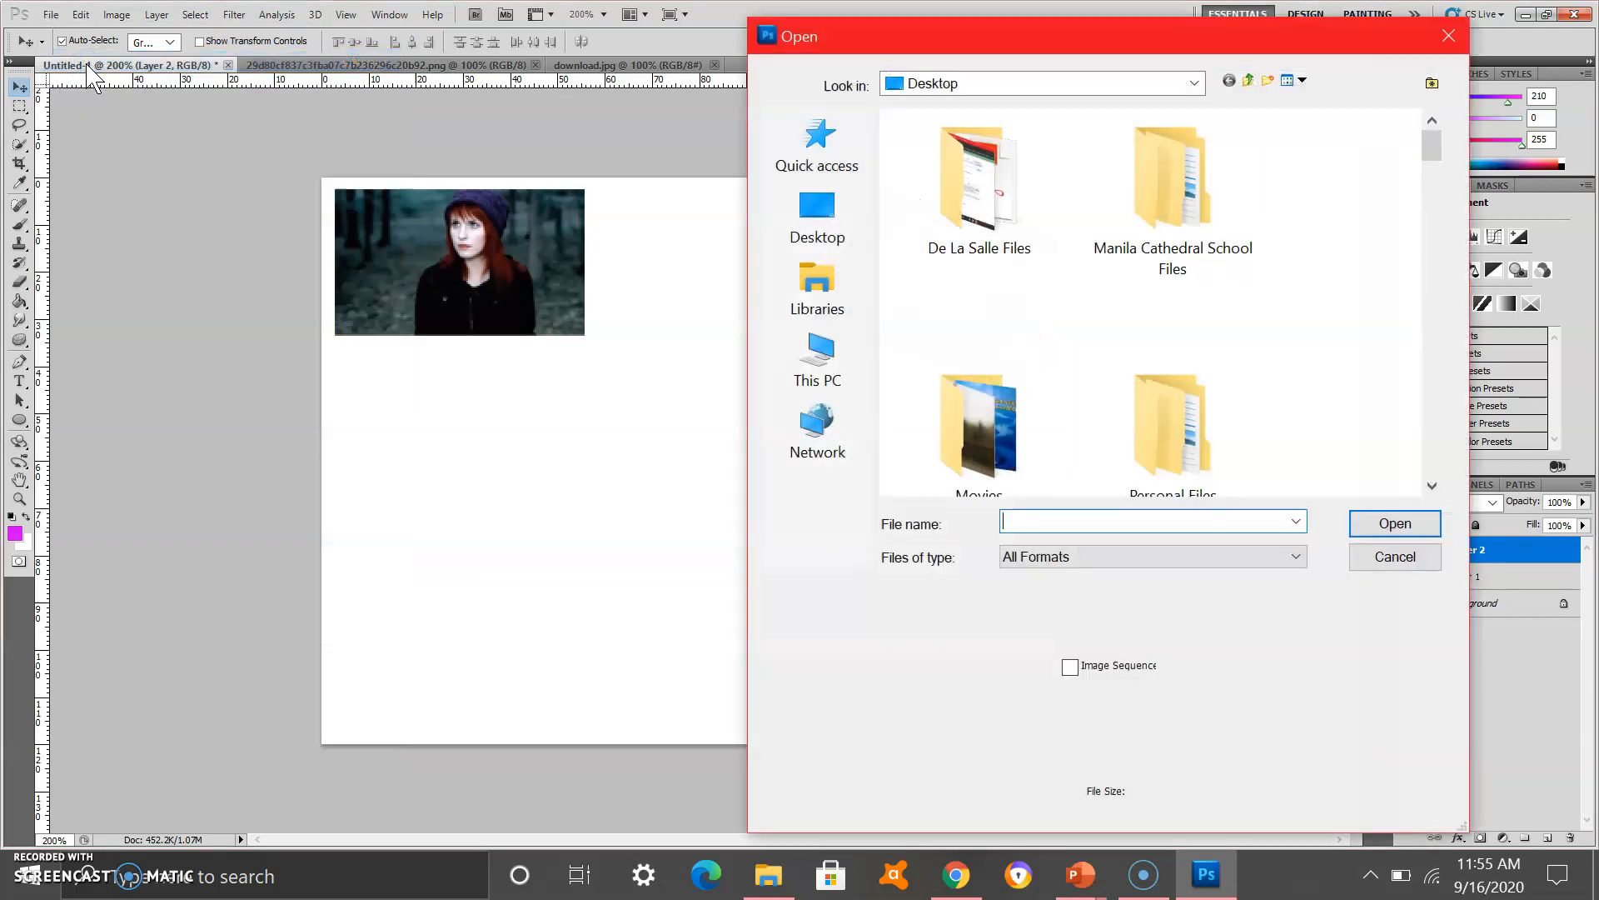
scroll("down", 3)
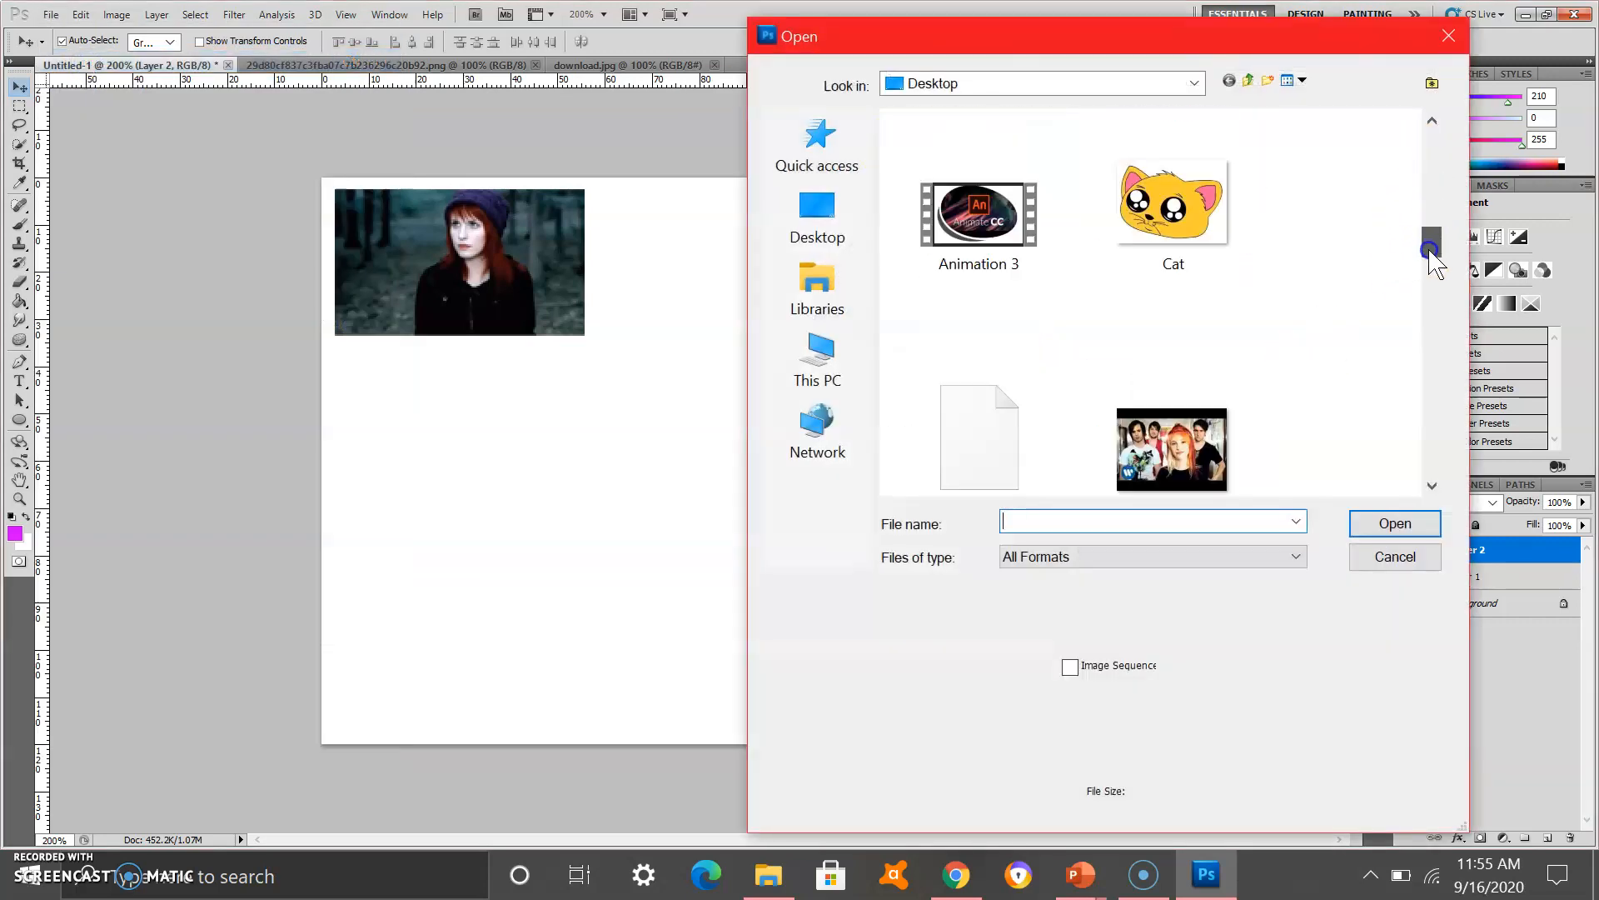
scroll("down", 3)
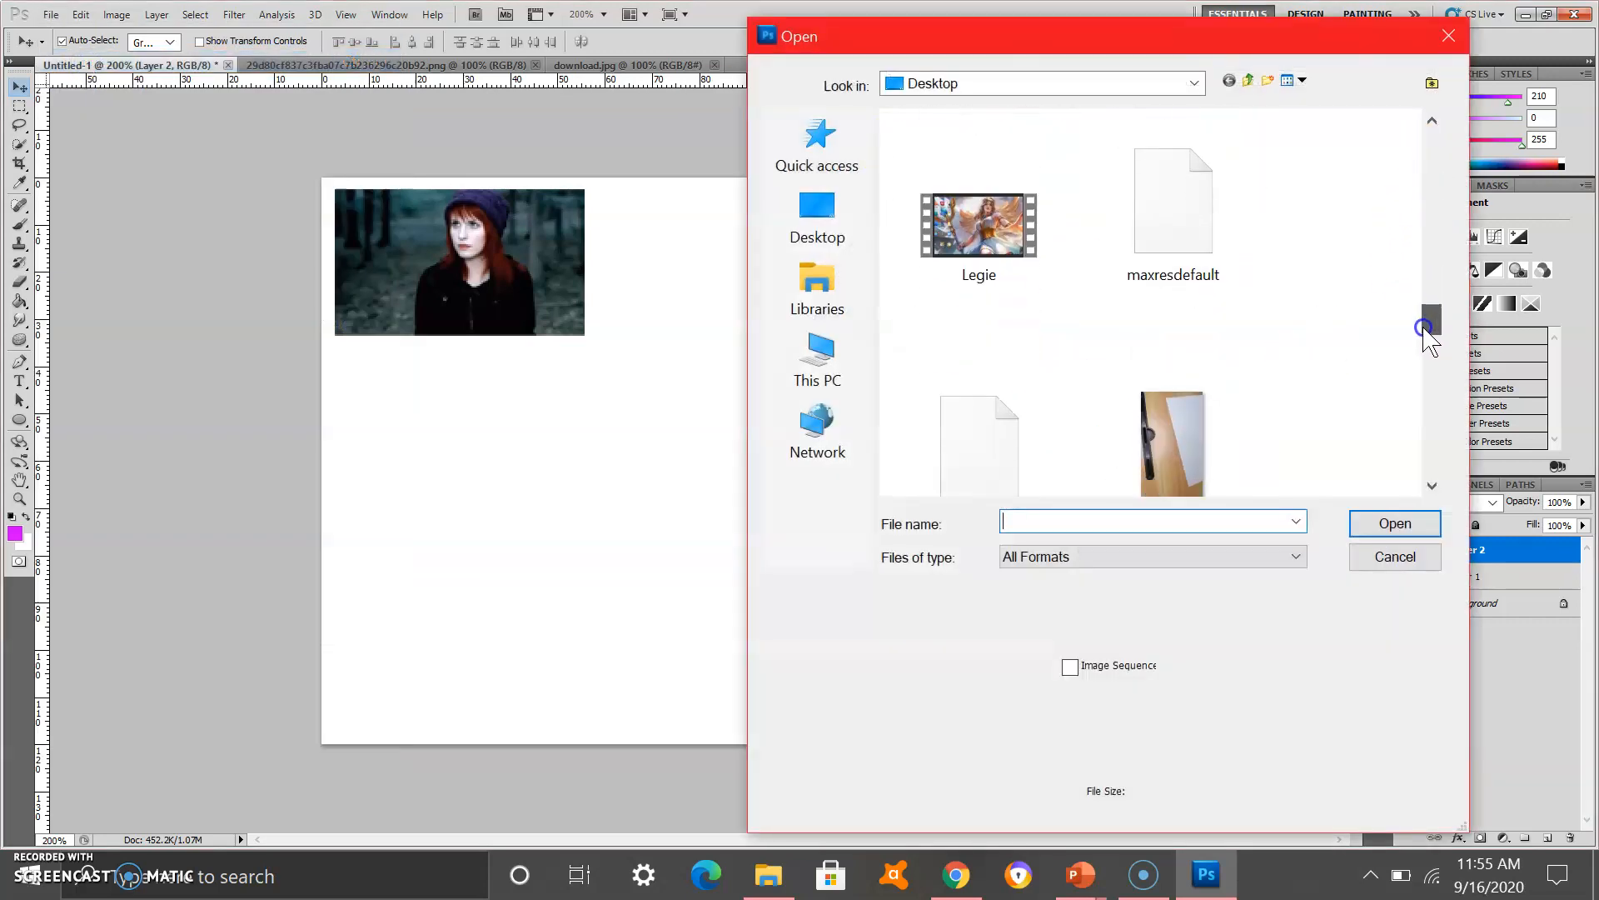
scroll("down", 3)
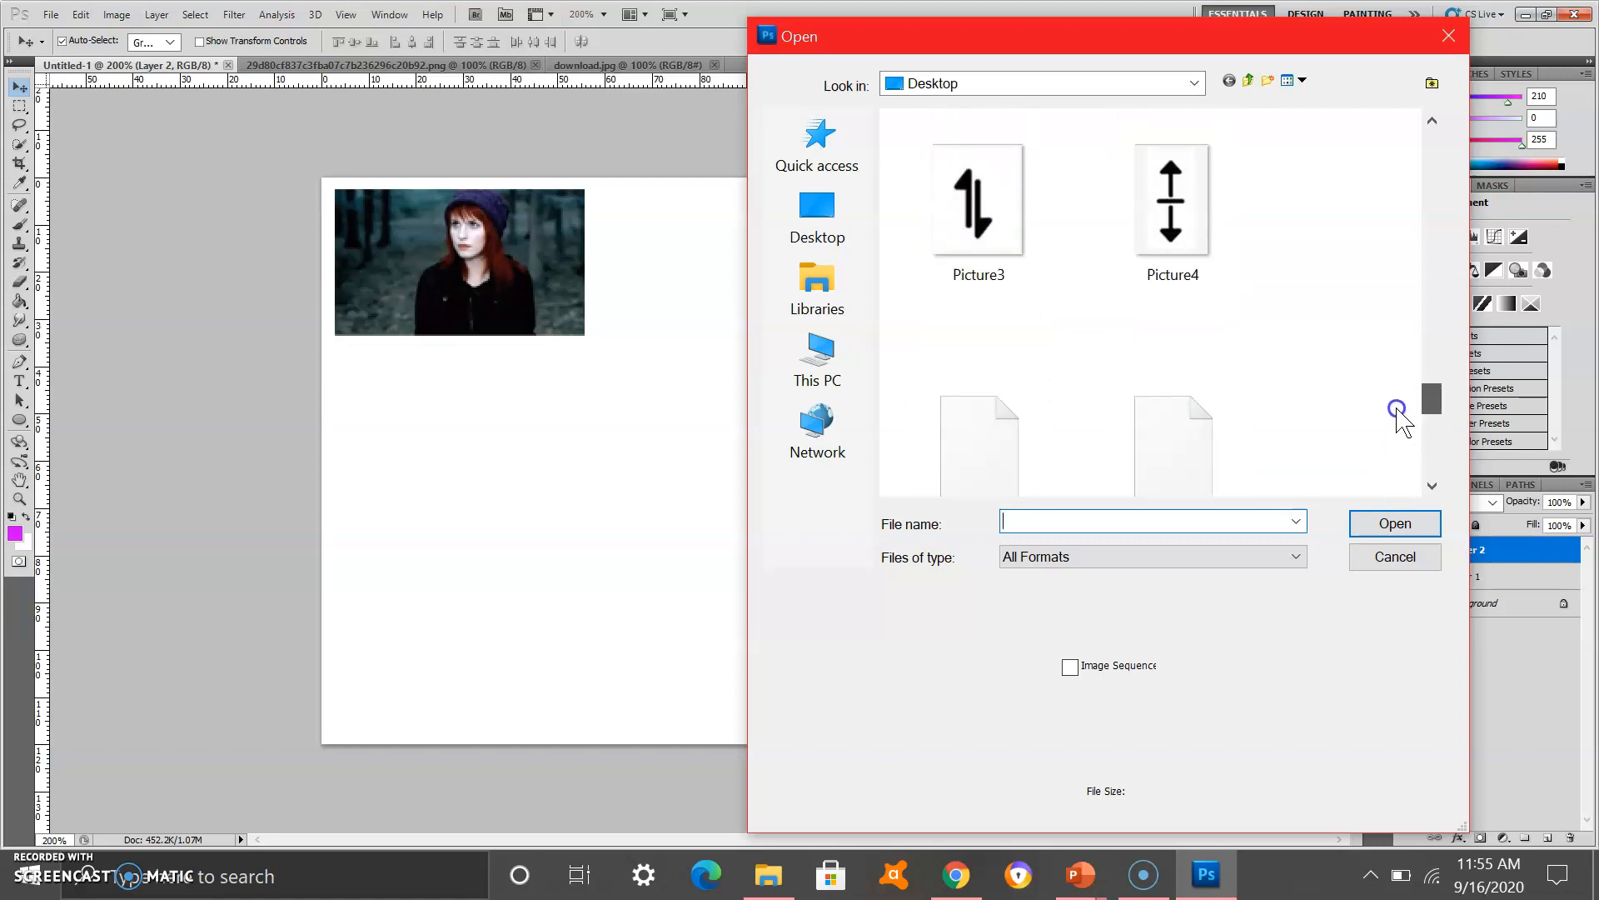
scroll("down", 3)
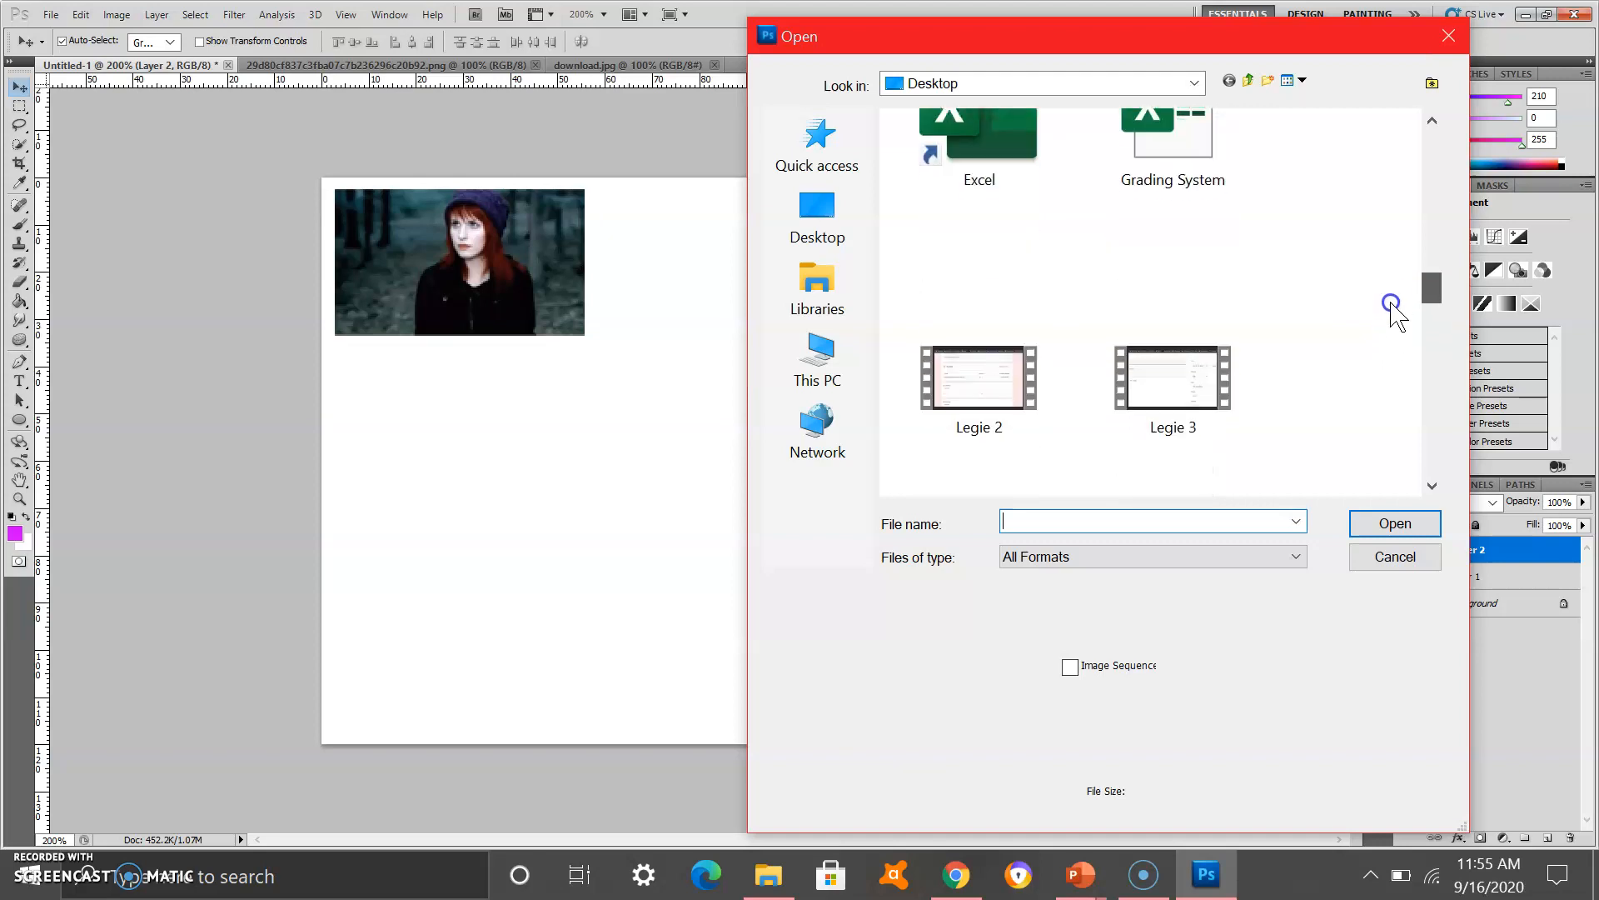
scroll("down", 3)
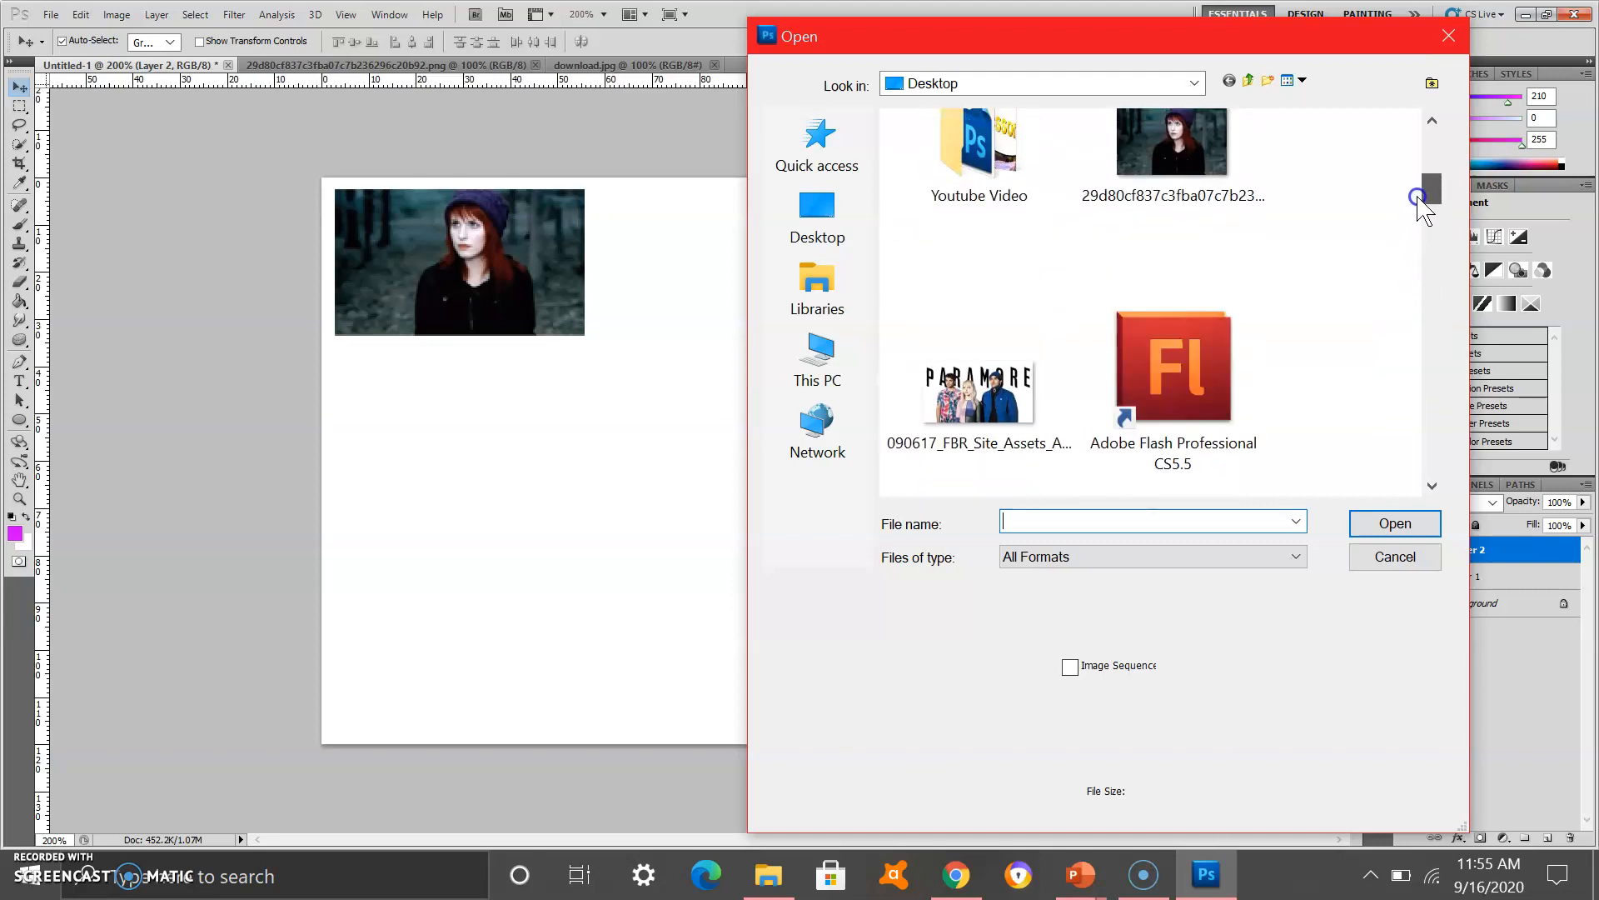
left_click(977, 391)
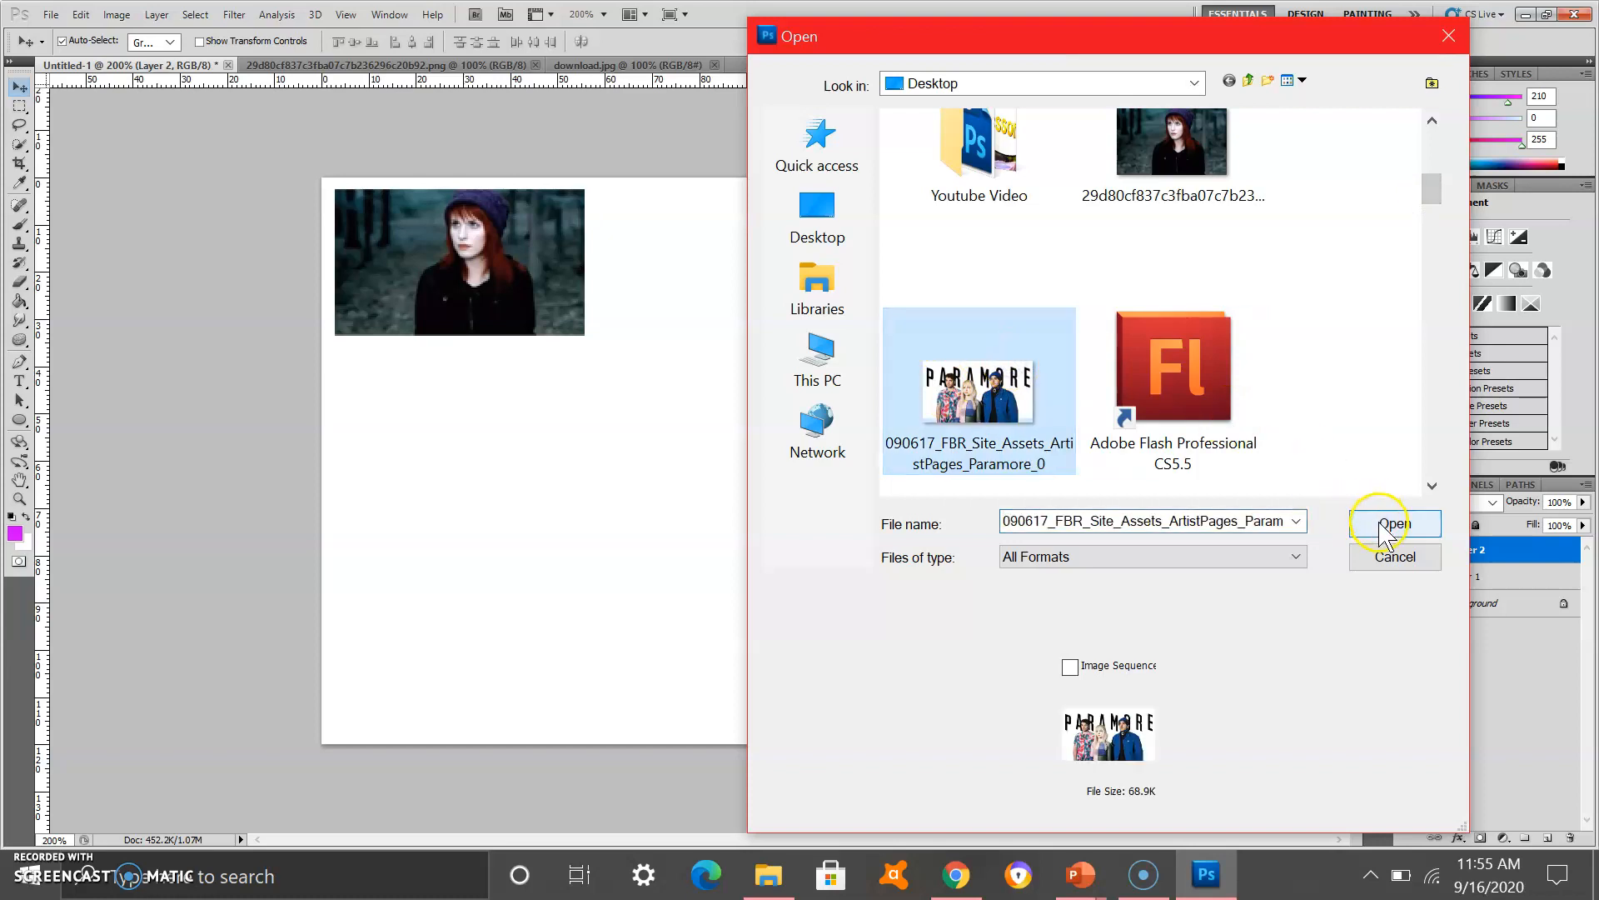
left_click(1397, 524)
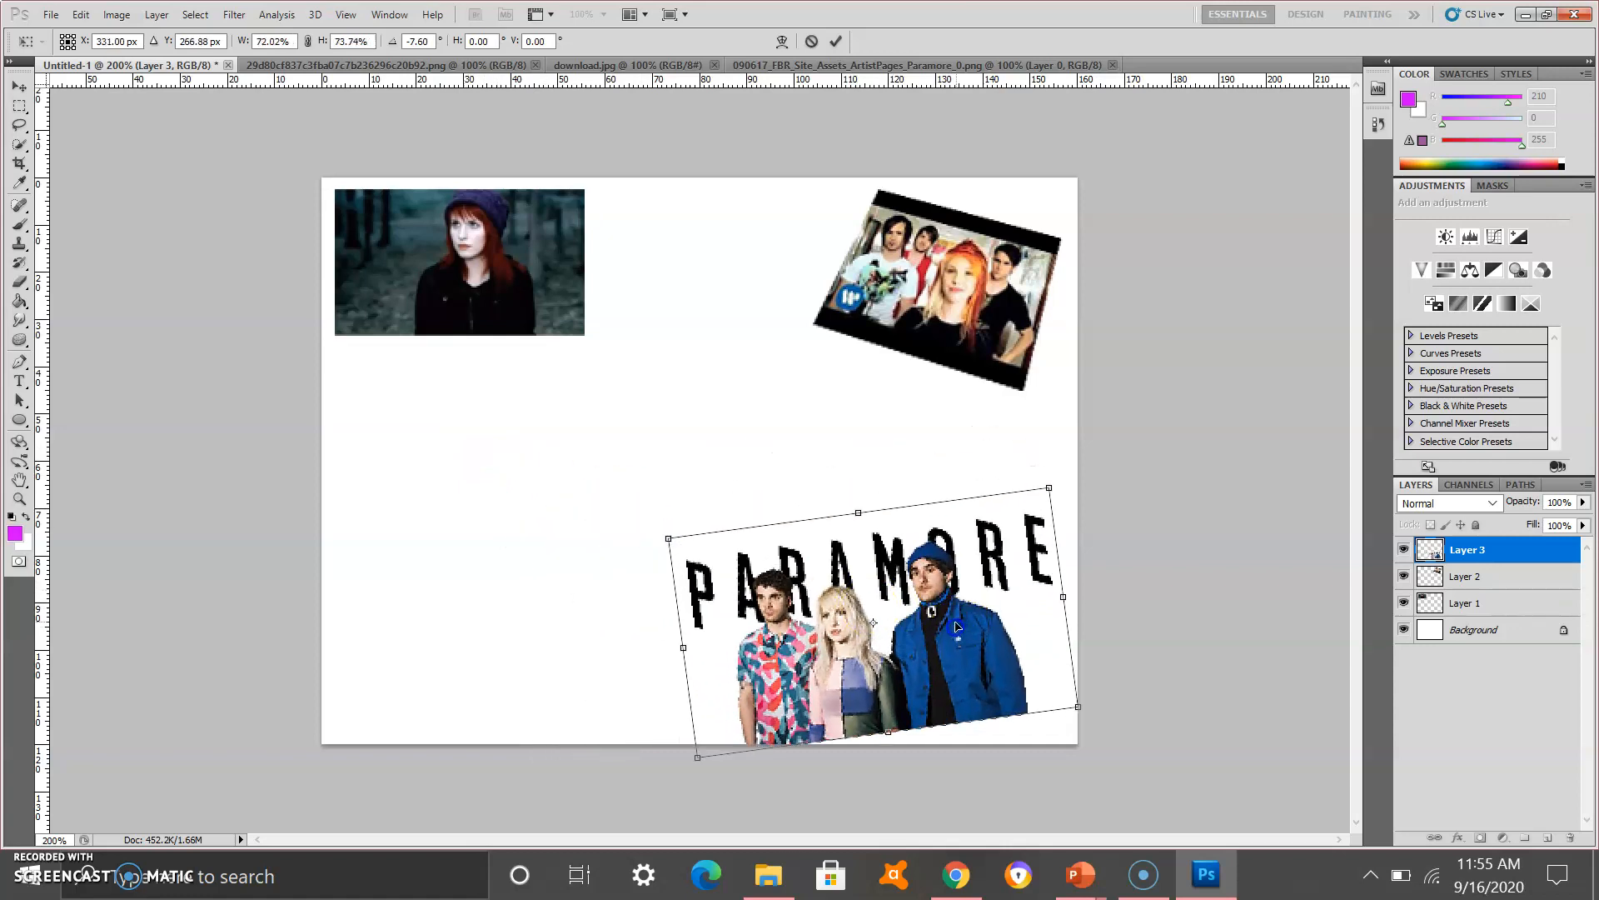
Step: Distort the bottom-right photo's top edge slightly and commit the transform
right_click(958, 626)
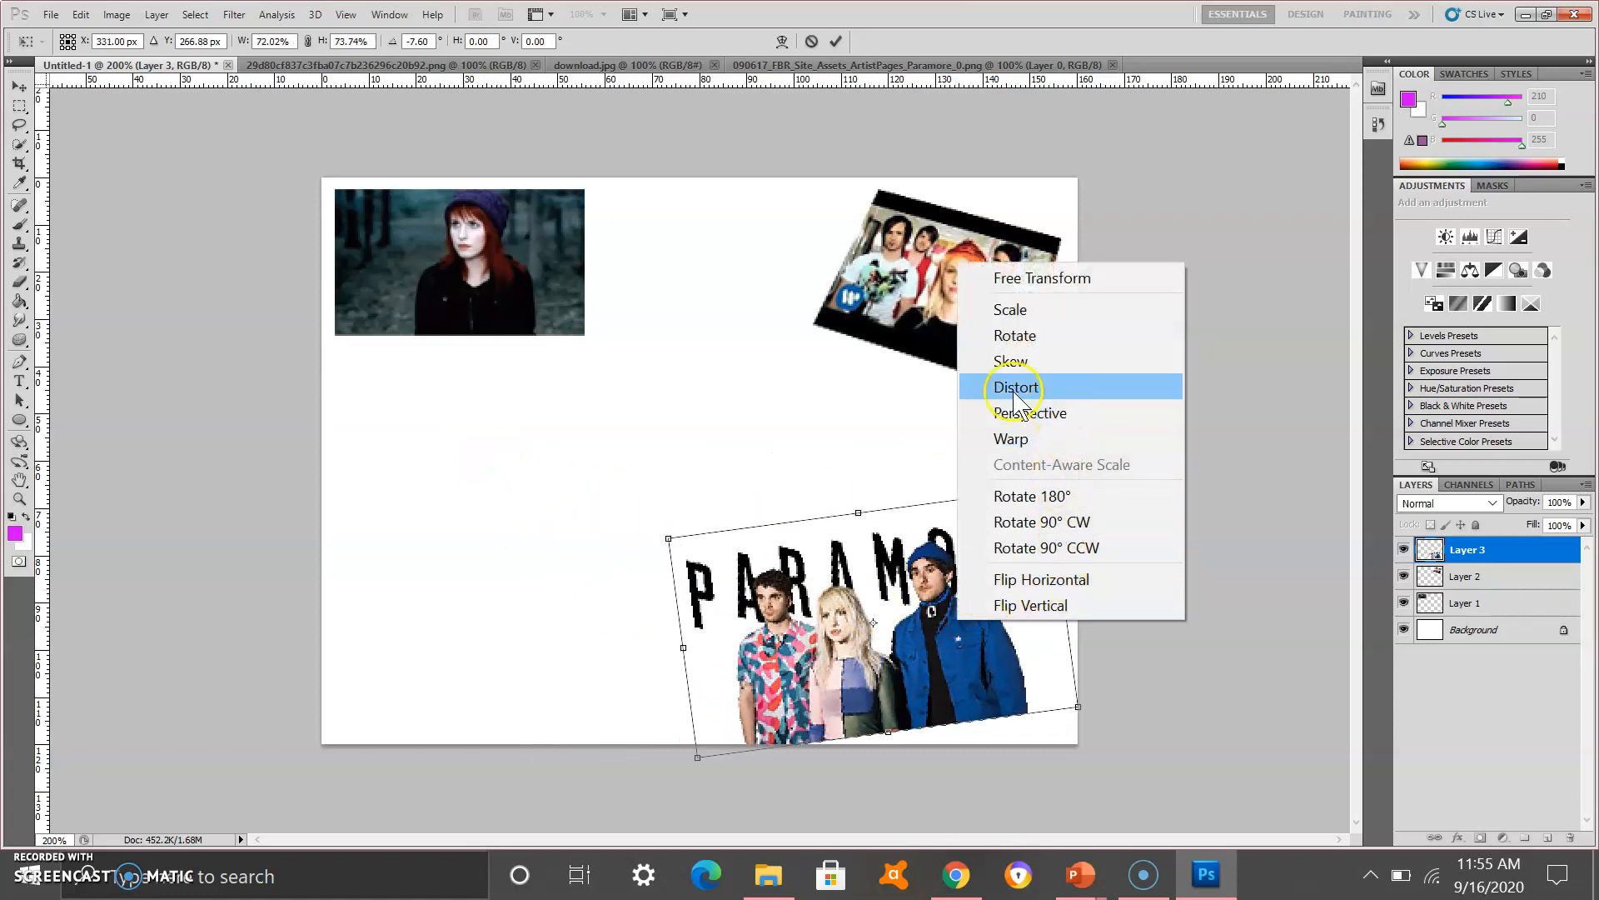
left_click(1015, 387)
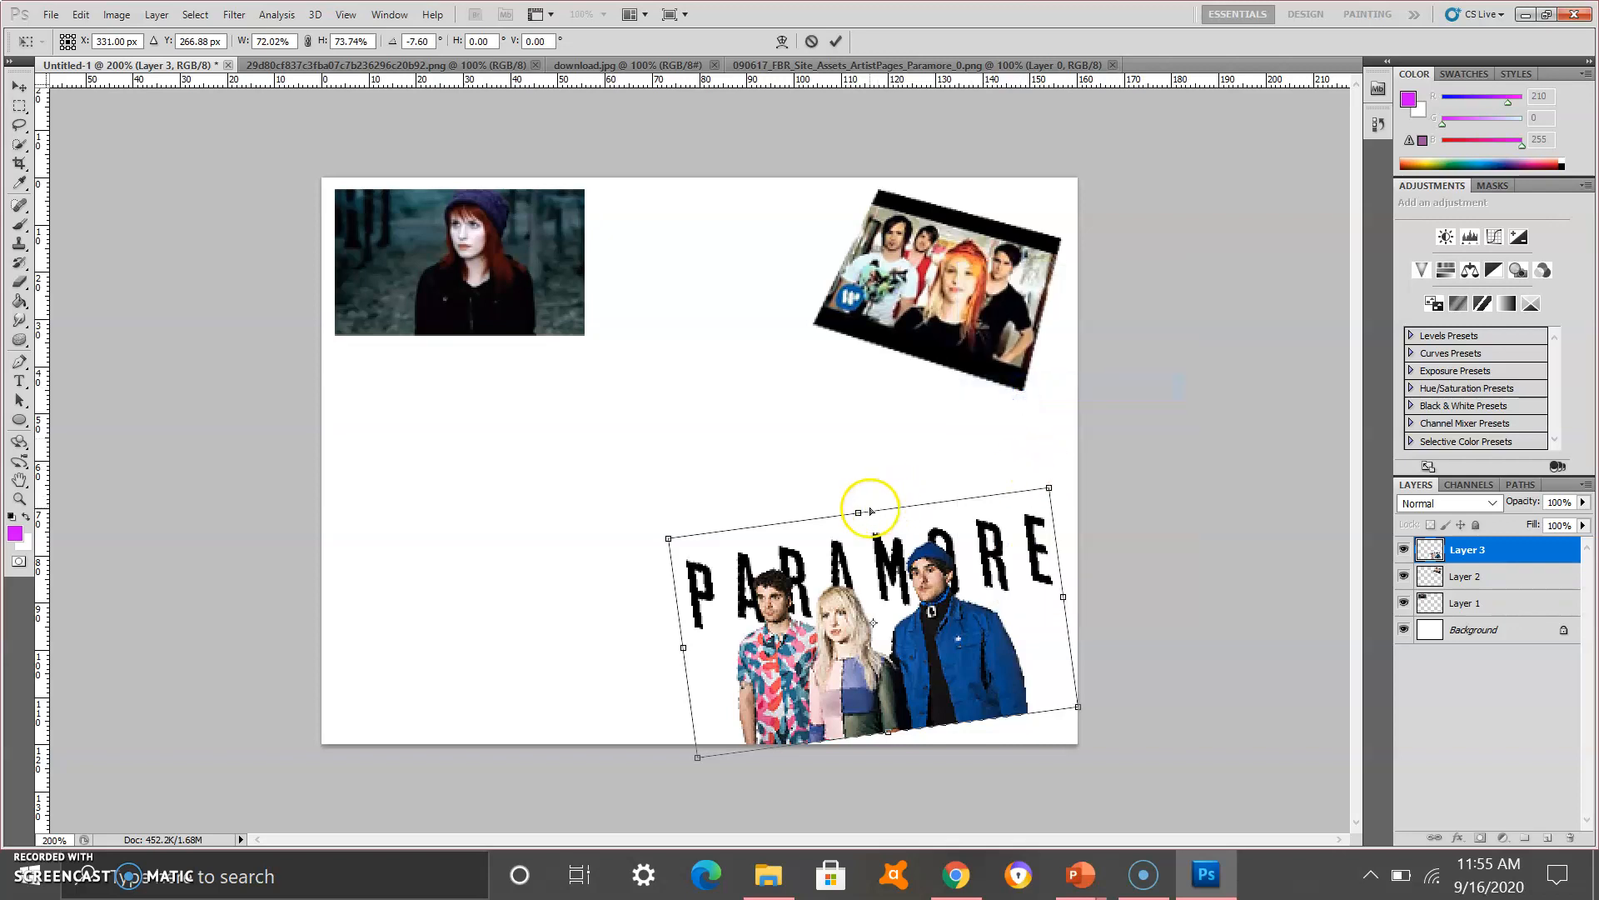
left_click_drag(870, 508, 854, 506)
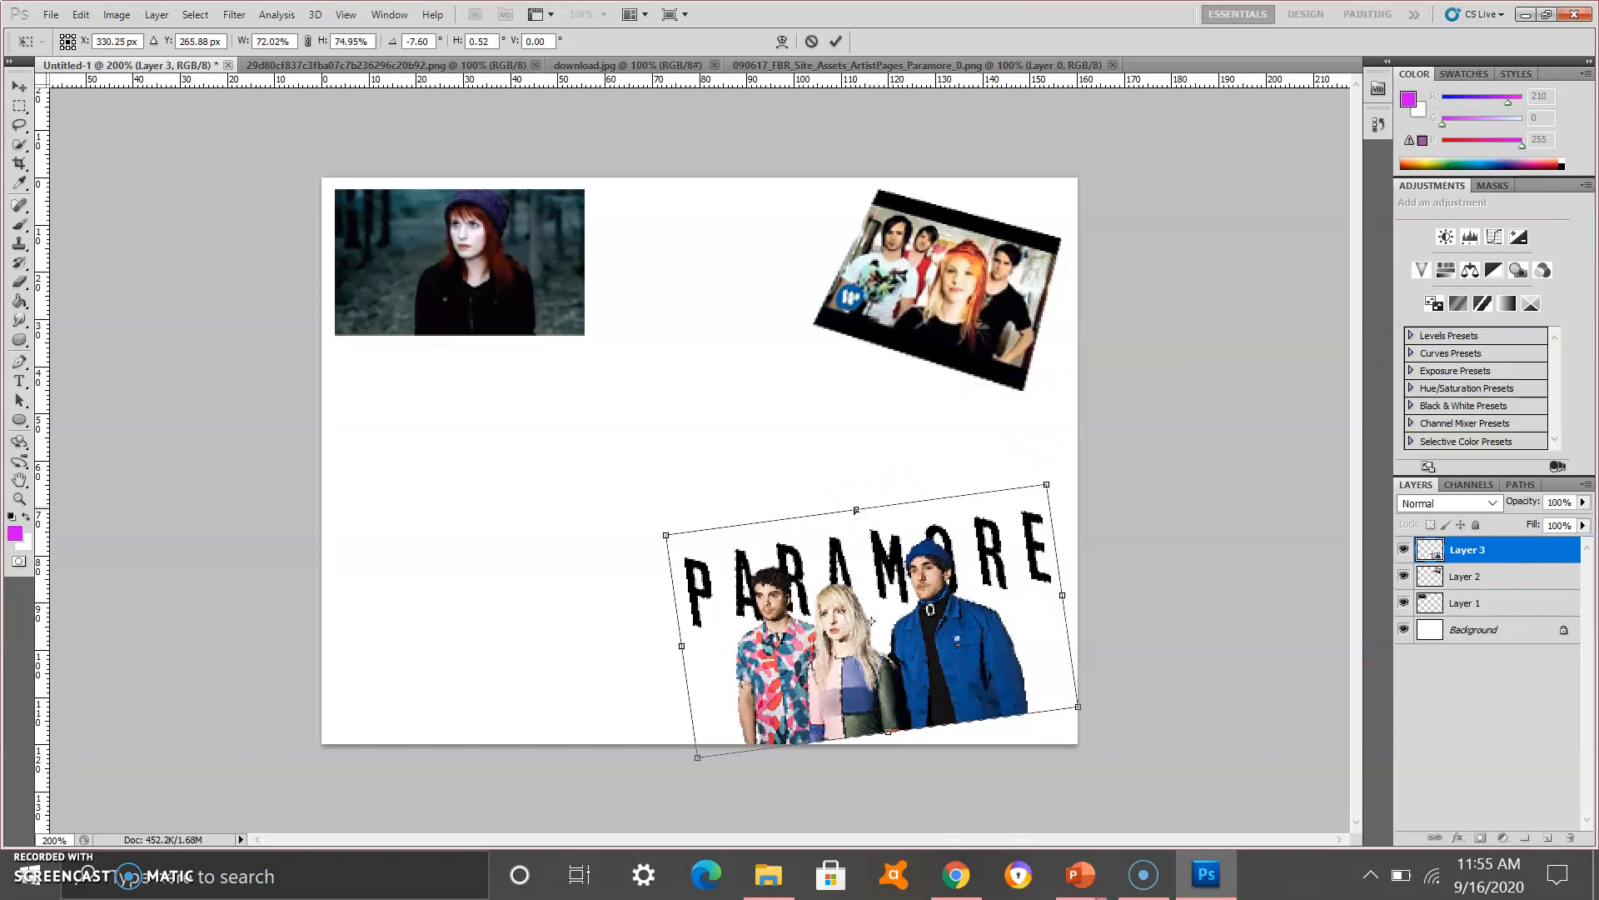
key("Enter")
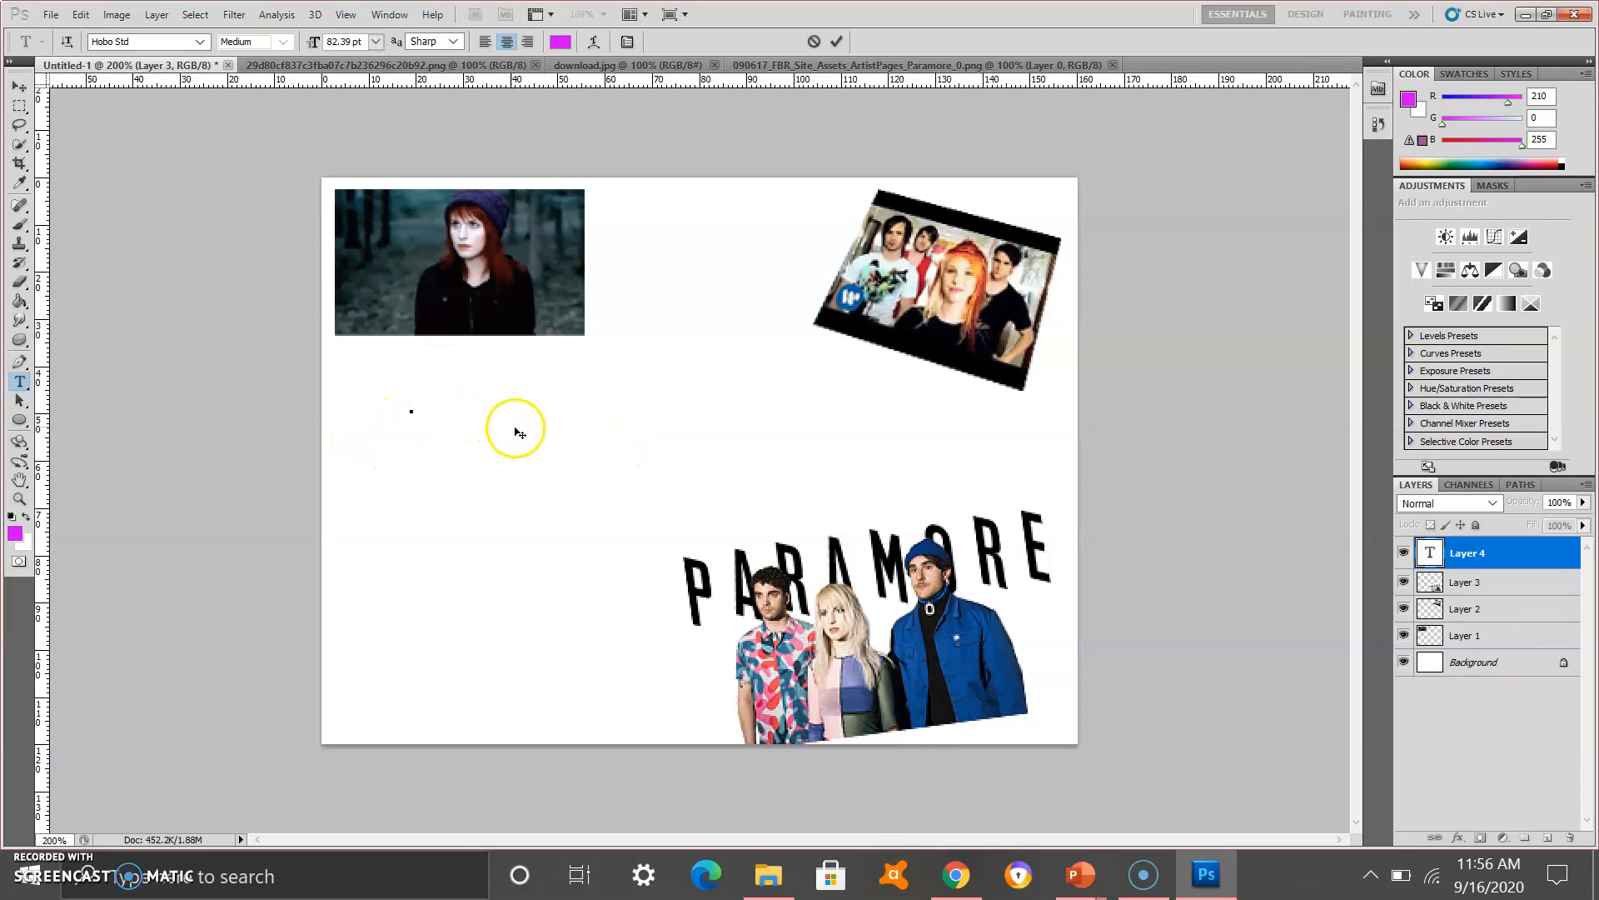
Step: Start the Paramore type layer and set its colour to red
type("P")
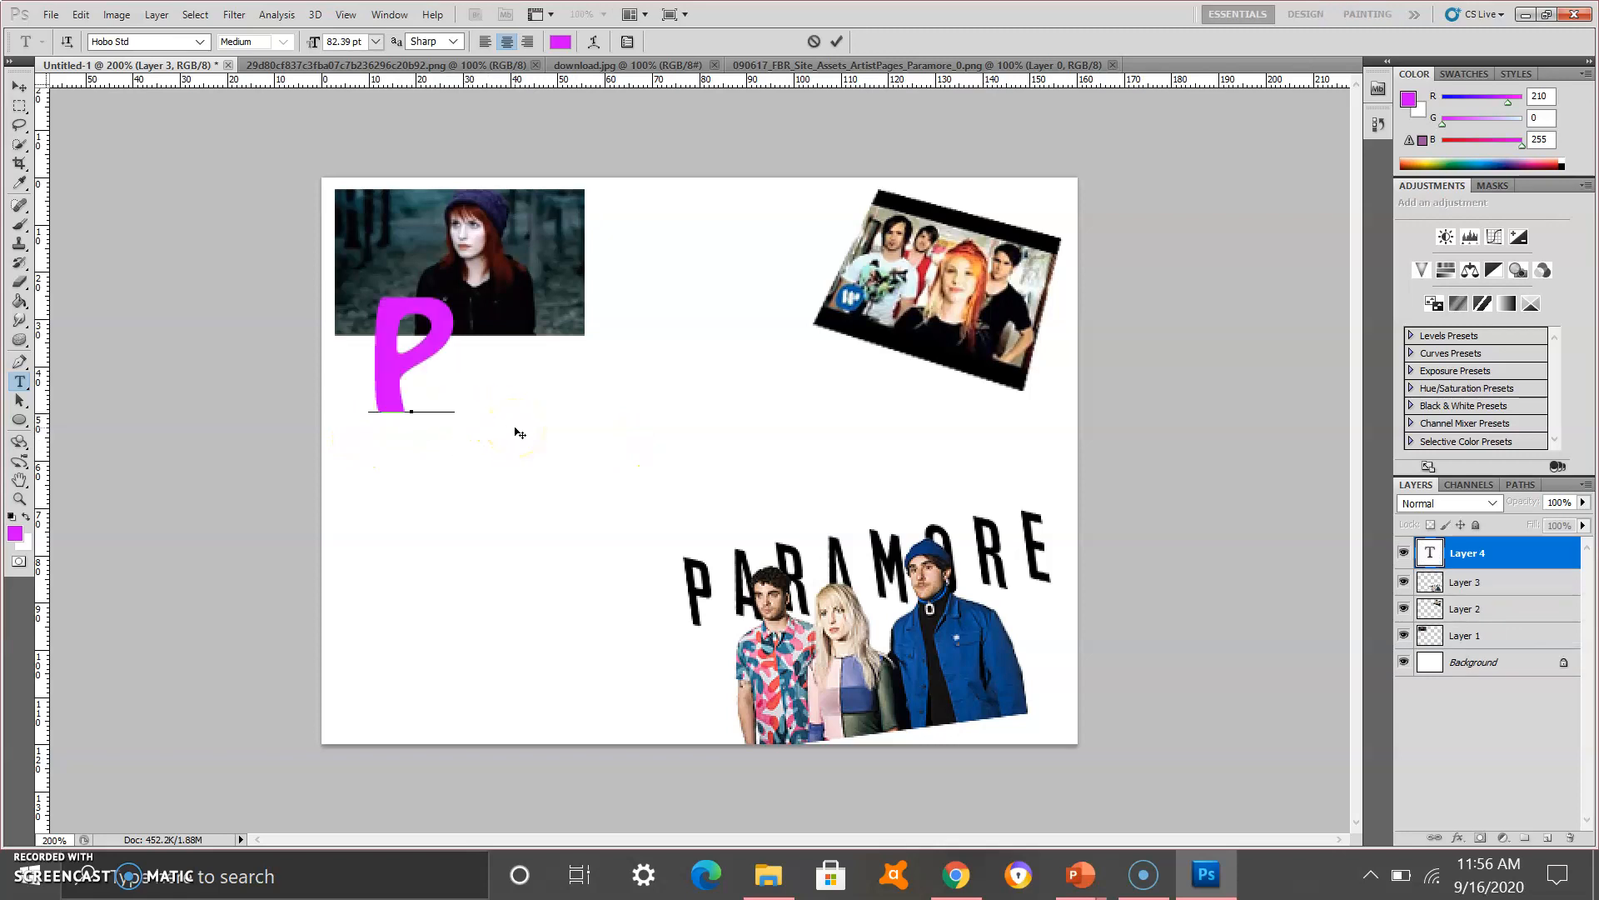
left_click(557, 41)
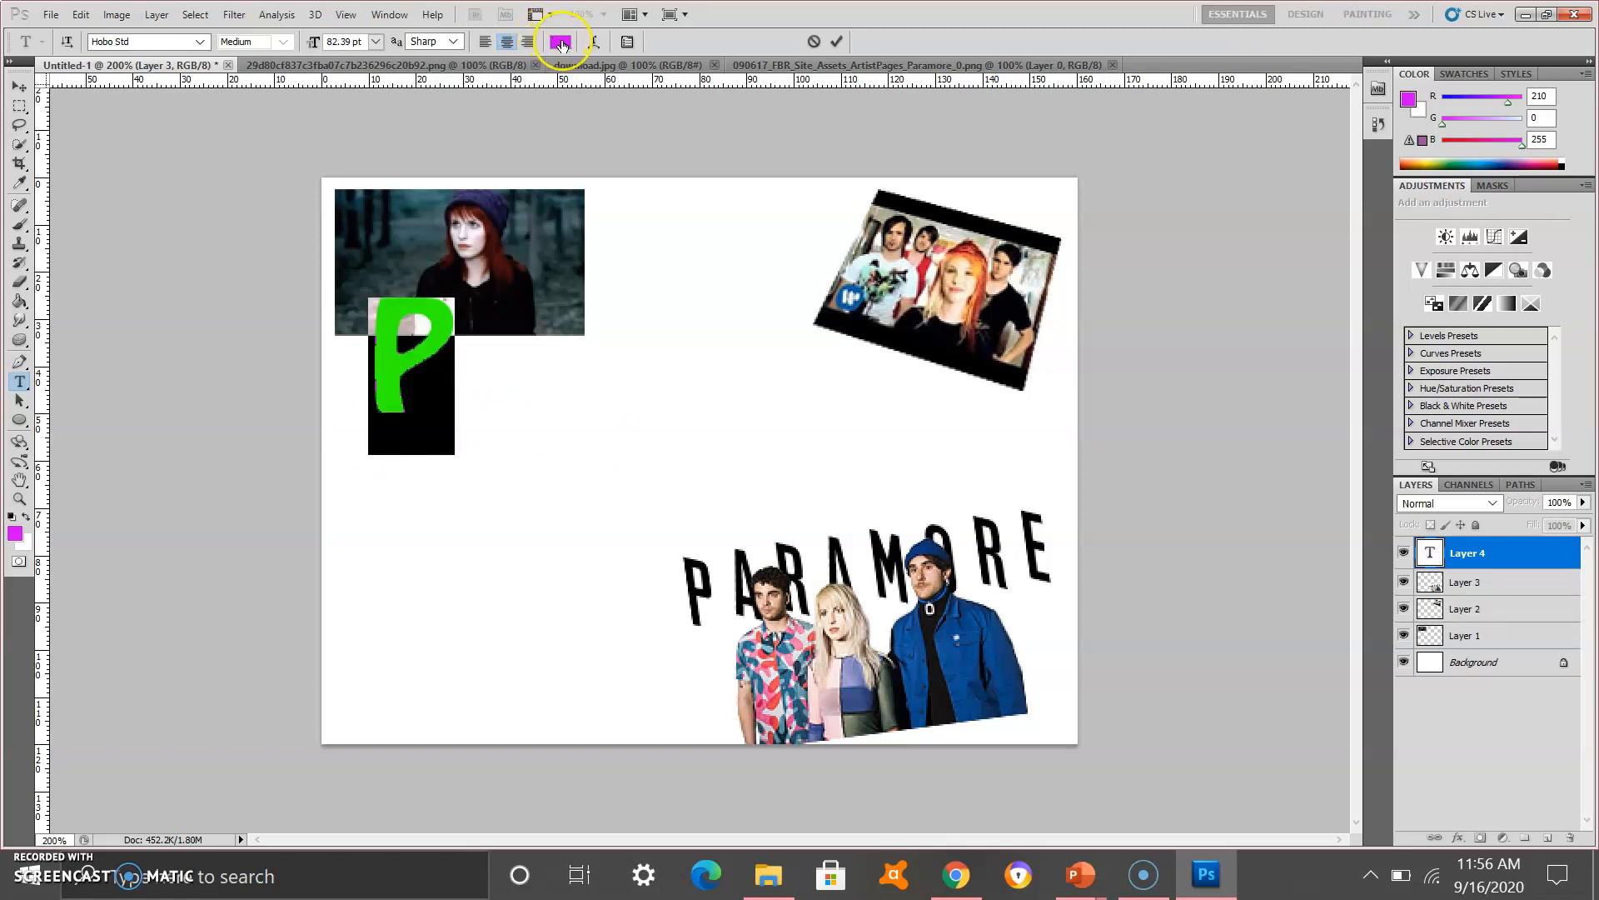
mouse_move(560, 42)
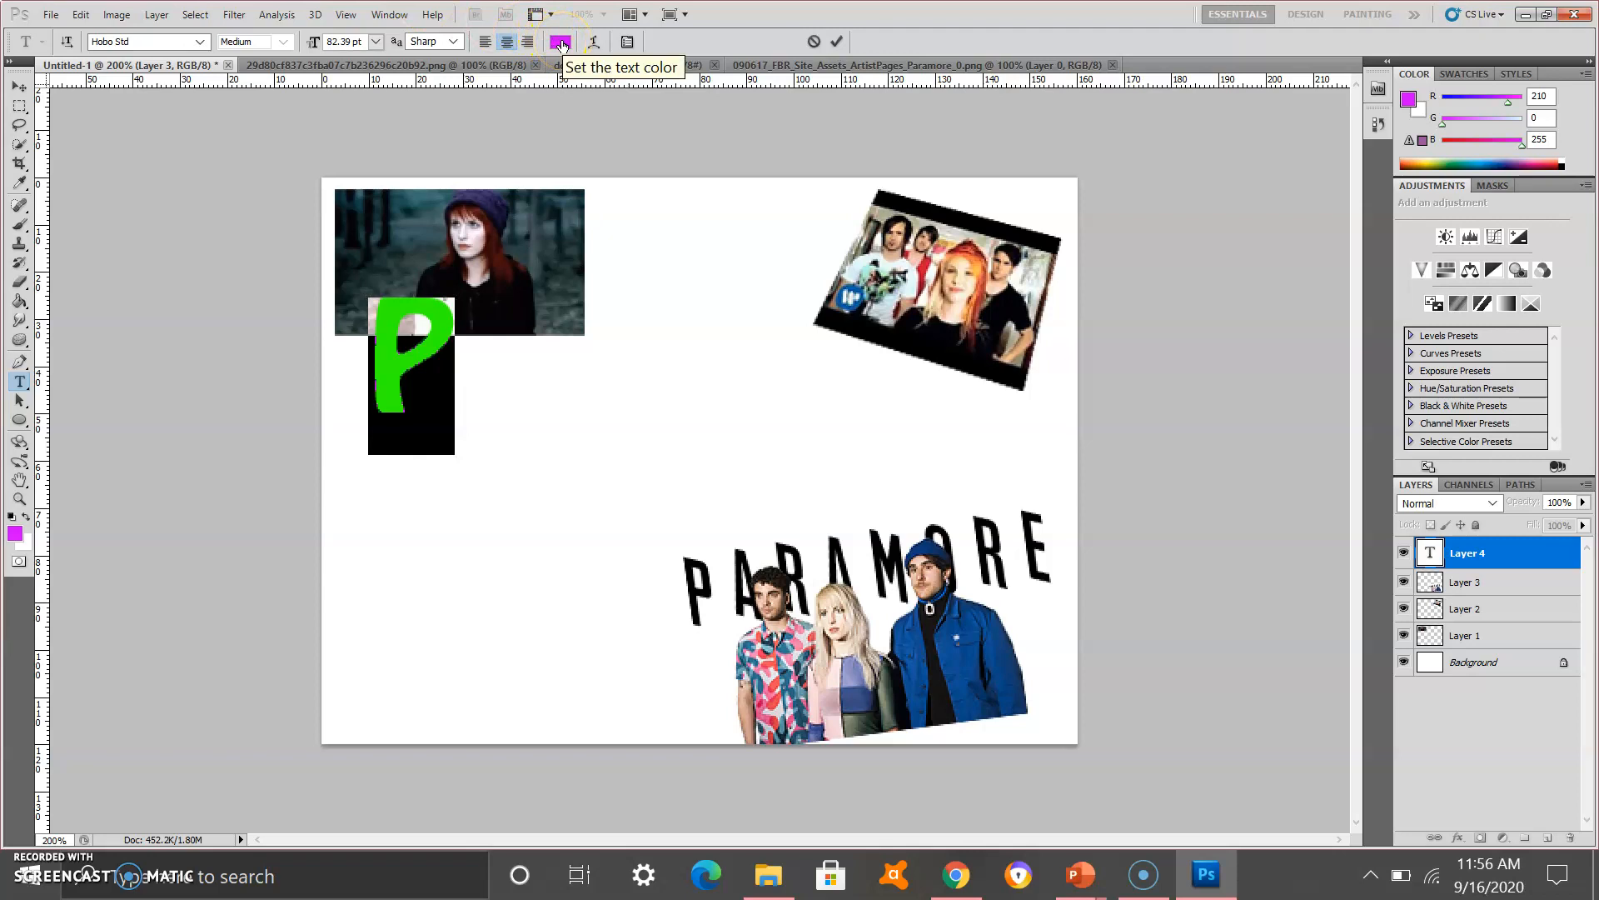
left_click(557, 43)
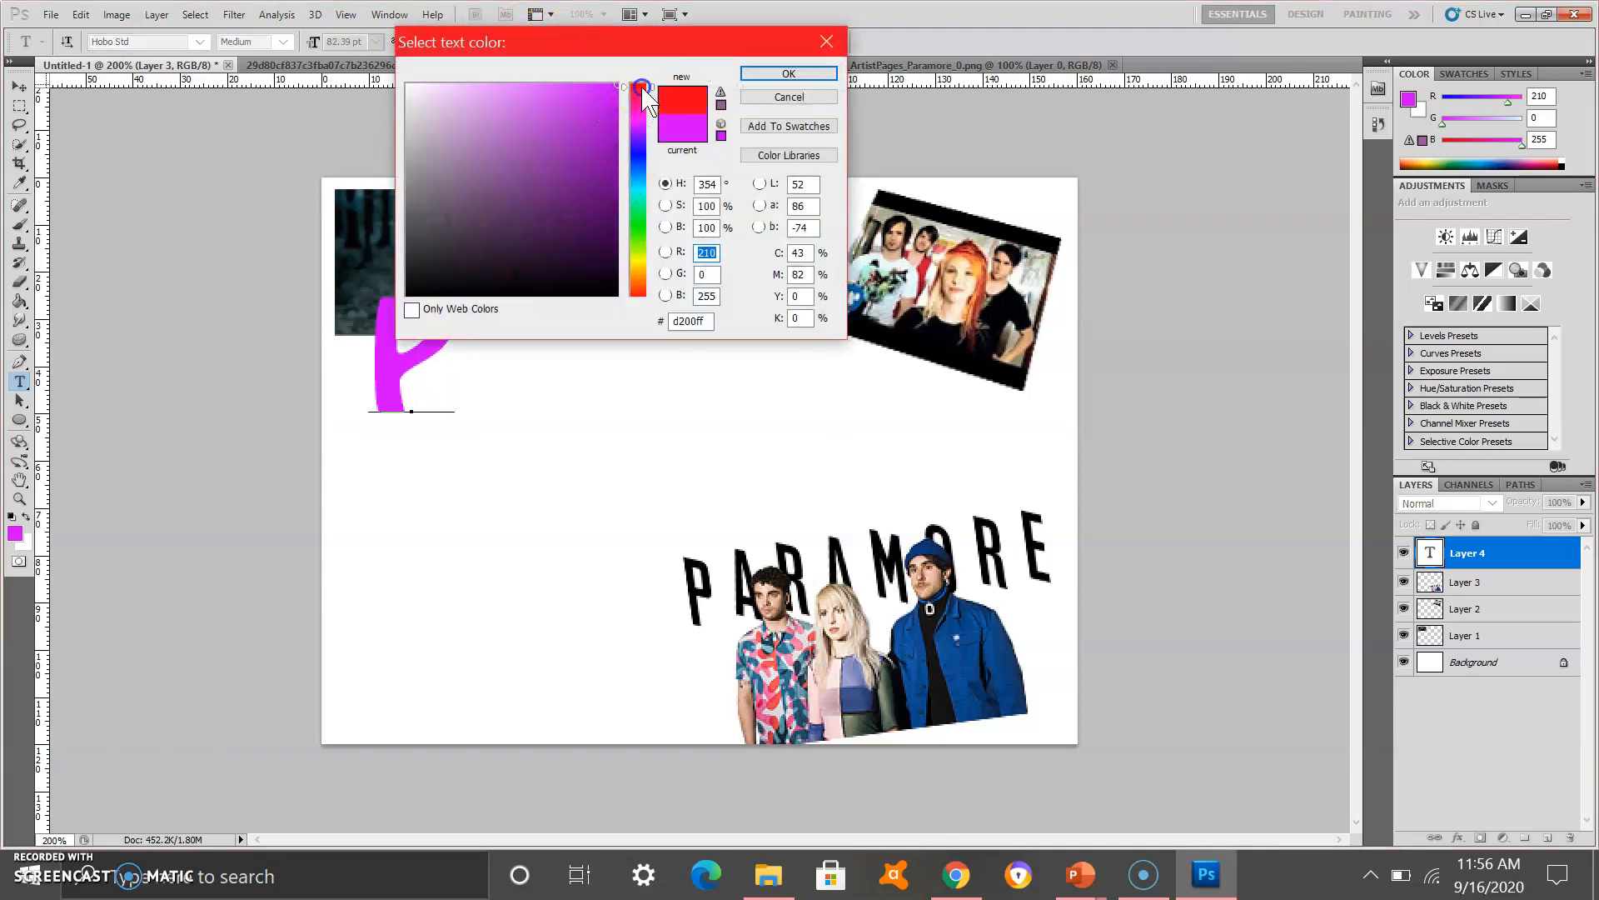
left_click(788, 73)
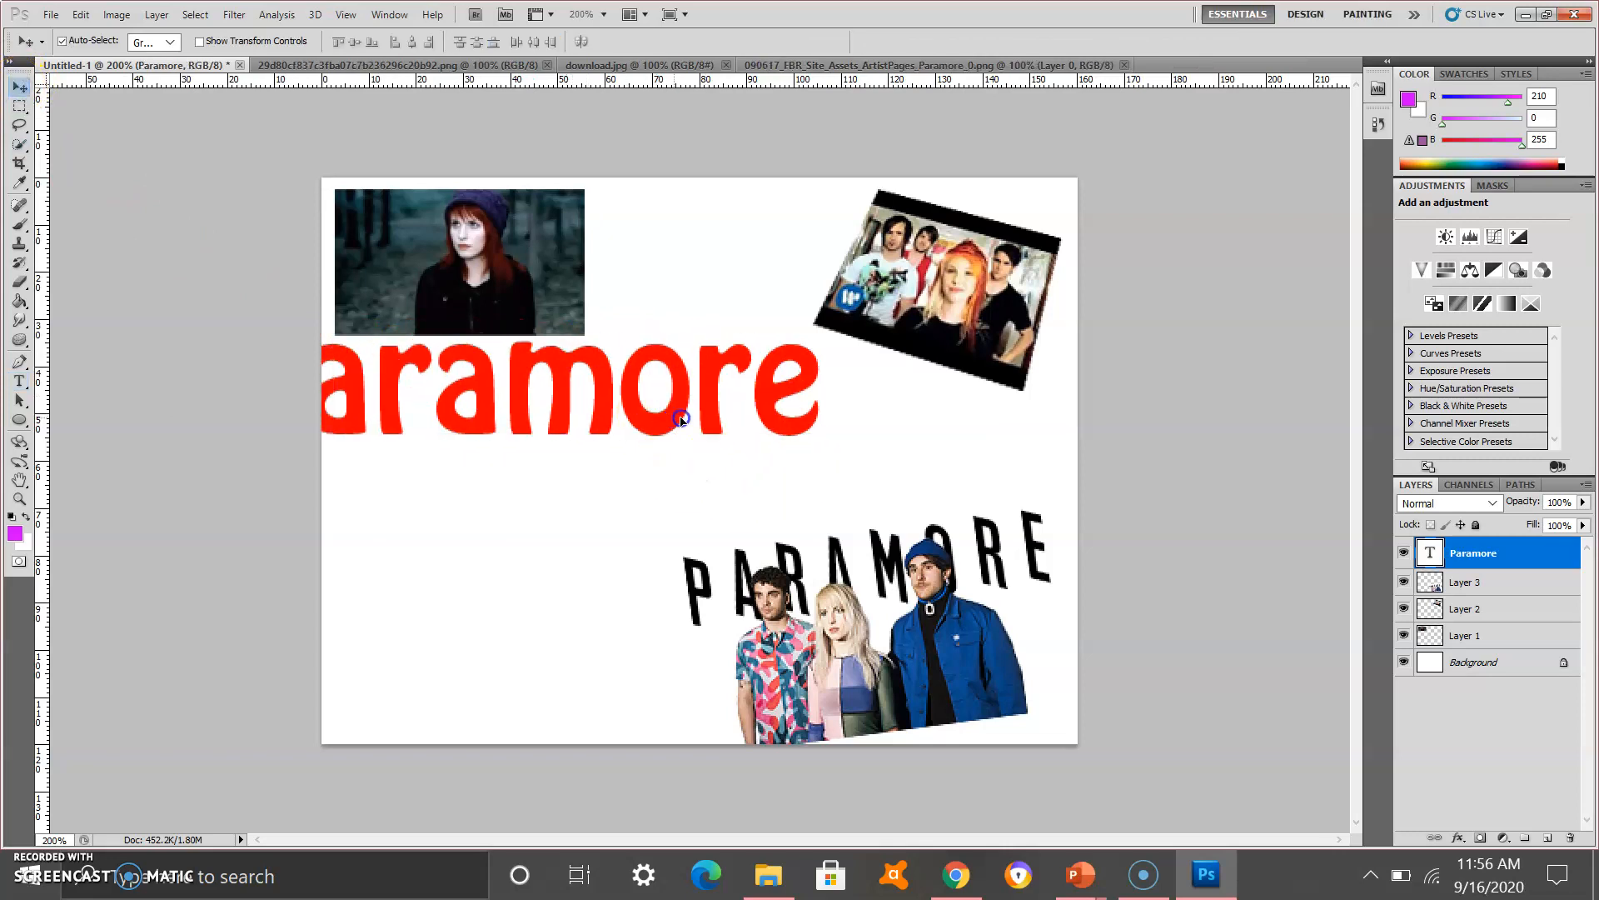
Step: Move the red Paramore text to the page centre and shrink it a little
left_click_drag(680, 418, 813, 475)
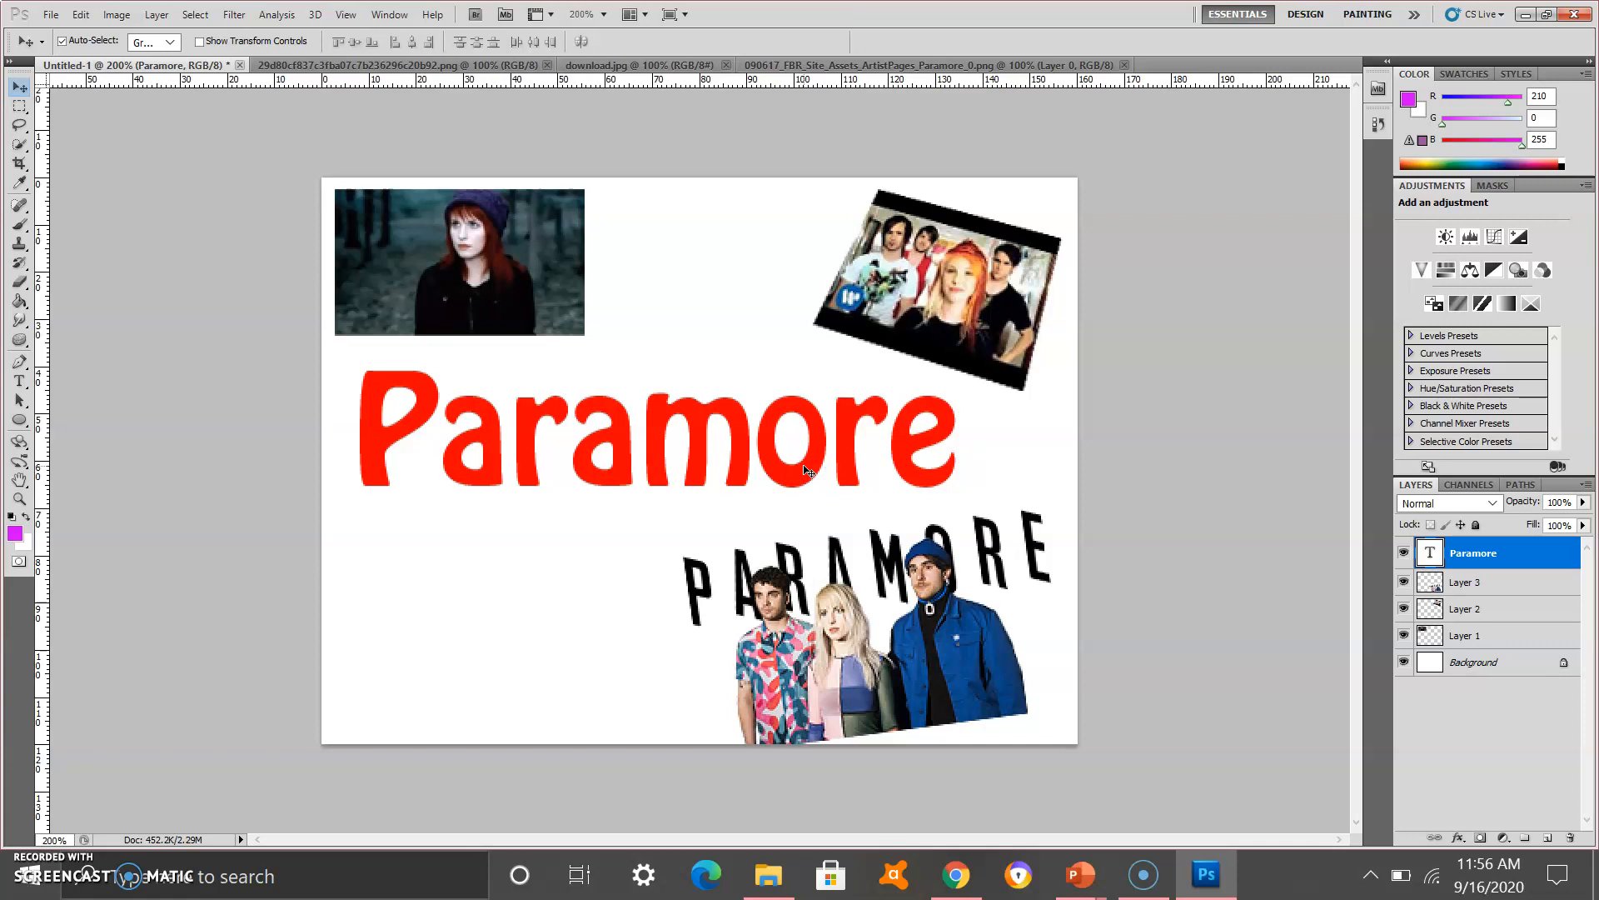
mouse_move(606, 528)
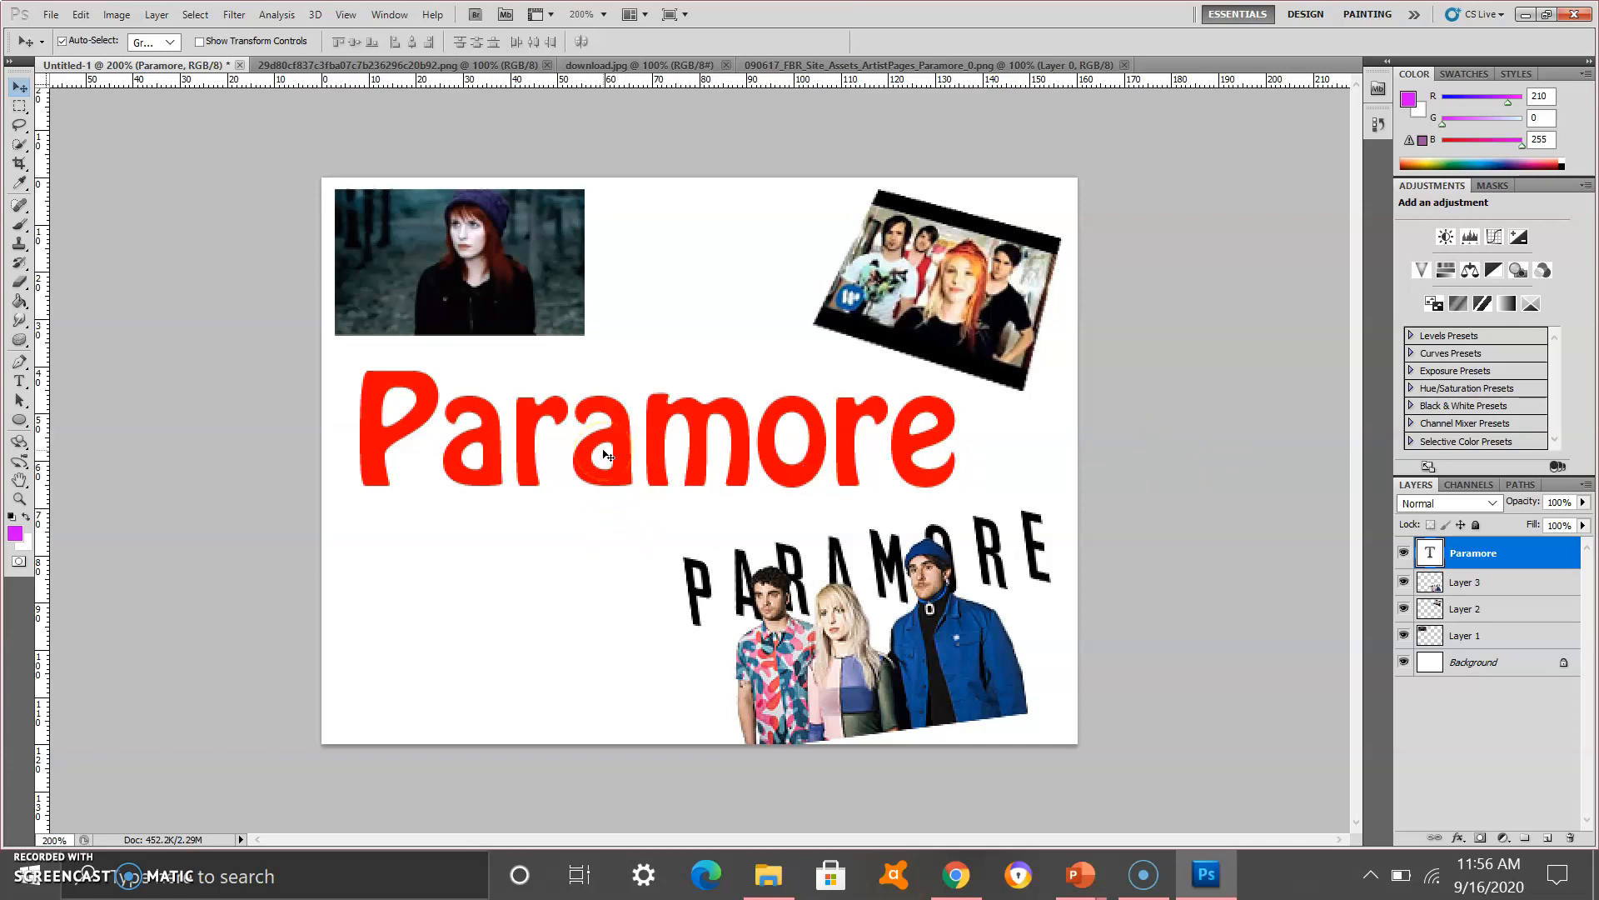
mouse_move(621, 460)
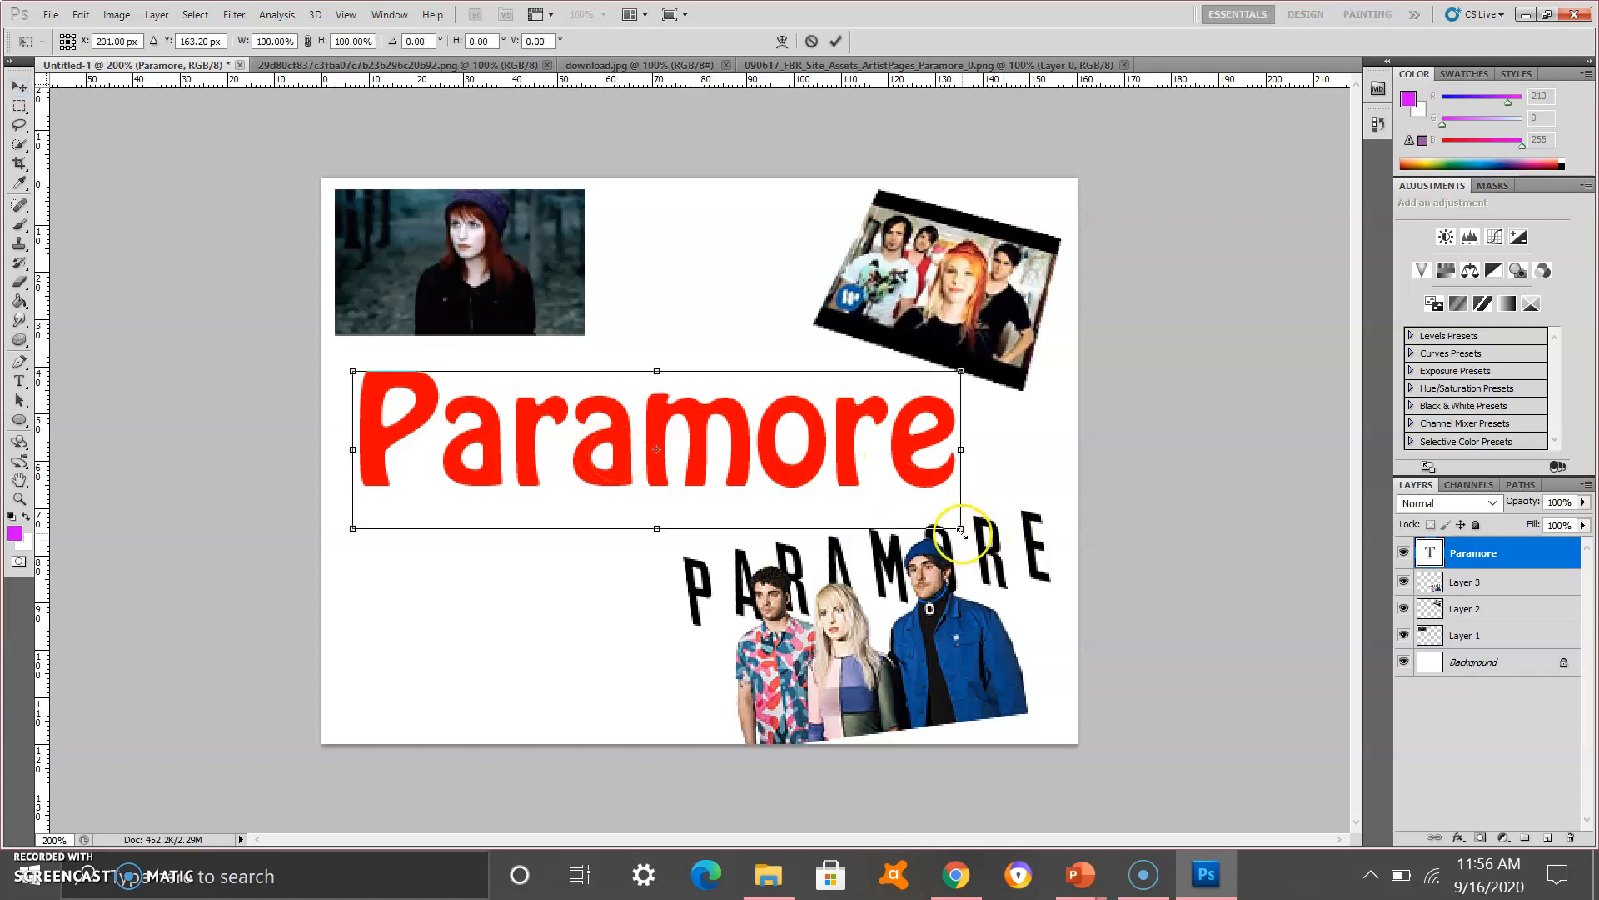
left_click_drag(960, 528, 924, 512)
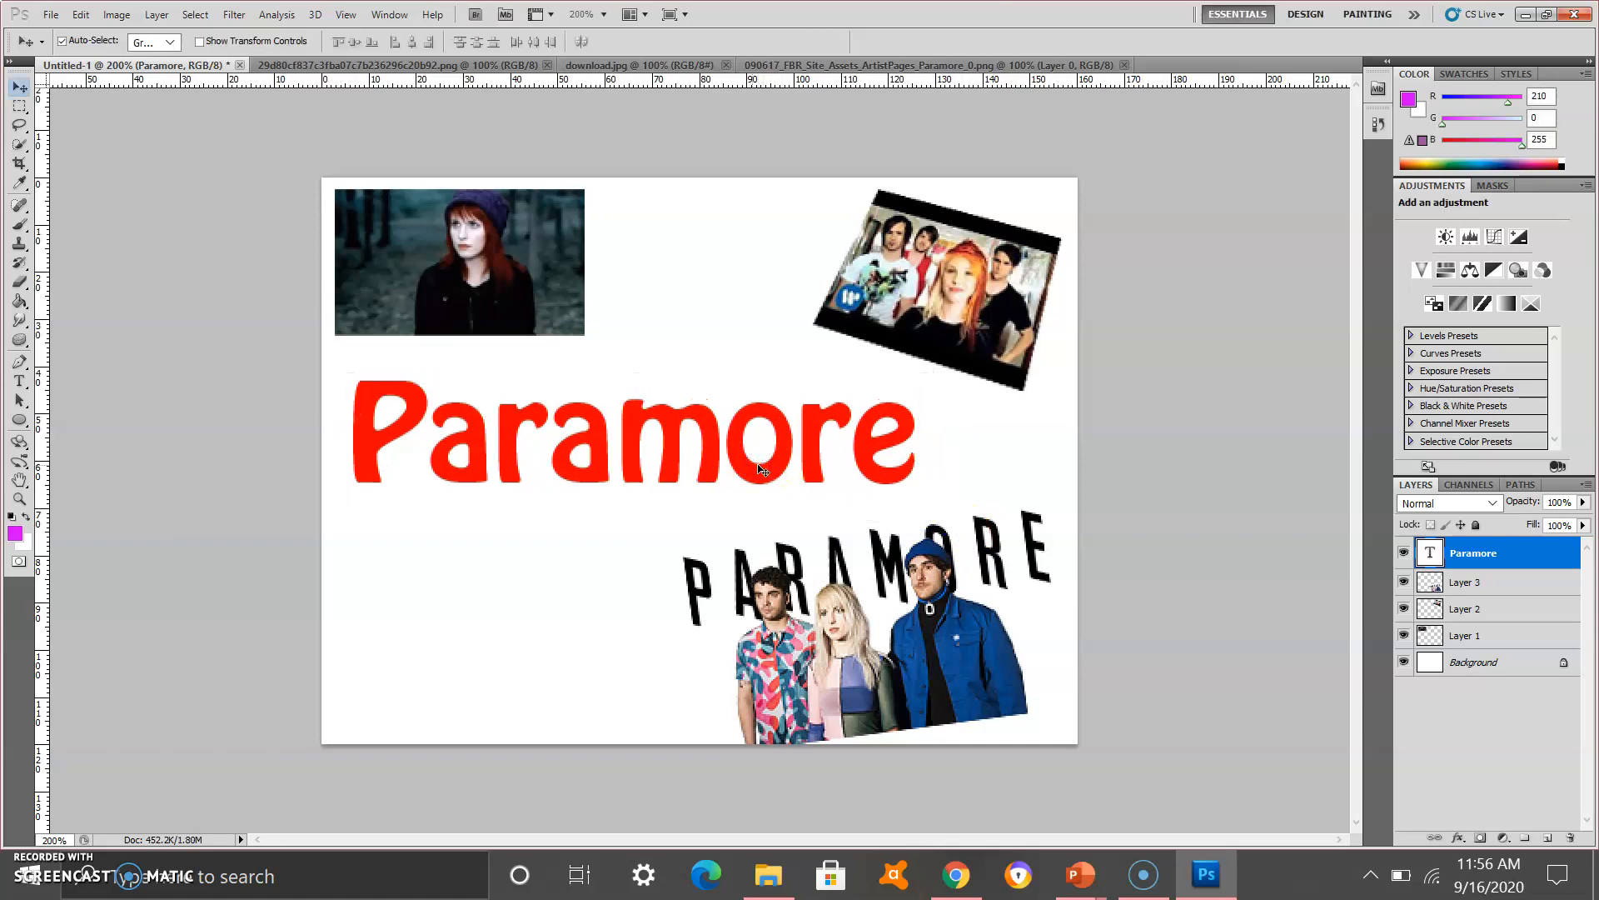
mouse_move(635, 453)
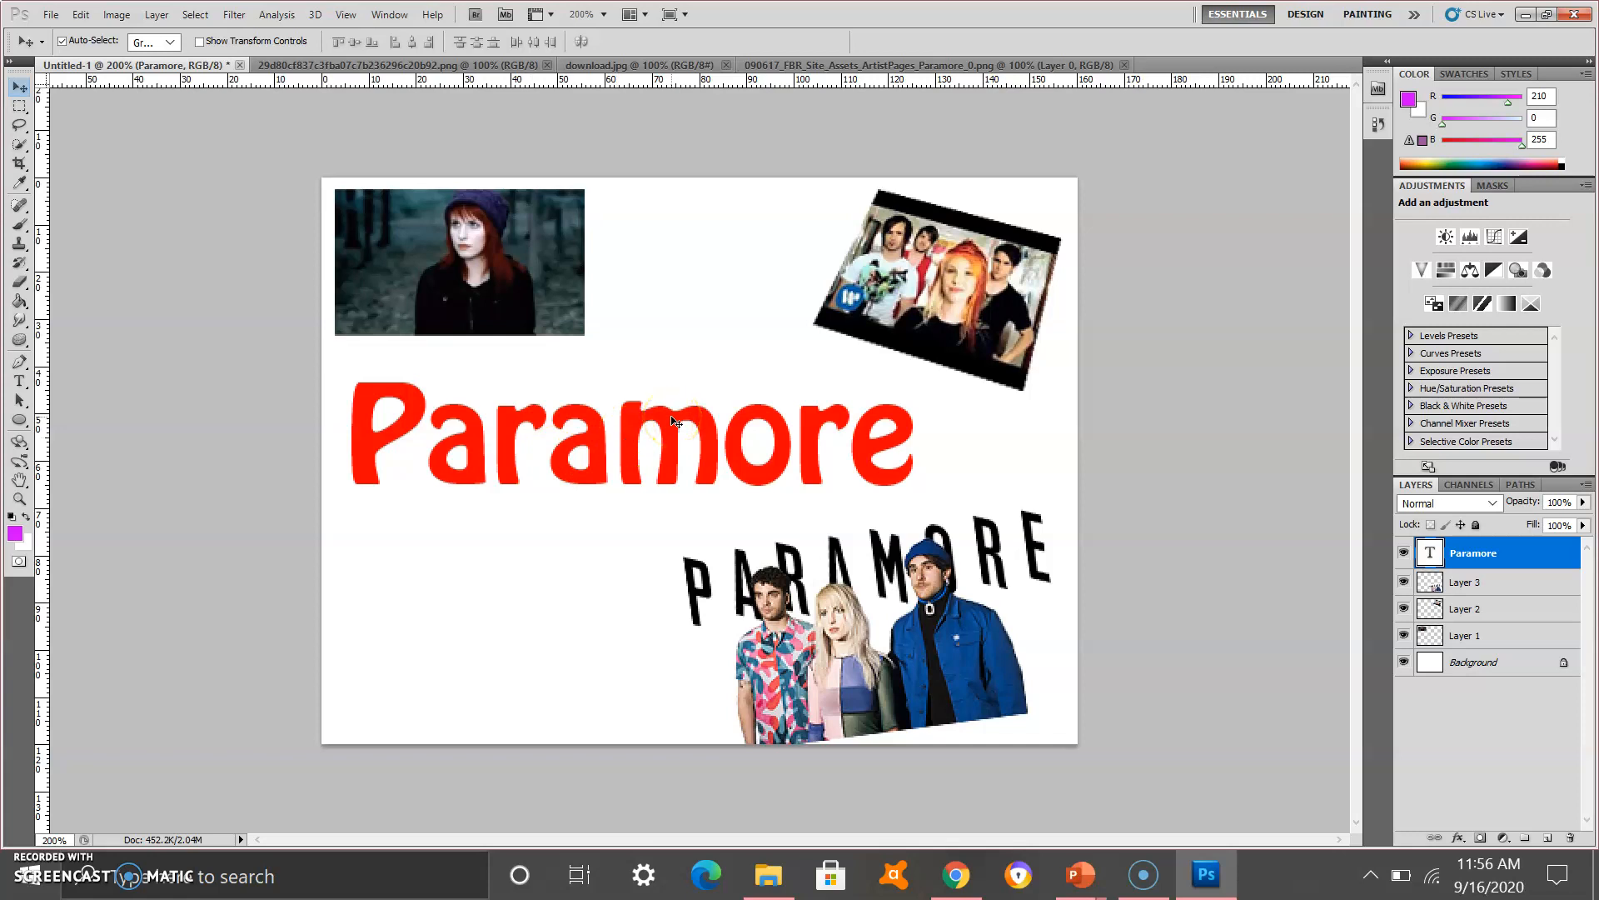
mouse_move(648, 423)
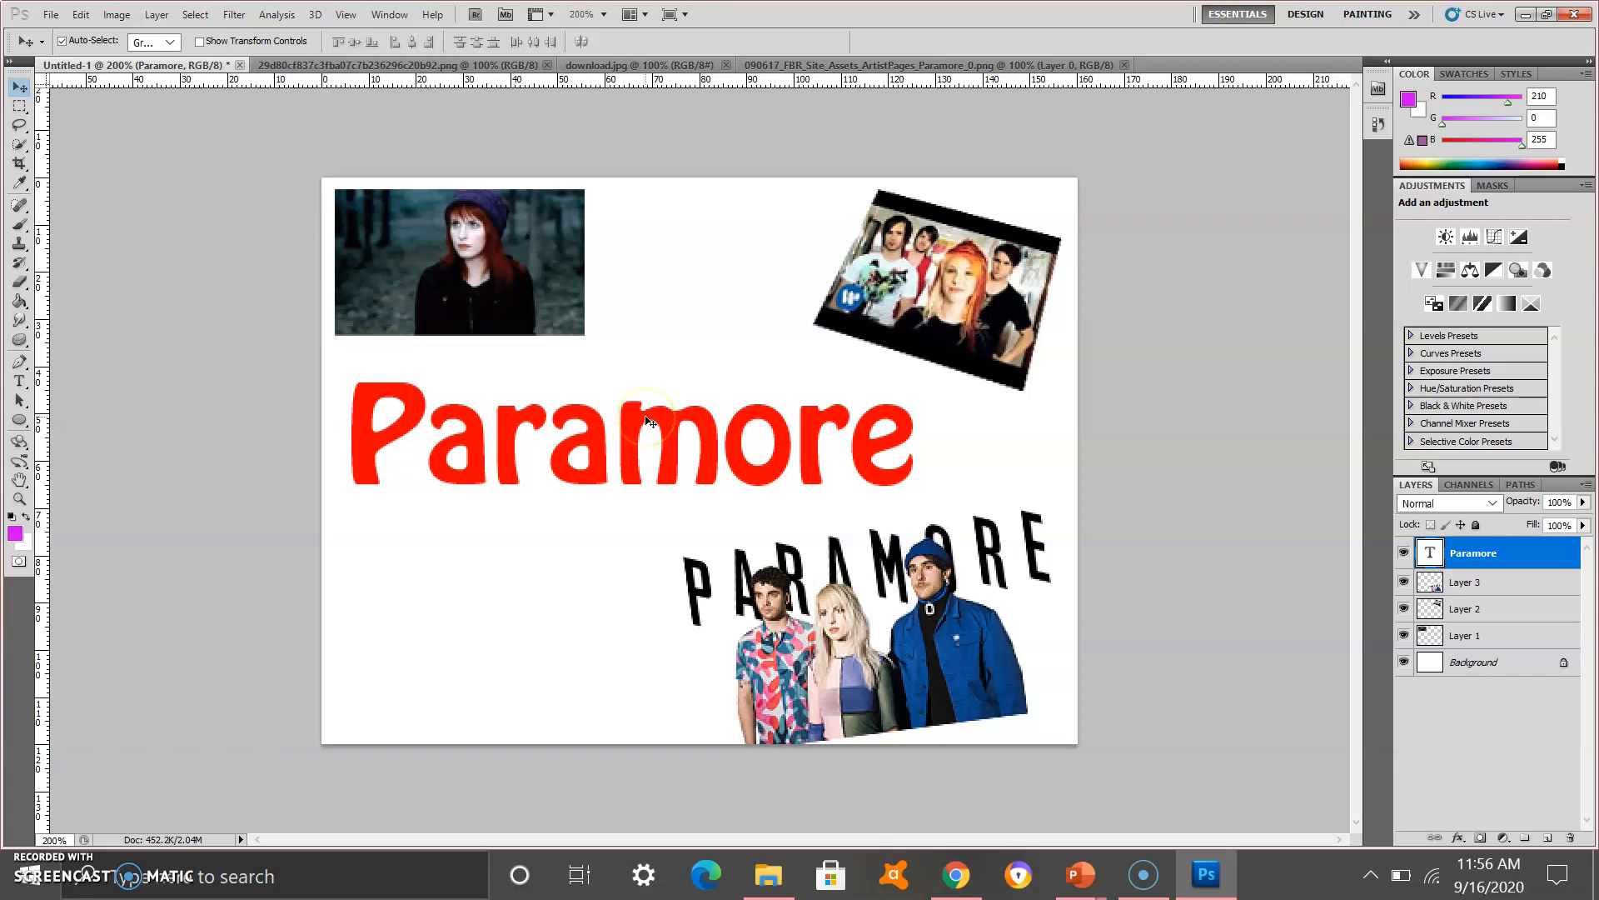